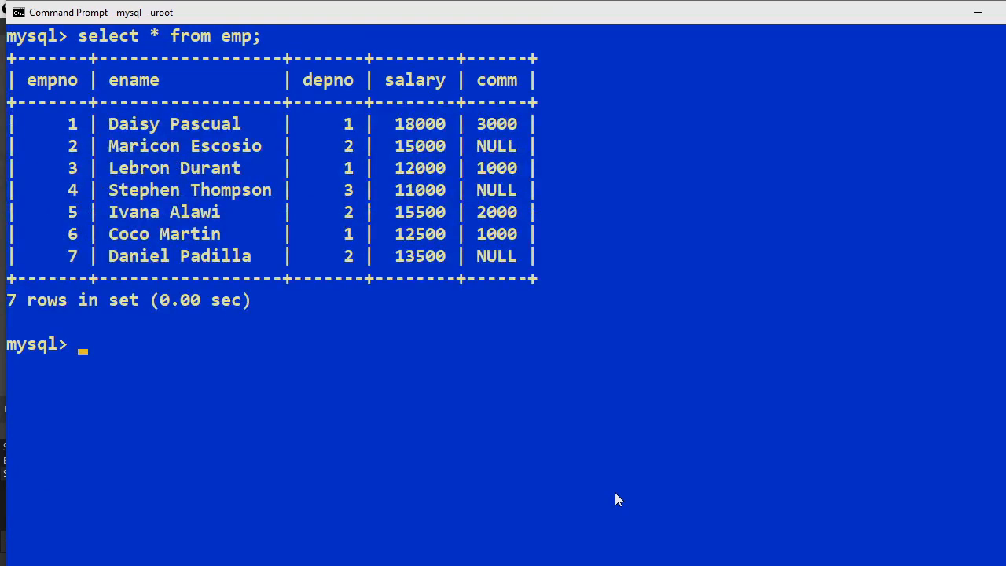
Describe emp, run ALTER TABLE emp ADD imagefile VARCHAR(40), then describe emp again to verify
type("desc emp;")
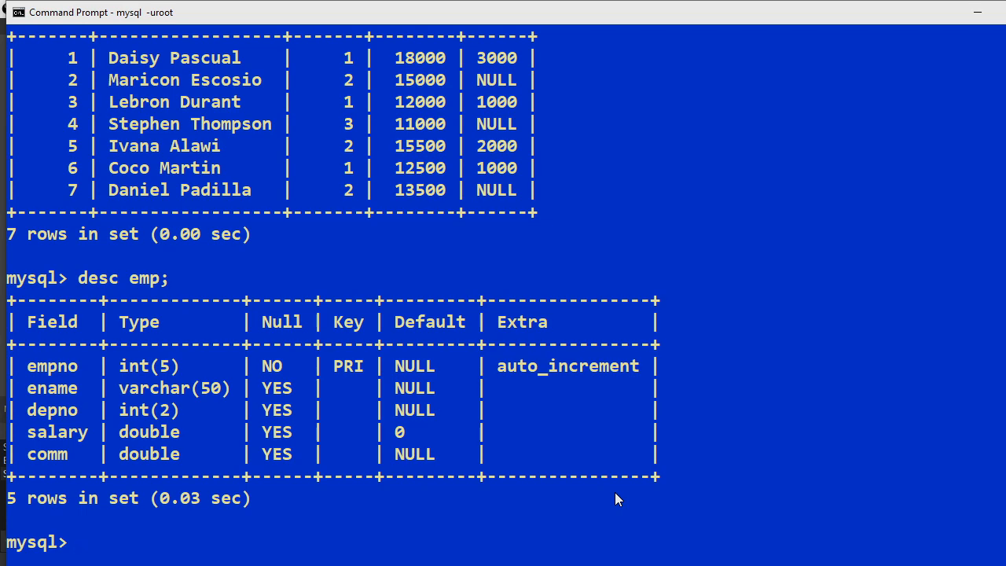
type("alter table emp")
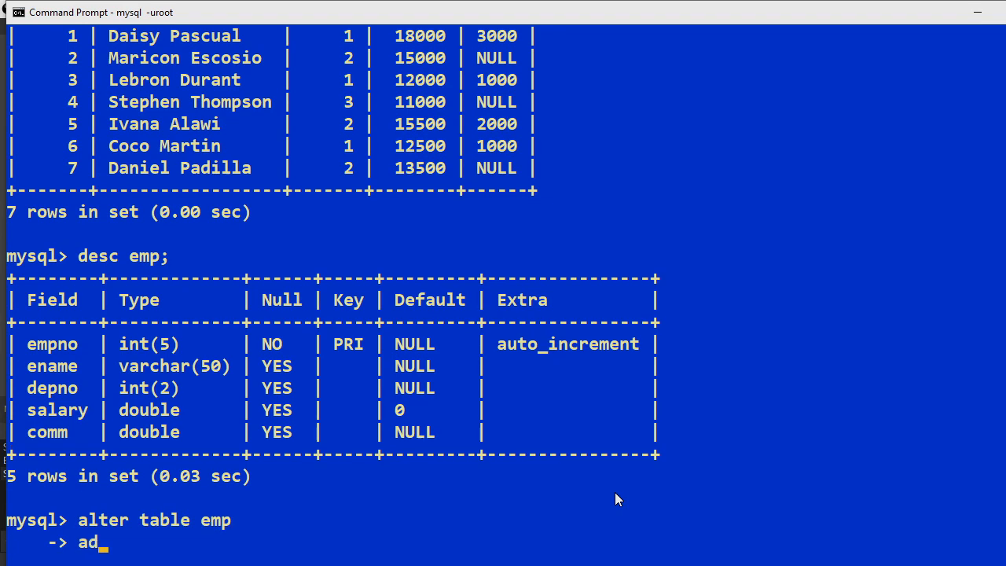
type("d")
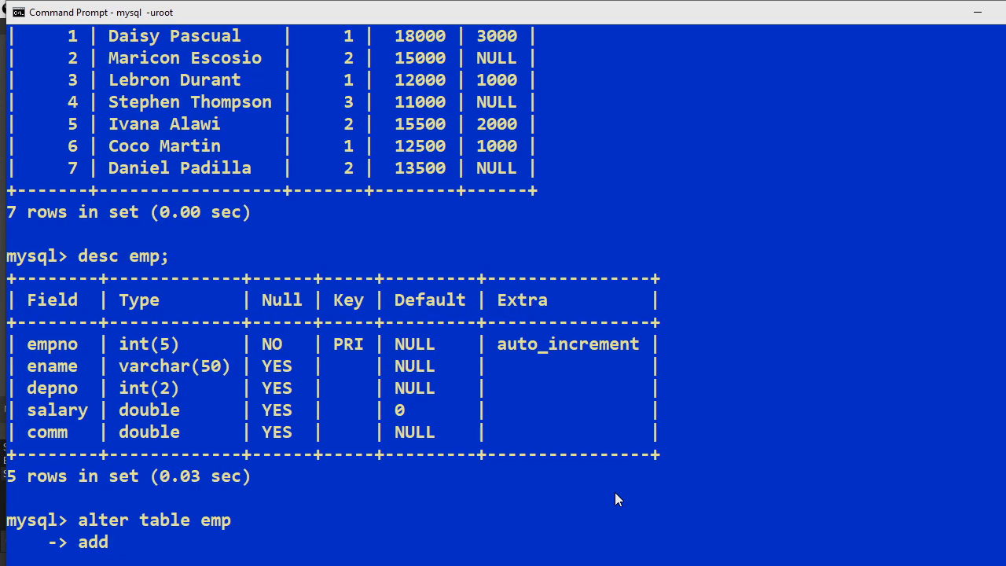
type("imagefile")
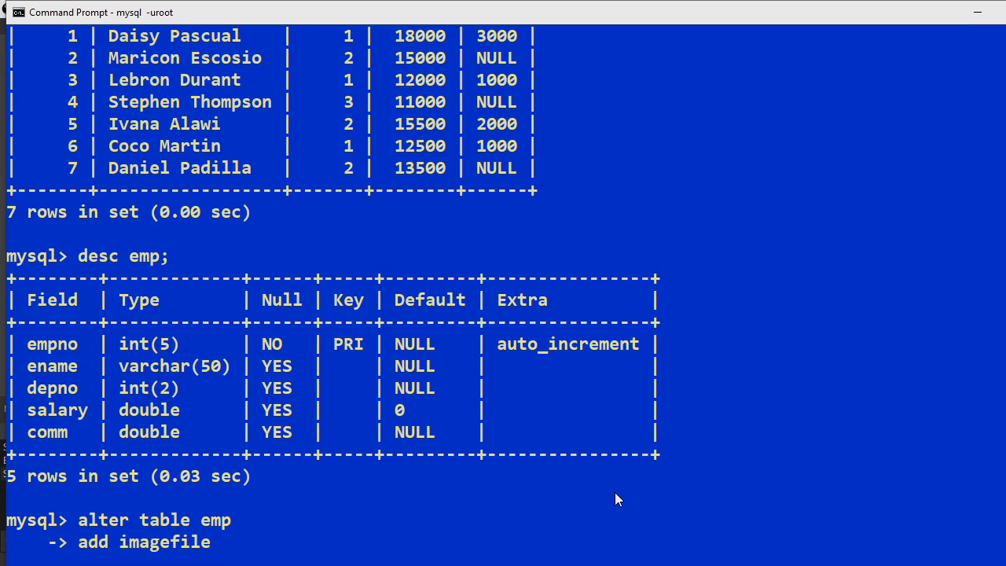
type("varchar(")
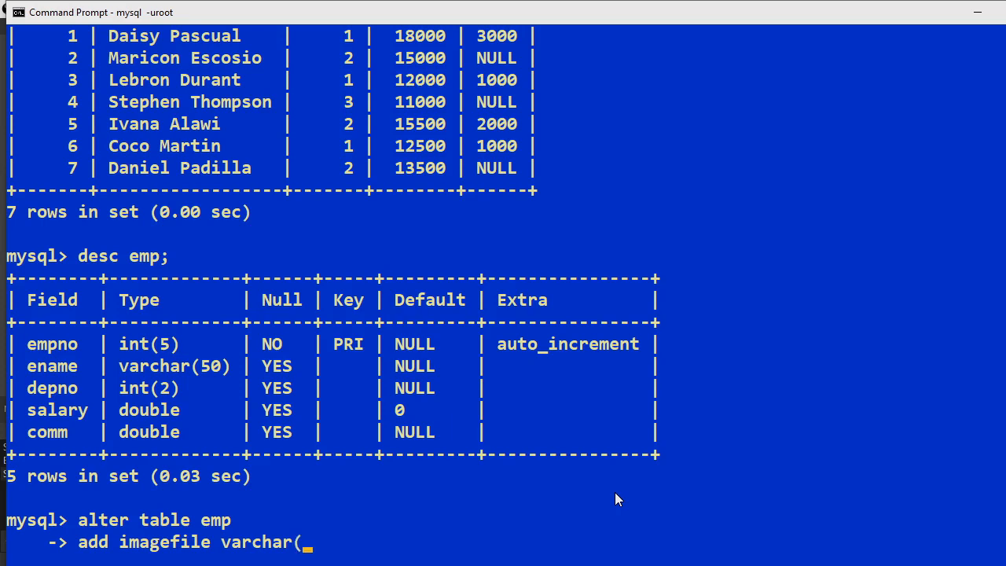
type("40)")
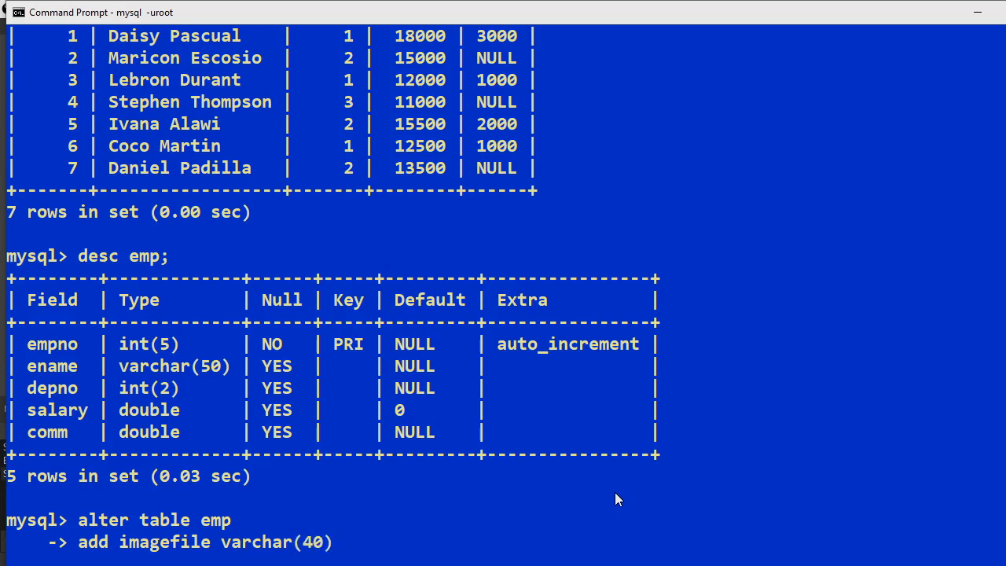
type(";")
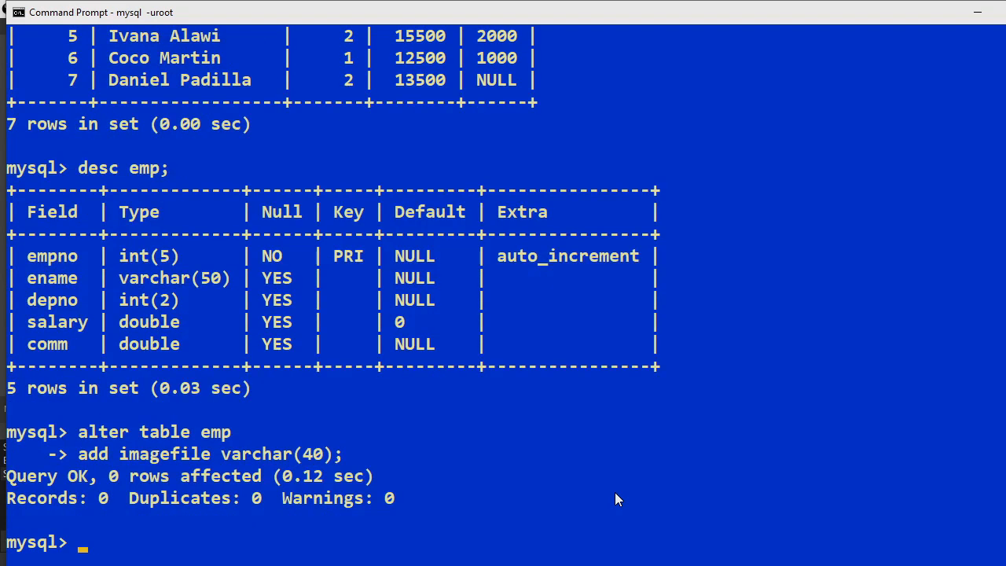
type("de")
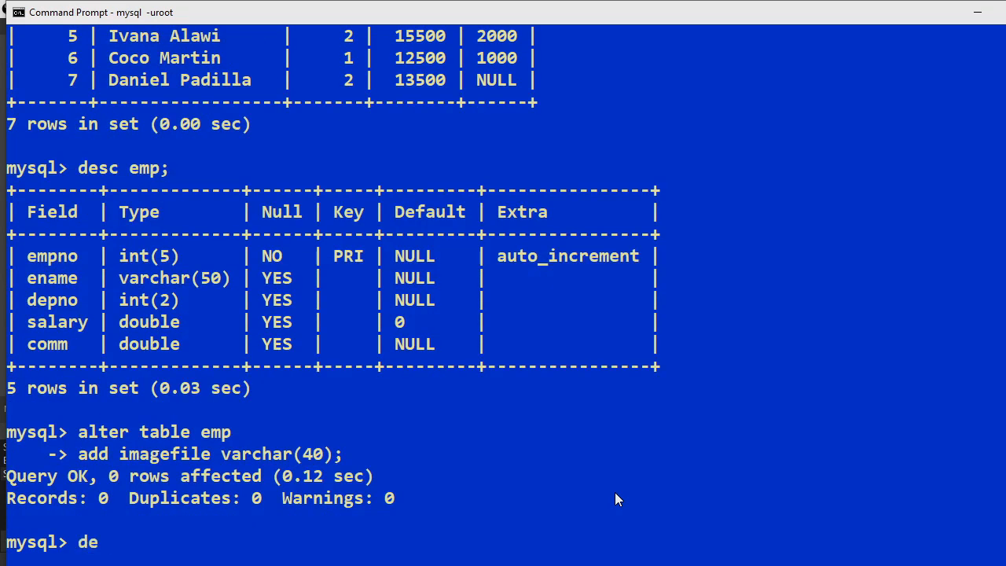
type("sc emp;")
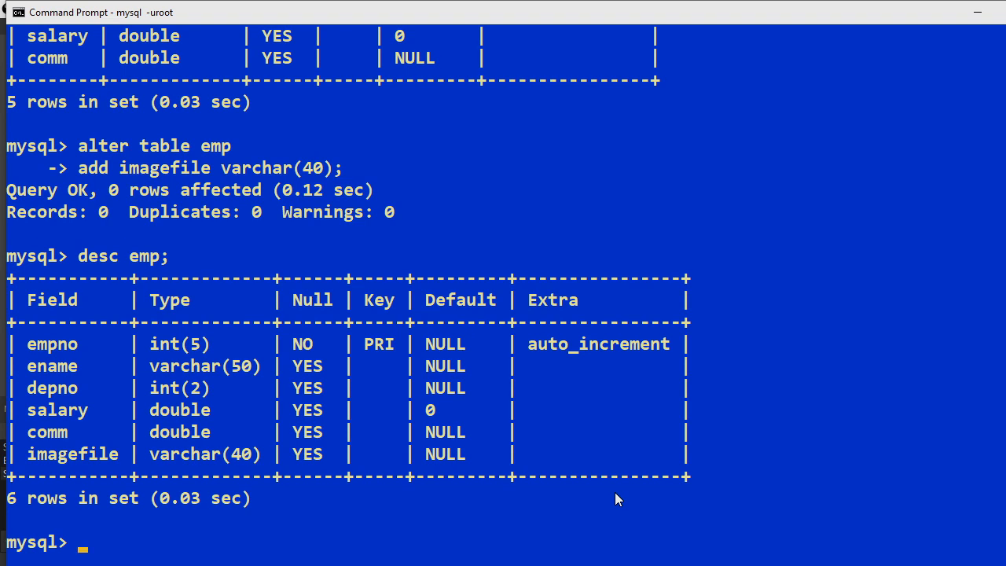
Run SELECT * FROM emp, then begin typing UPDATE emp SET imagefile =
type("select * from emp;")
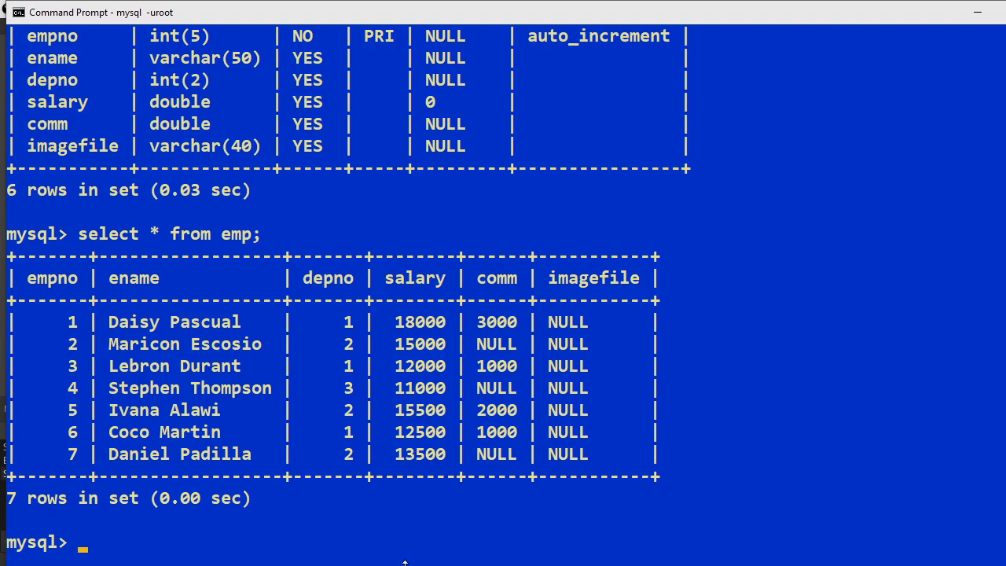
type("update")
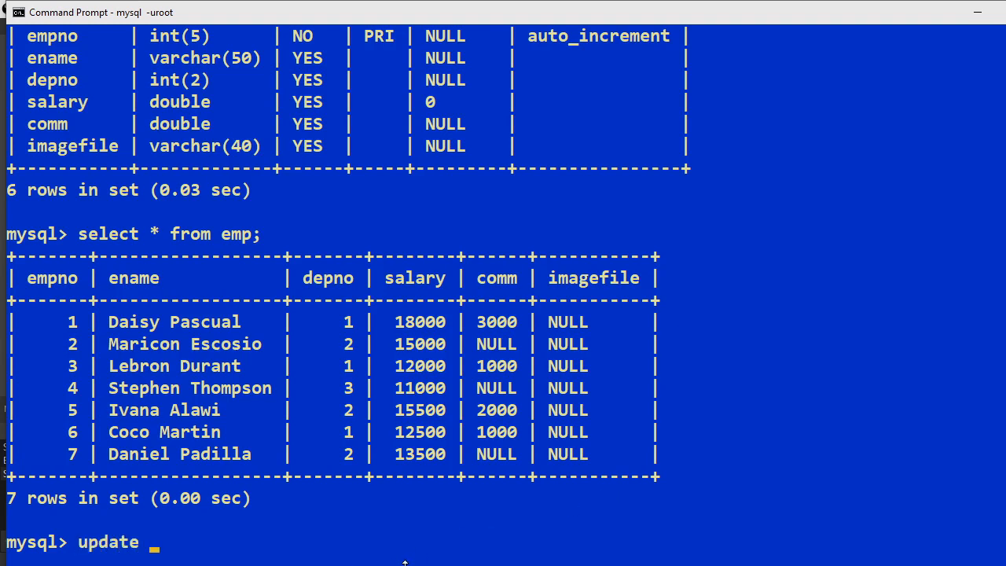
type("em")
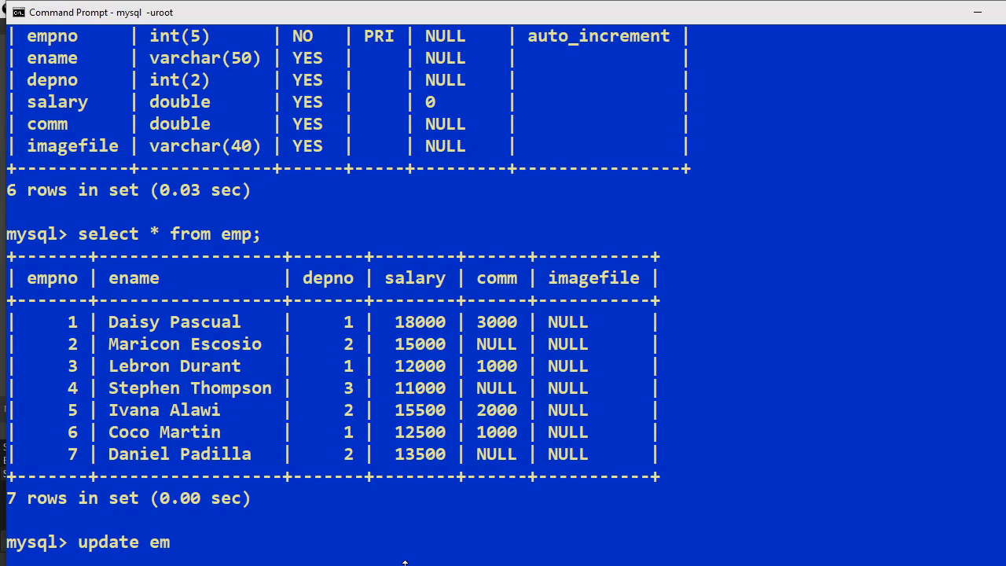
type("p")
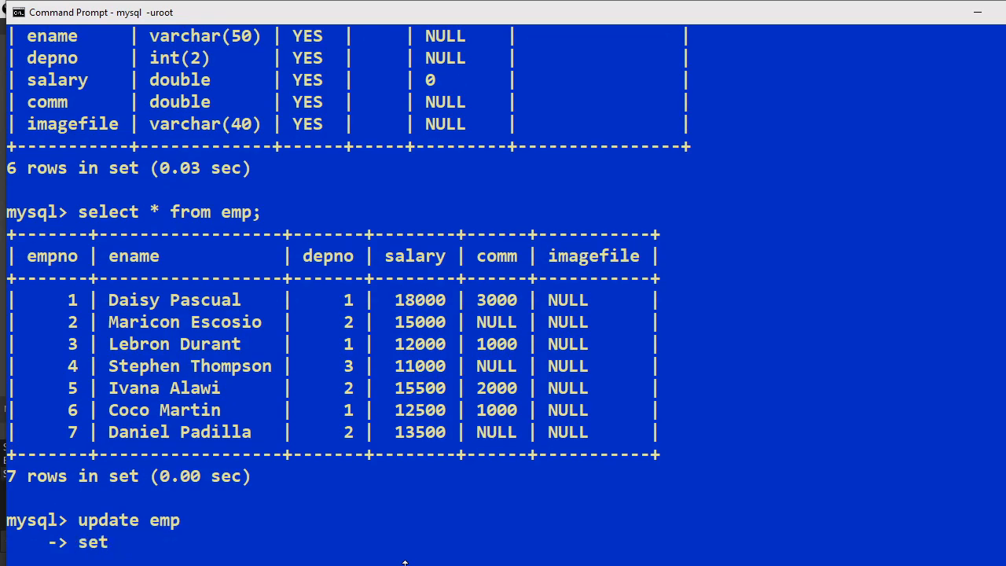
type("imagefile")
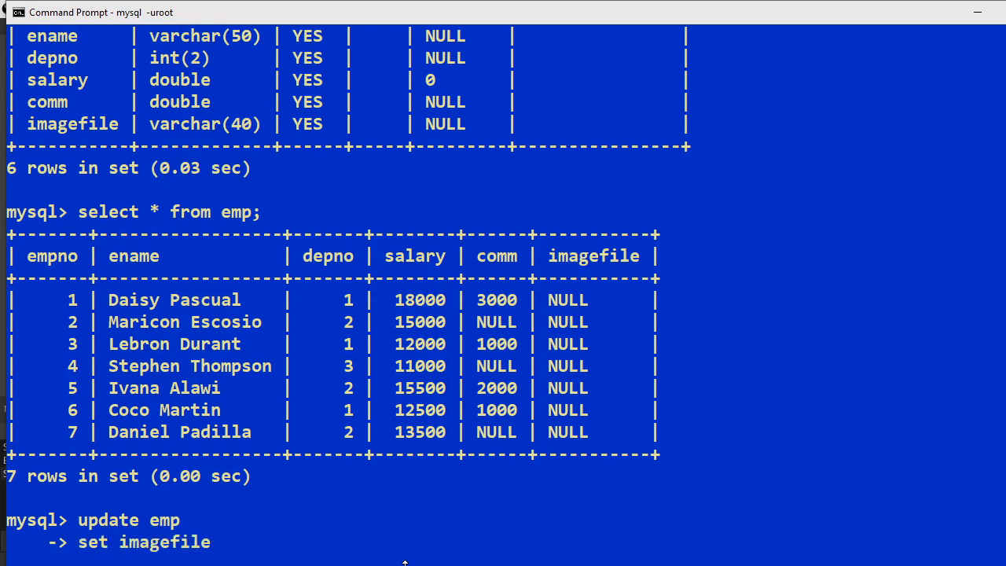
type("=")
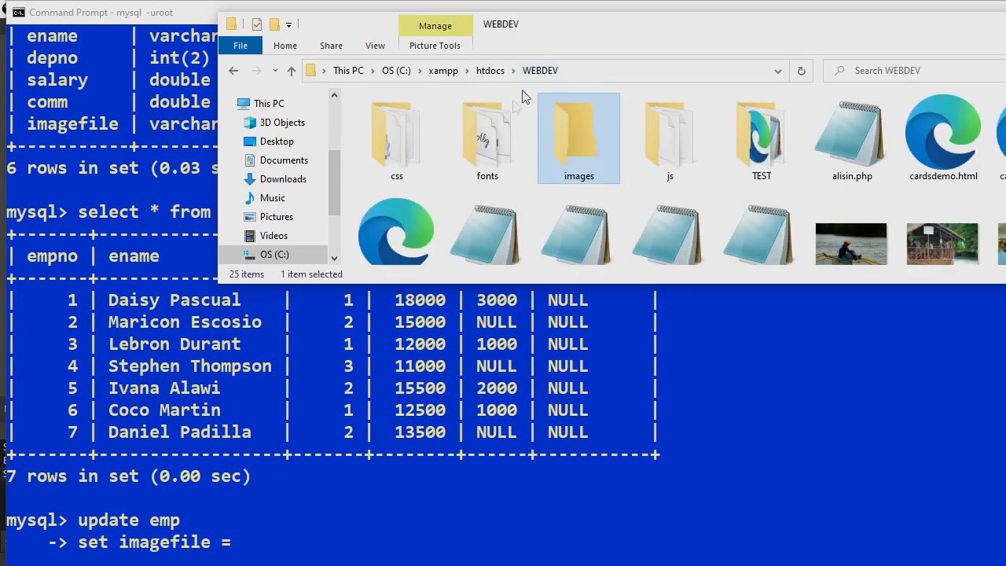
mouse_move(488, 149)
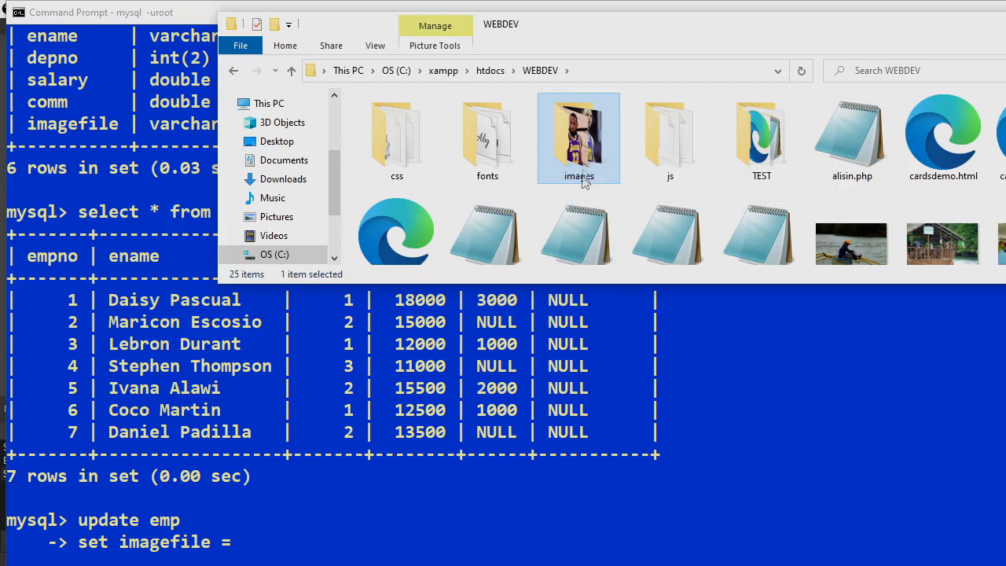
Browse the WEBDEV images folder of employee photos, then return to the MySQL session
double_click(578, 139)
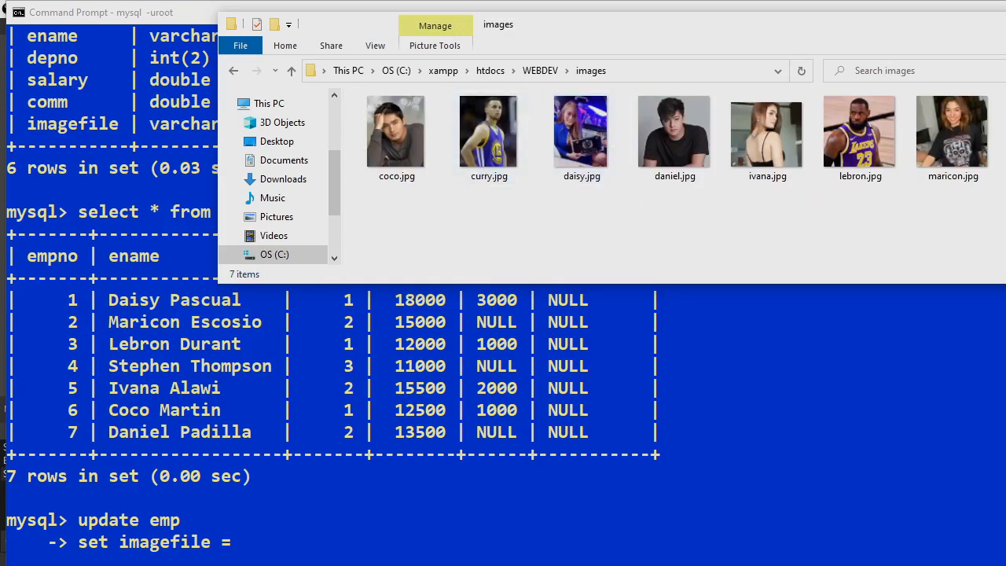
mouse_move(553, 195)
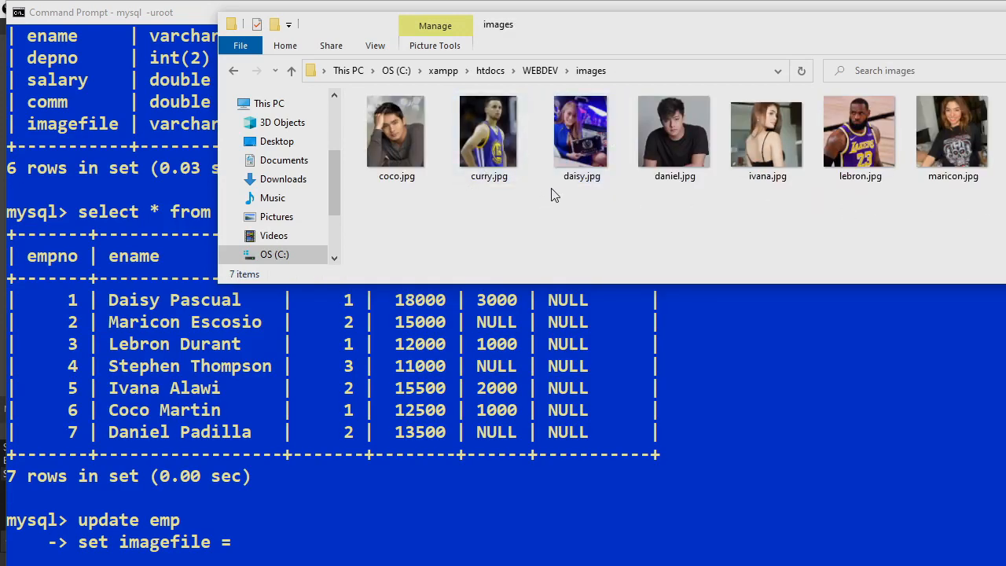
left_click(581, 138)
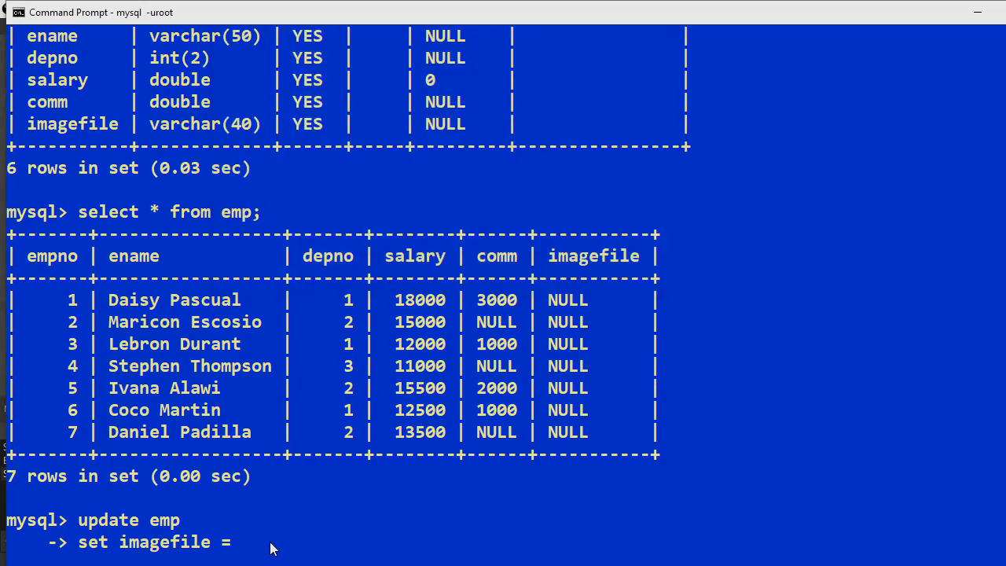
Set imagefile to 'daisy.jpg' where empno = 1 and start the next update
type("'")
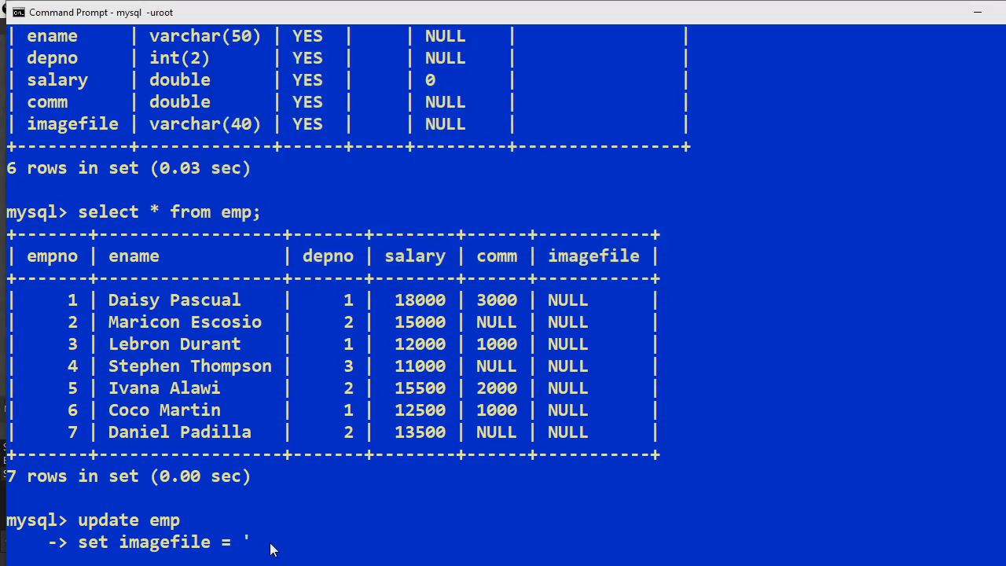
type("daisy.j")
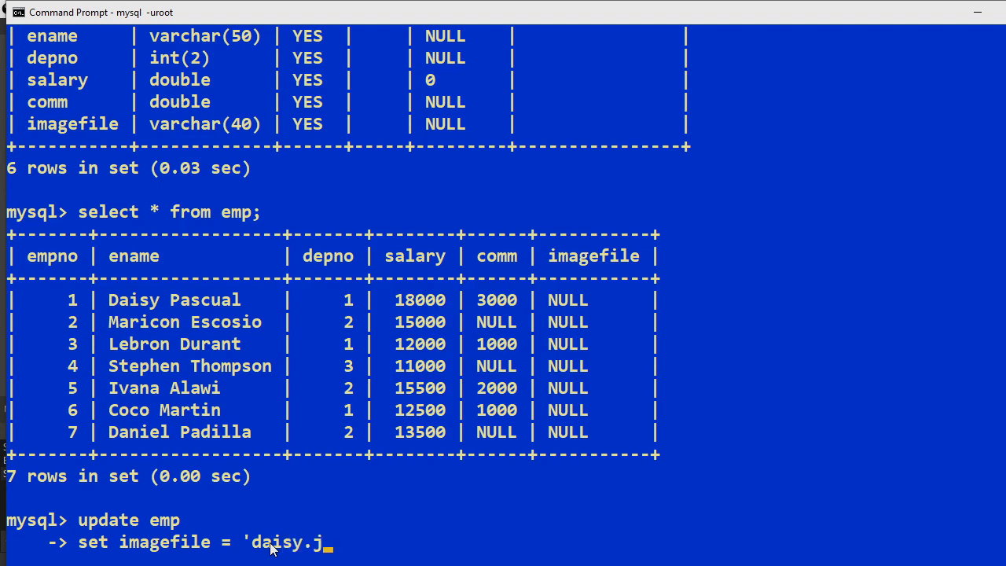
type("pg'")
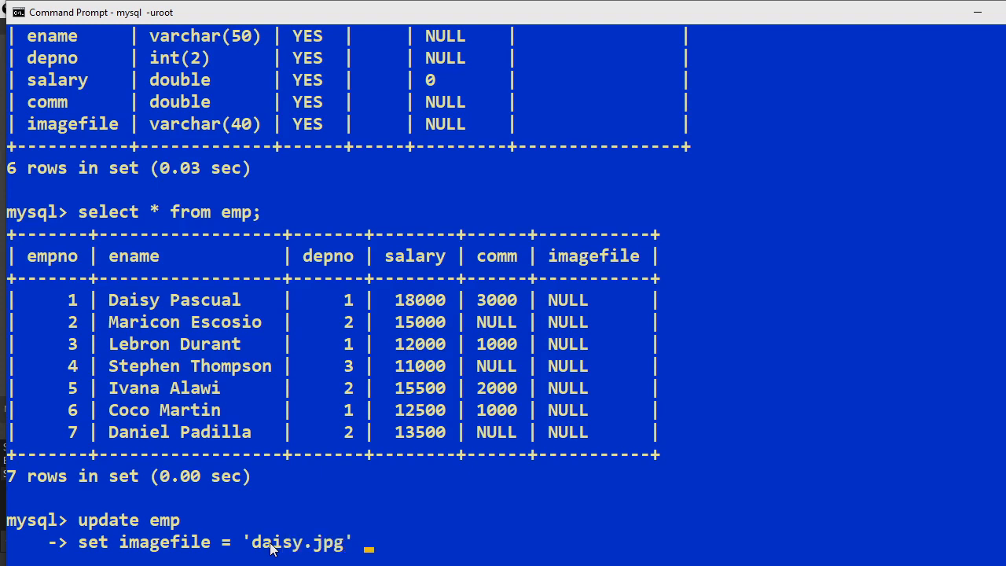
type("where empno =")
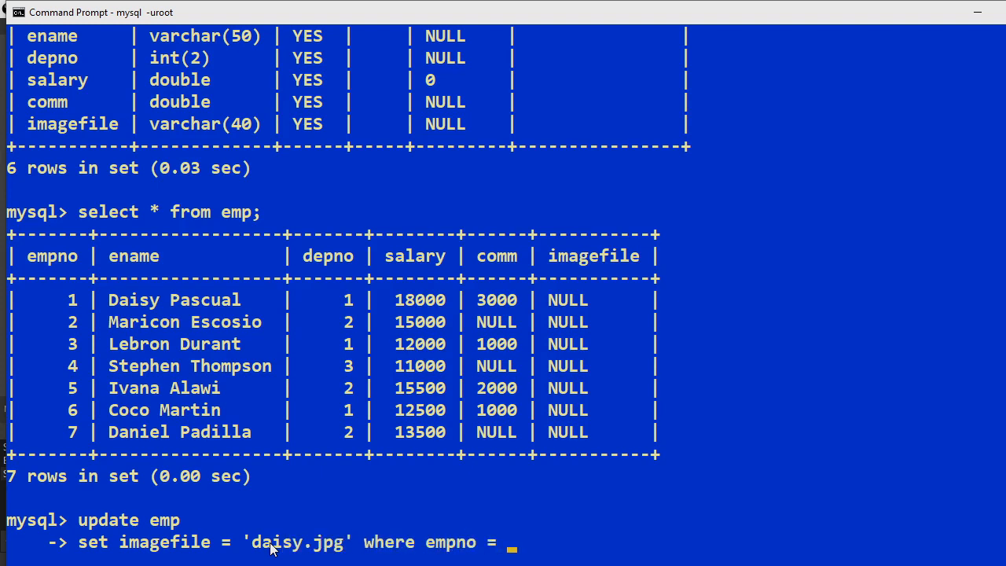
type("1;")
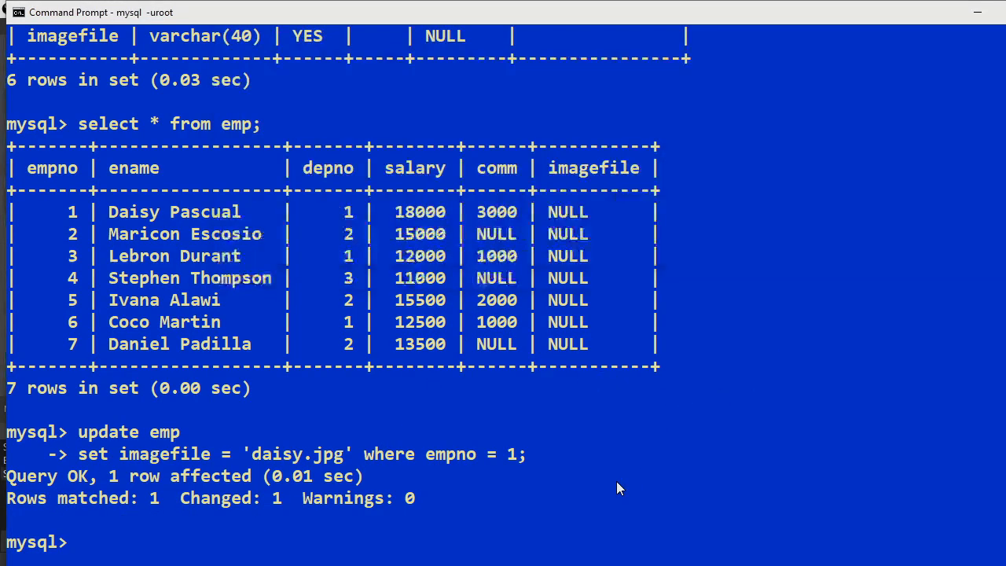
type("update emp")
type("set imagefile = 'maricon.jpg' where empno = 1")
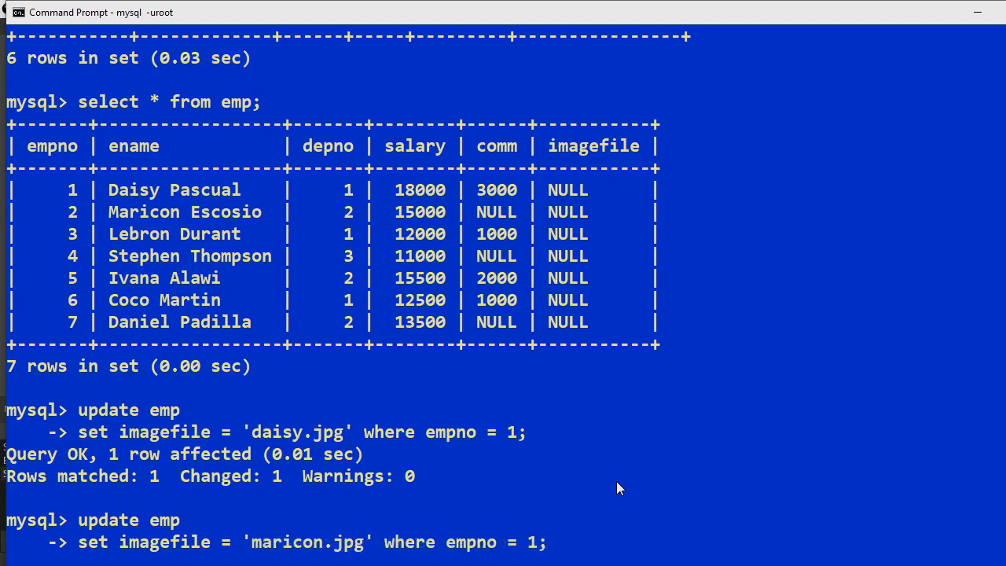
type(";")
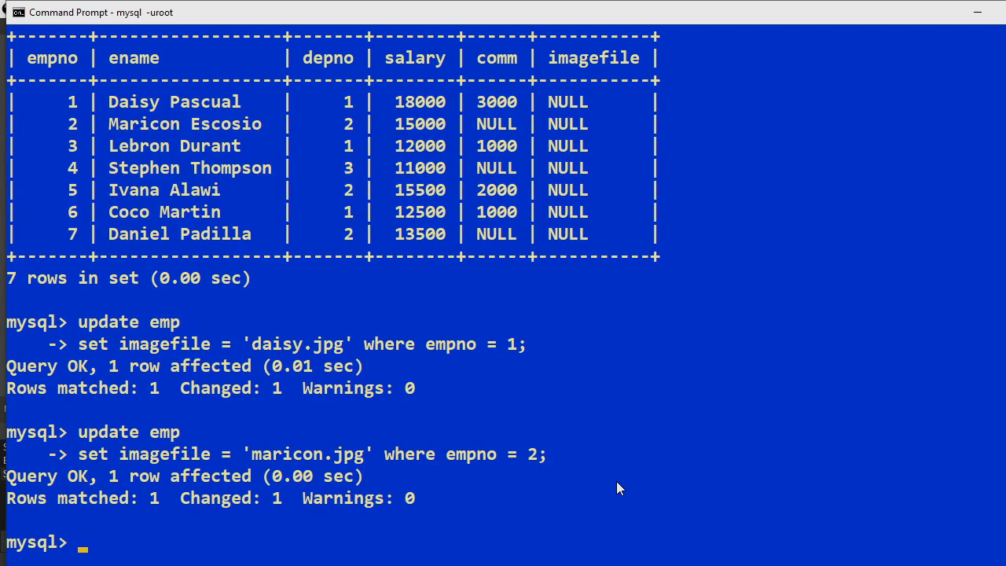
Set imagefile to maricon.jpg for empno 2 and lebron.jpg for empno 3
type("update emp")
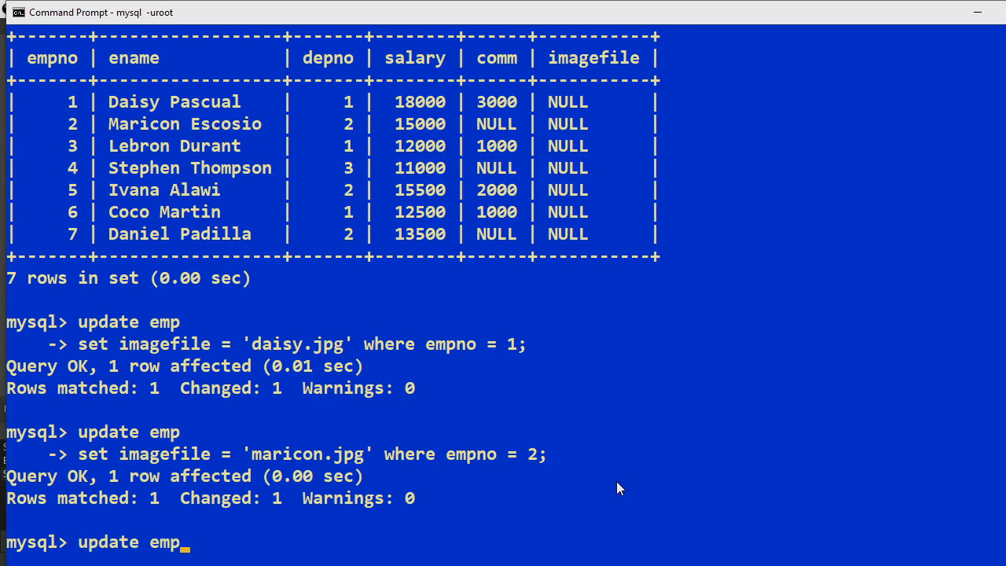
type("set imagefile = 'maricon.jpg' where empno = 2;")
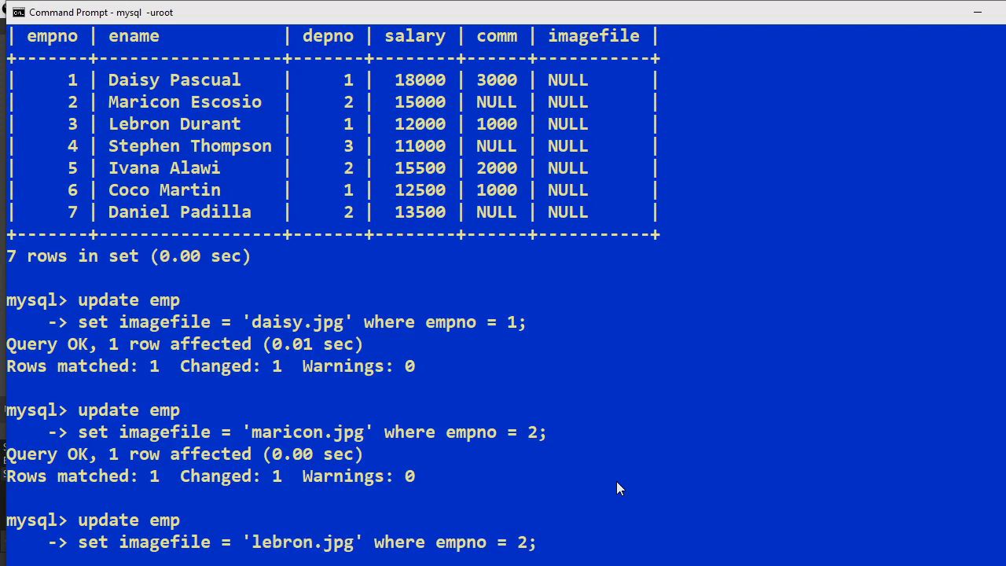
key("Backspace")
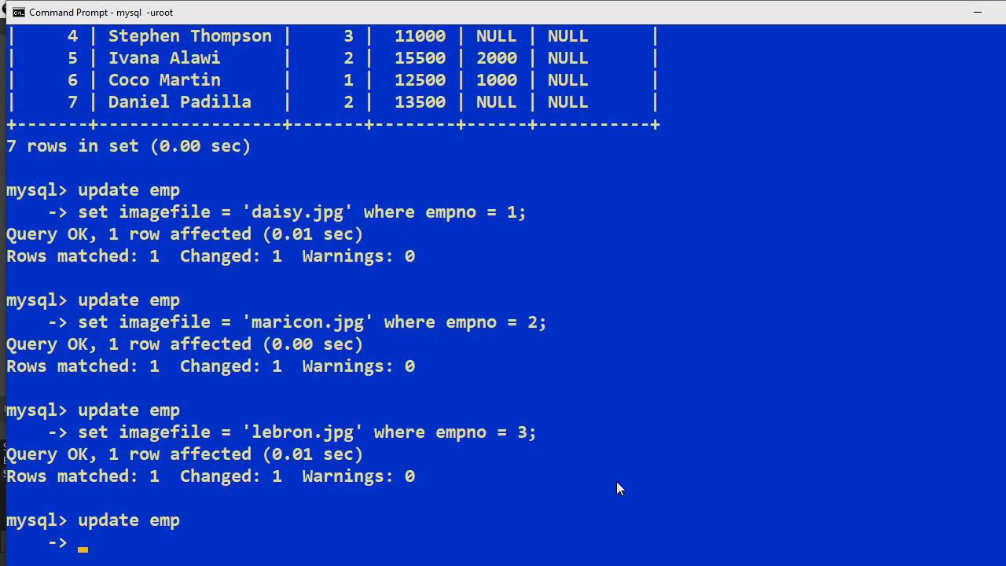
type("set imagefile = 'lebron.jpg' where empno = 3;")
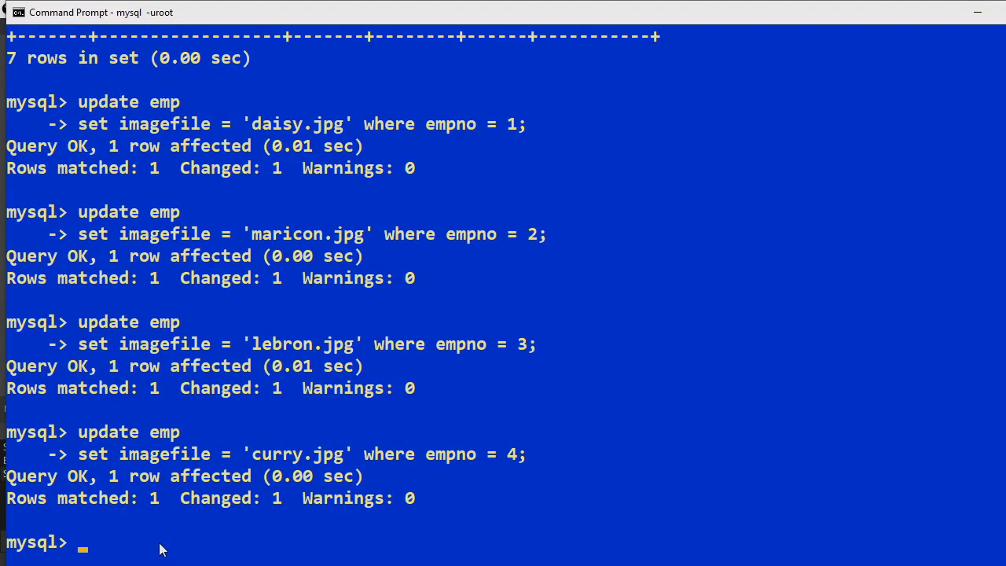
Set imagefile for empno 5, 6 and 7 (ivana.jpg, coco.jpg, daniel.jpg), then SELECT * FROM emp to verify
type("se")
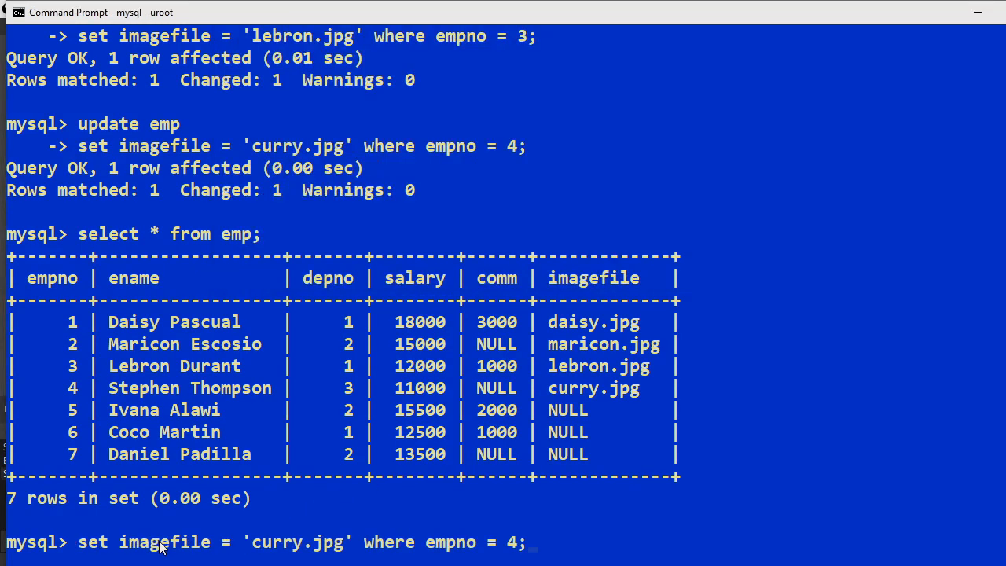
key("Enter")
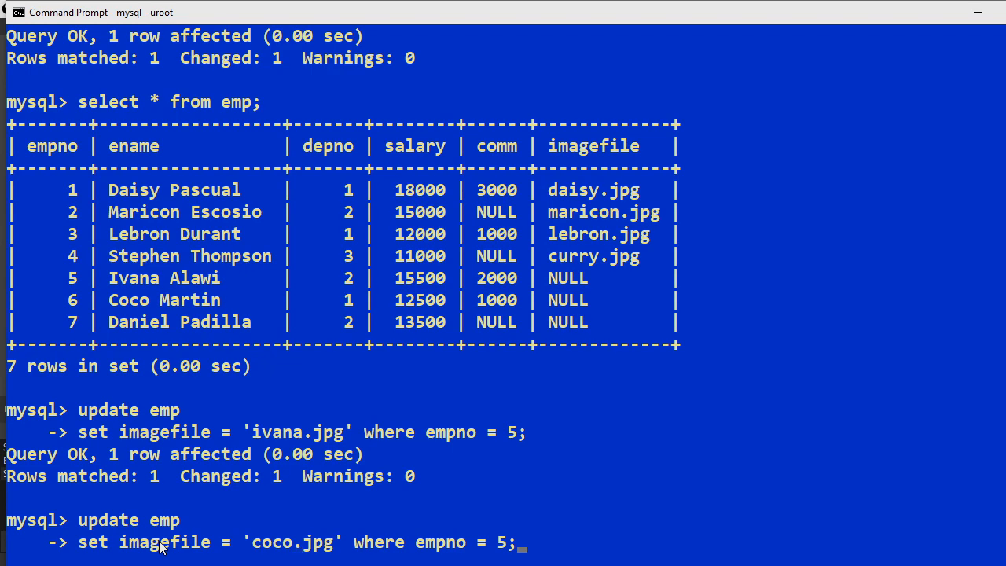
type("6")
type("update emp")
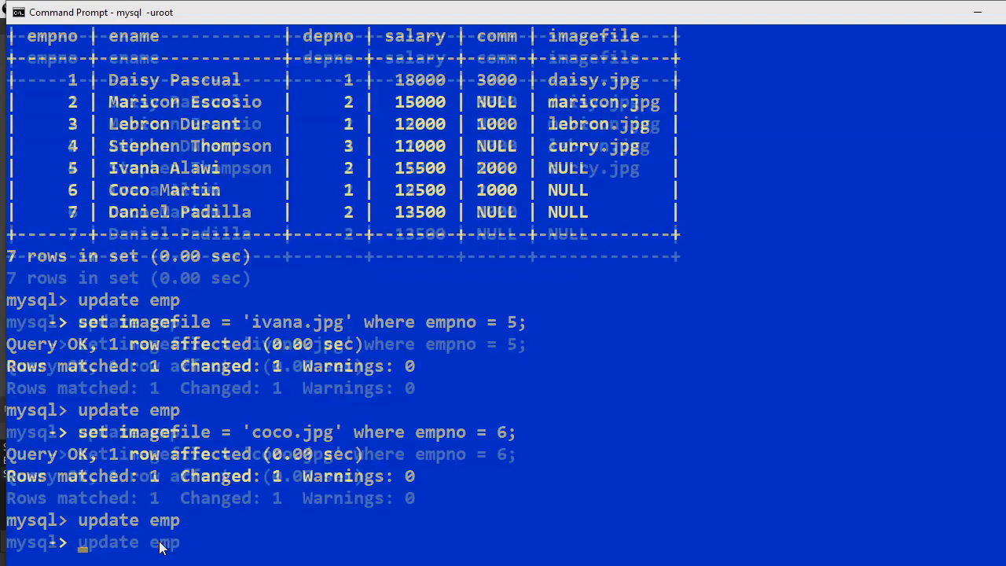
type("set imagefile = 'coco.jpg' where empno = 6;")
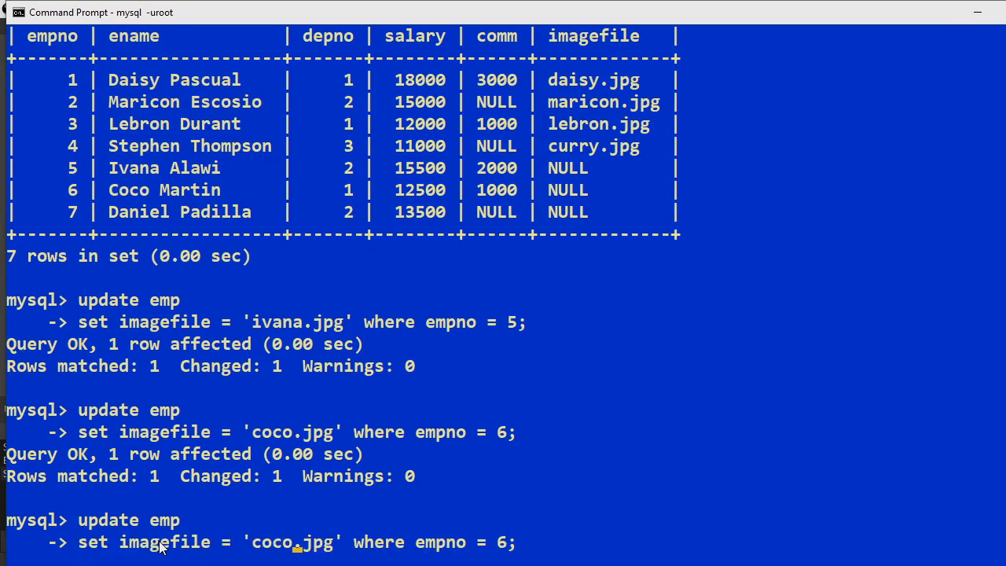
type("dan.jpg")
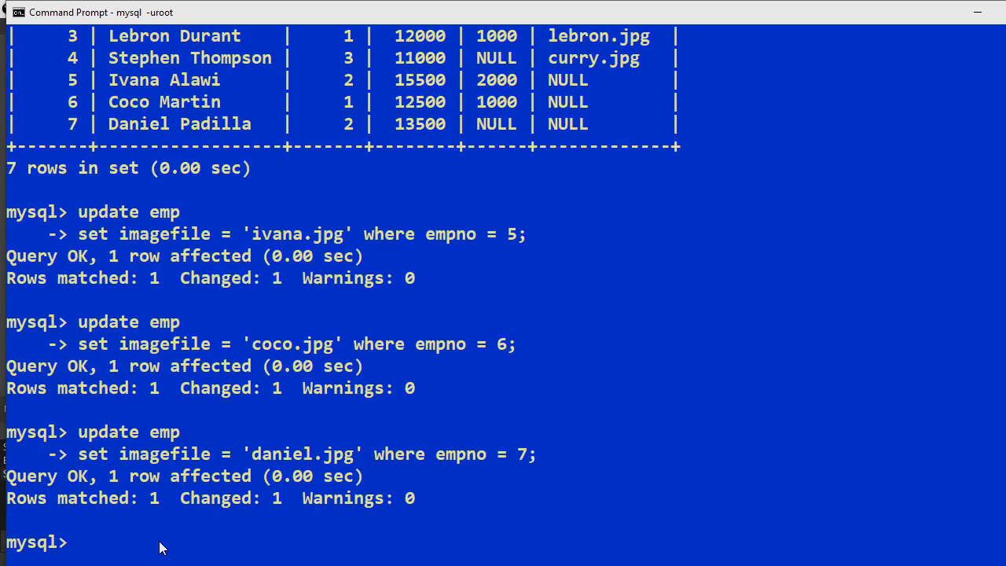
type("select * from emp;")
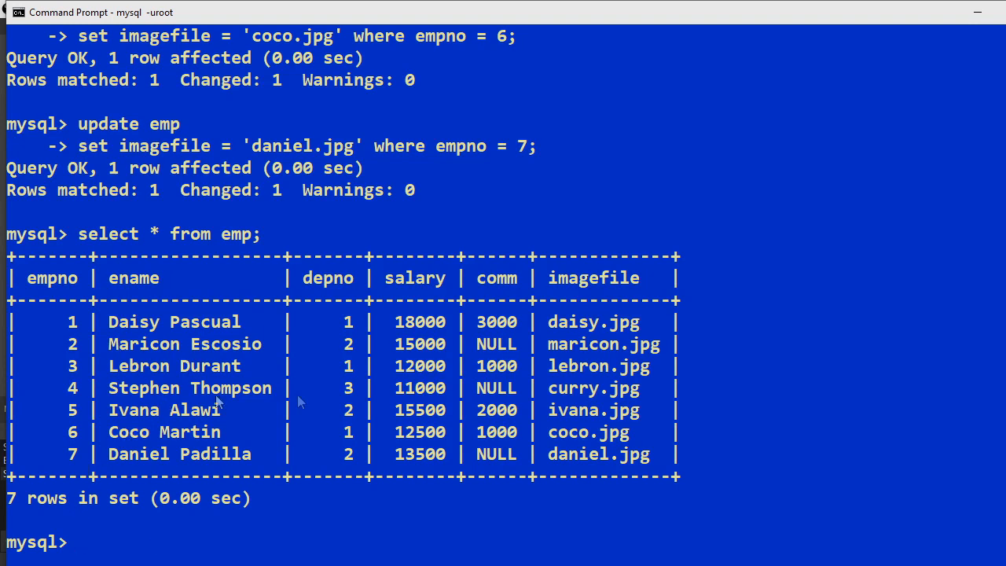
mouse_move(604, 330)
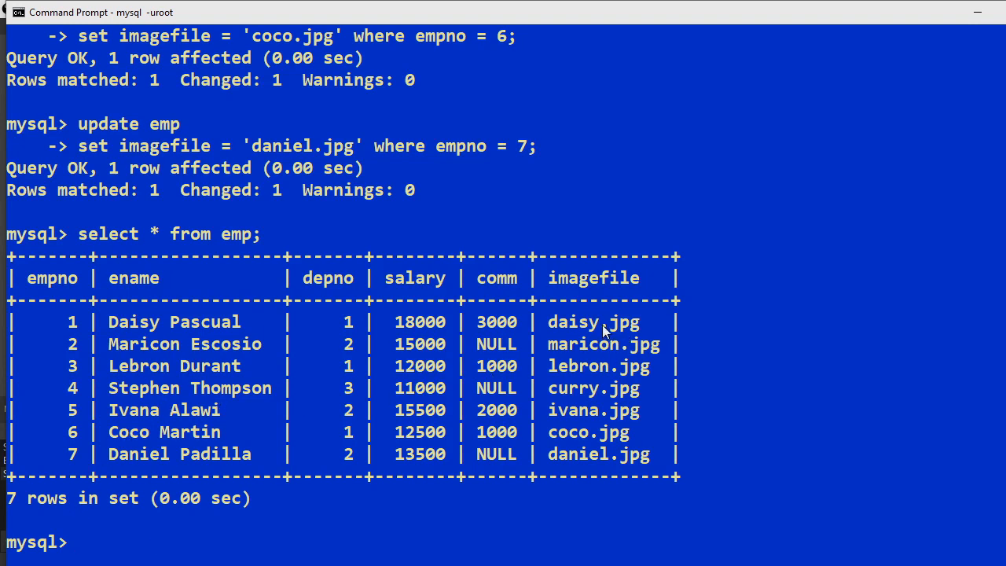
mouse_move(623, 324)
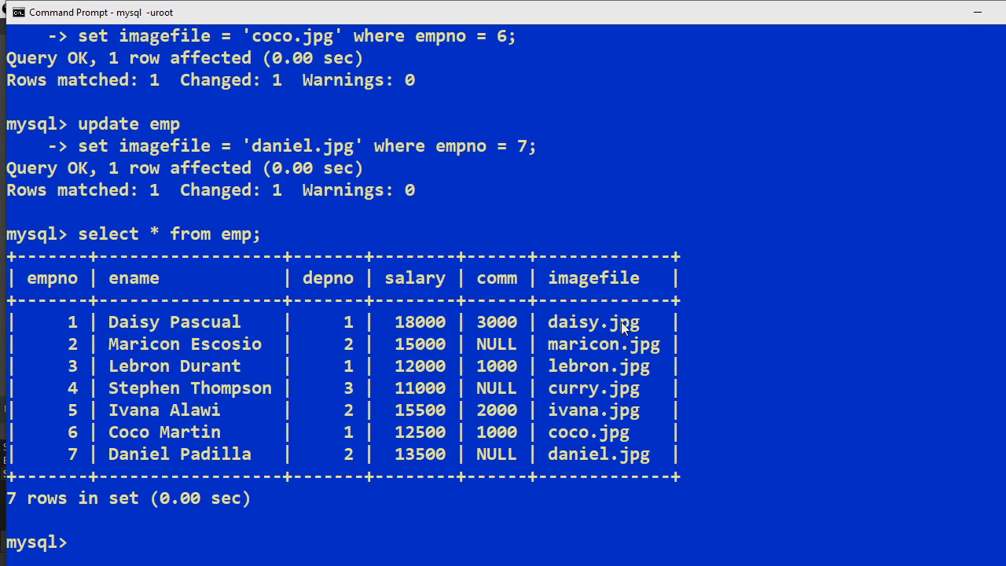
mouse_move(592, 448)
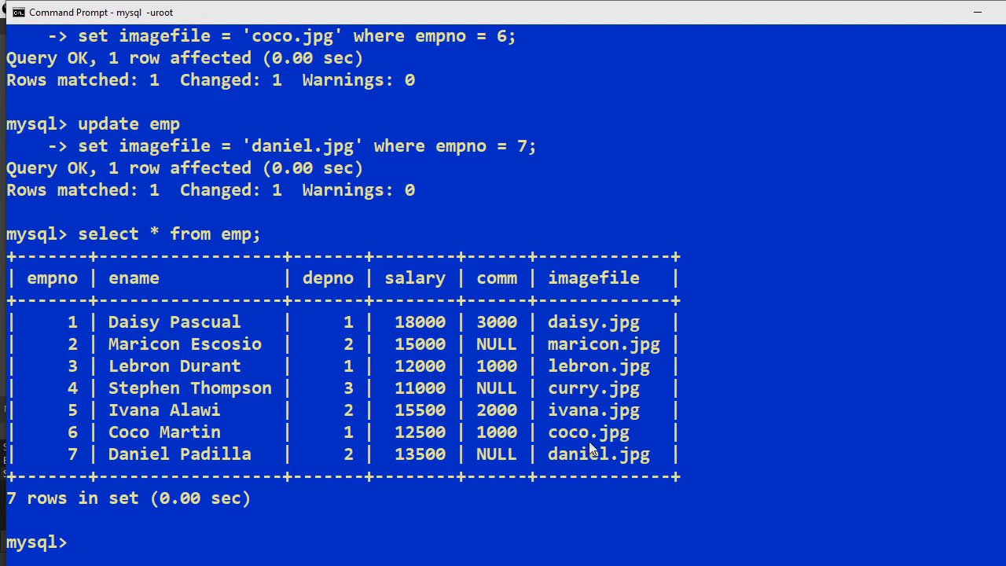
mouse_move(330, 336)
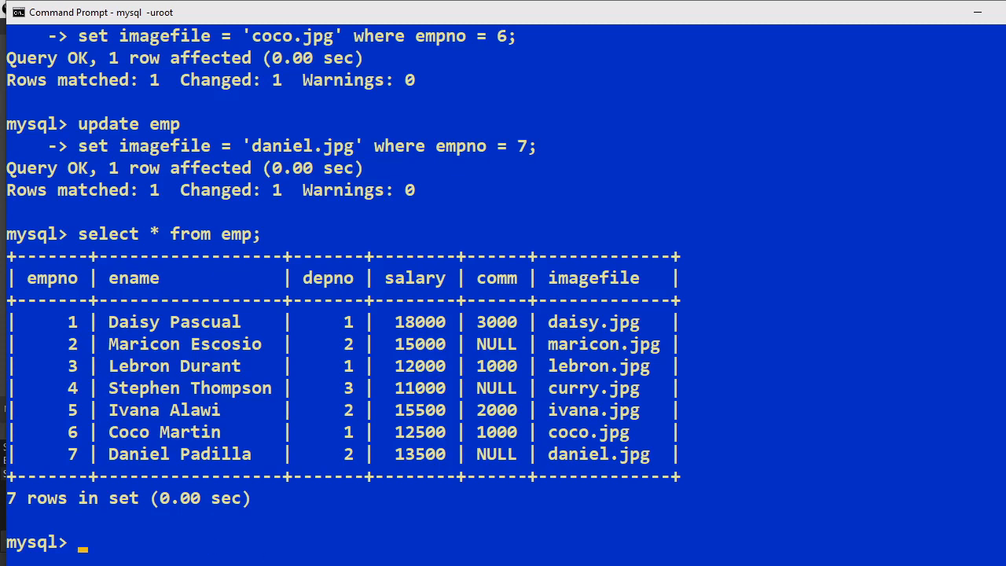
mouse_move(201, 531)
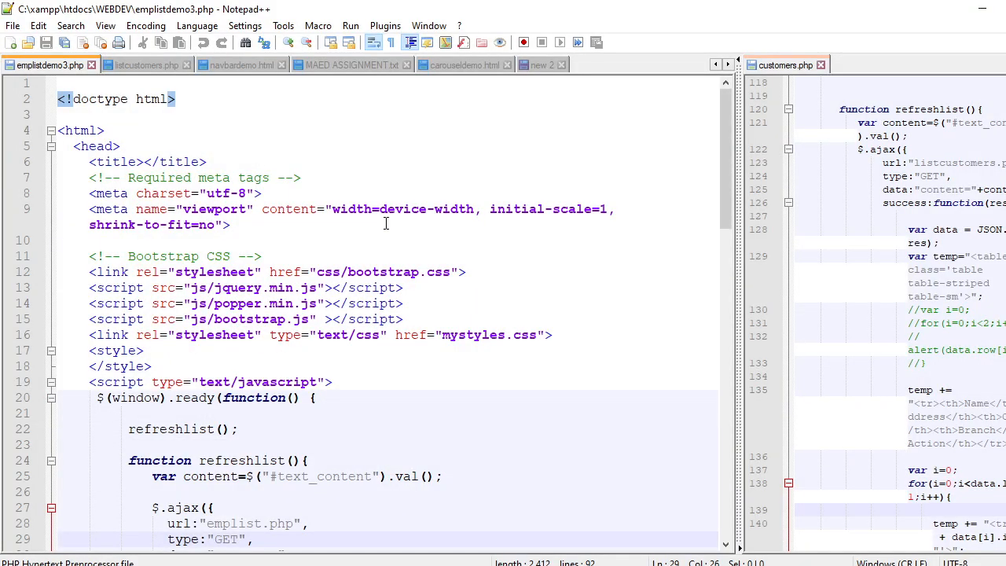
scroll("down", 3)
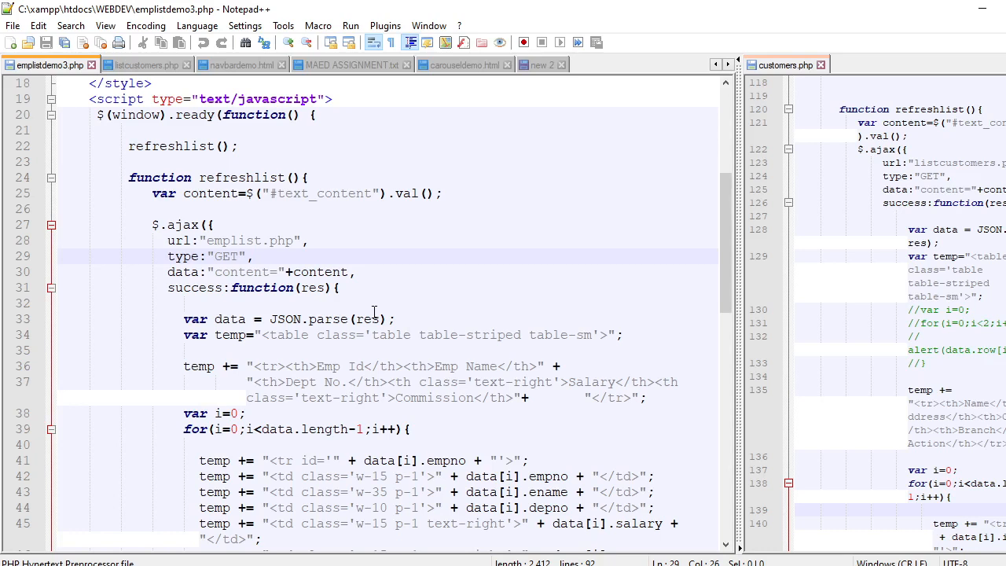
left_click(254, 257)
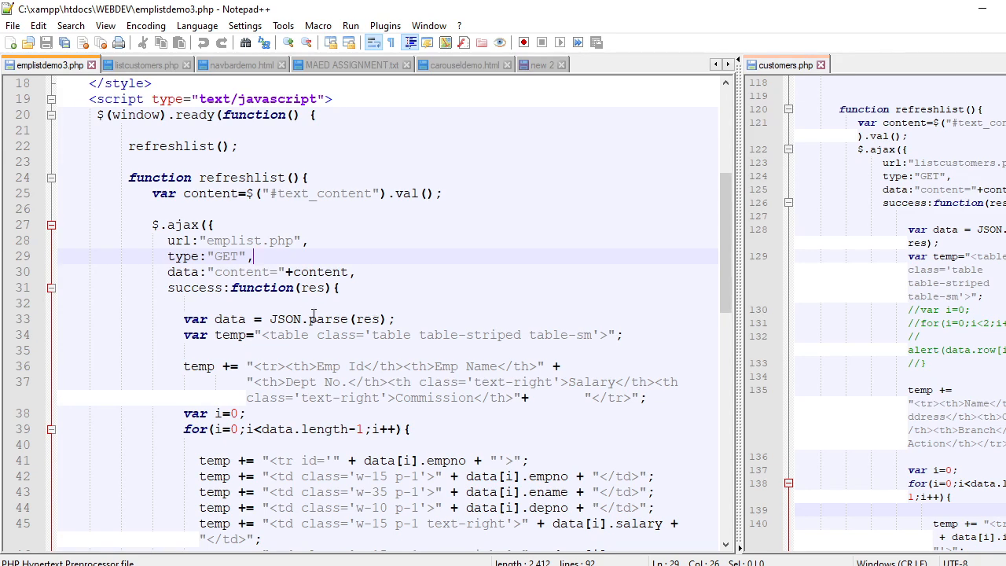
scroll("down", 3)
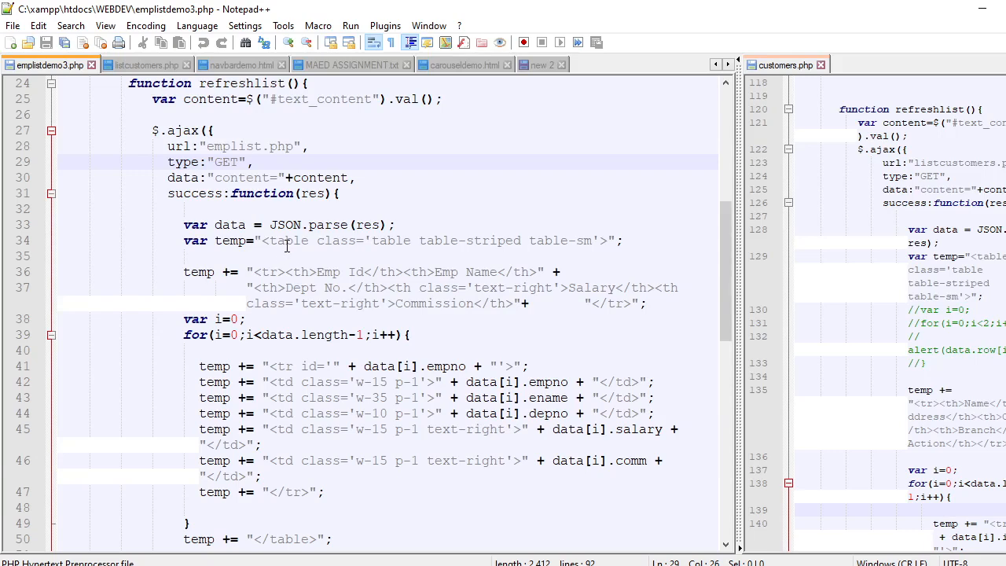
scroll("down", 3)
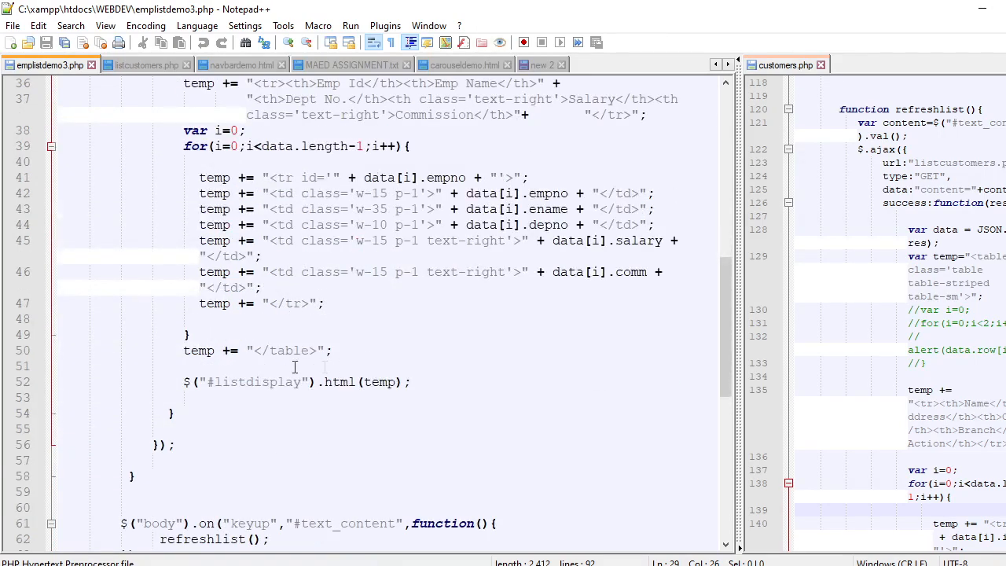
mouse_move(248, 375)
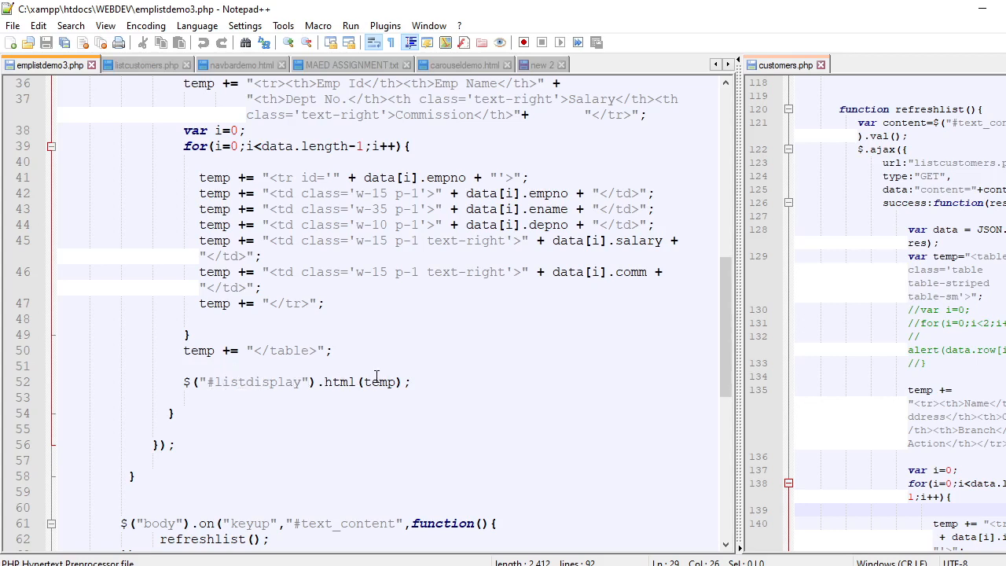
mouse_move(394, 373)
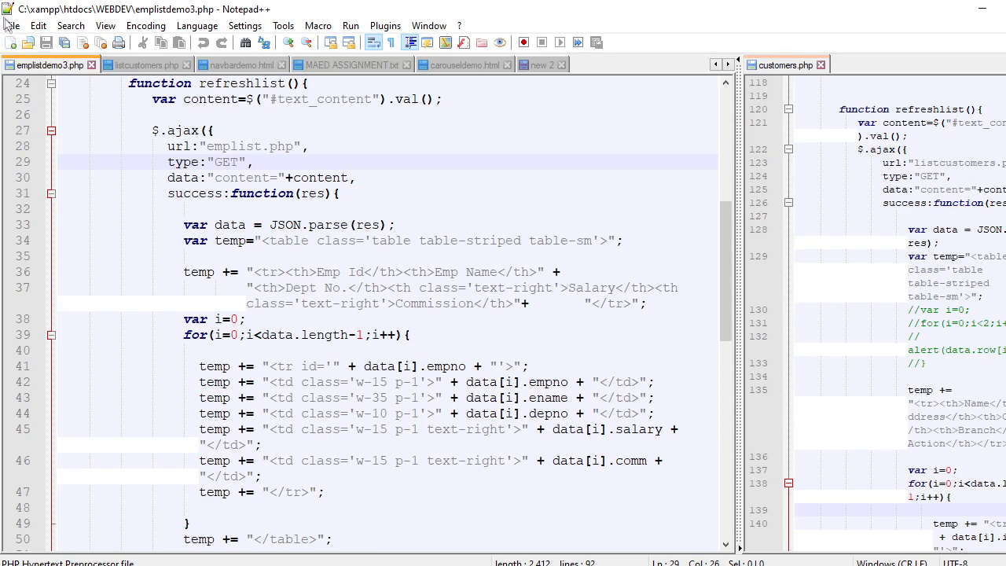
Save a copy of the script as emplistdemo4.php
left_click(12, 25)
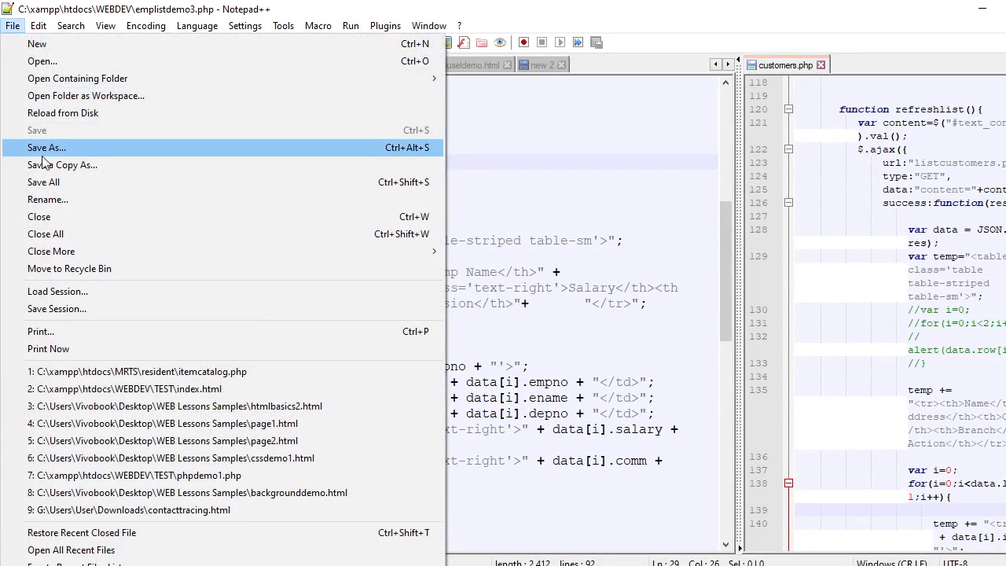
left_click(46, 147)
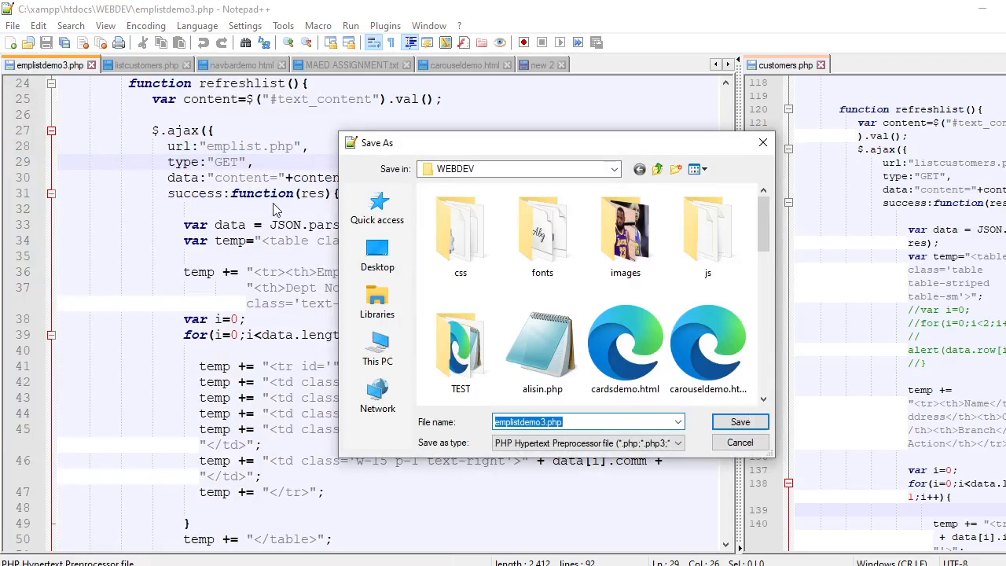
type("e")
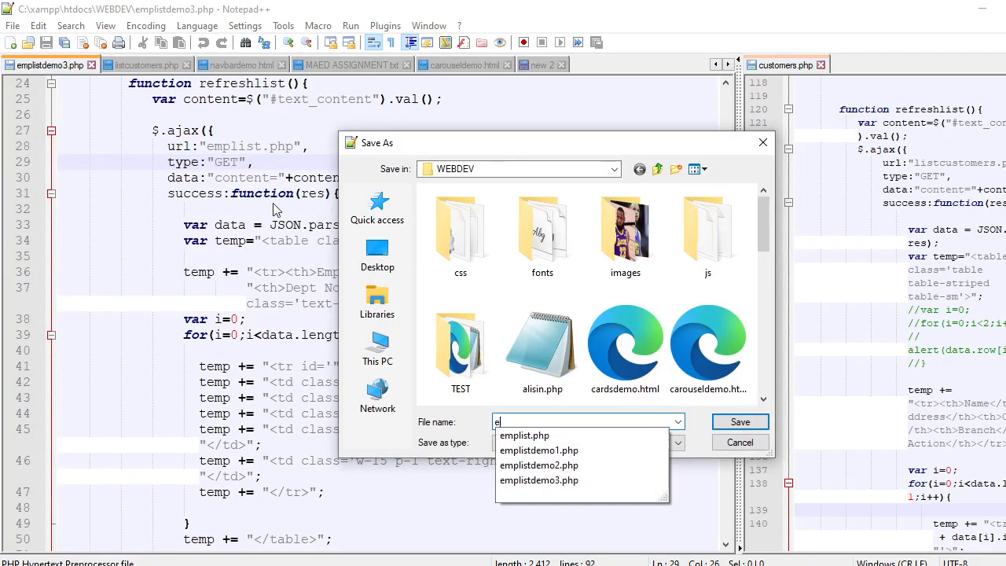
type("mplistdemo4.php")
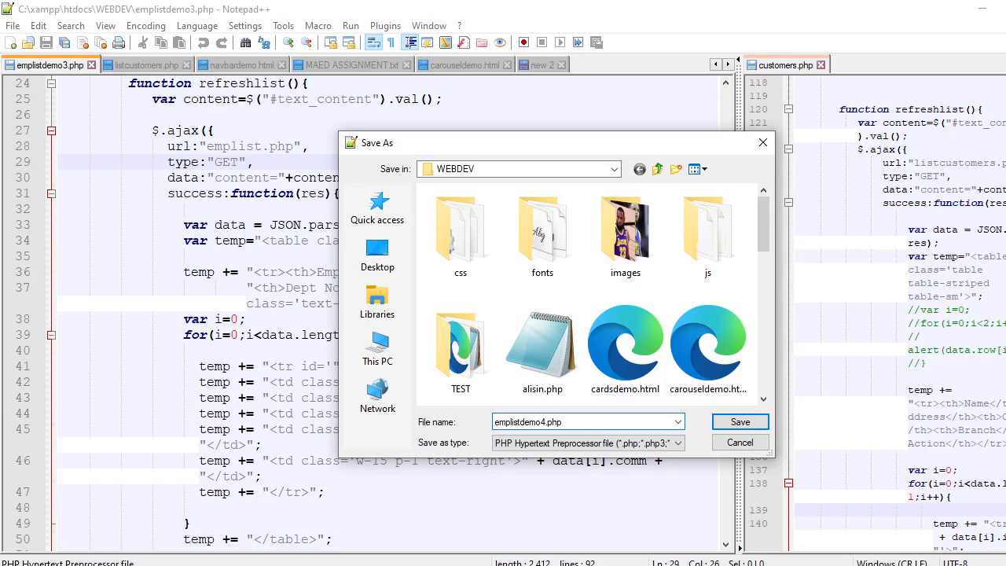
left_click(739, 422)
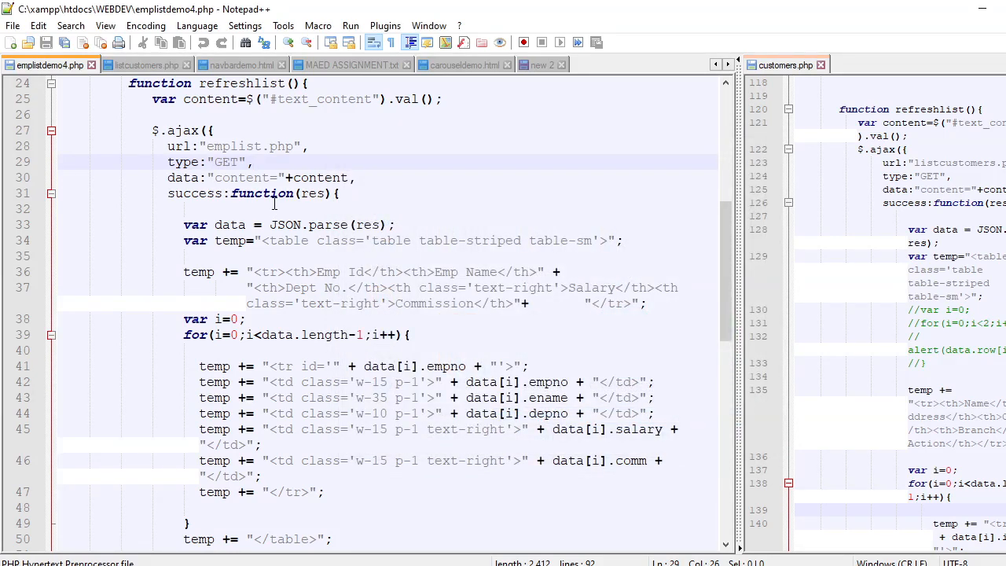
Remove the card markup block and give the empty container div id="listdisplay"
scroll("down", 3)
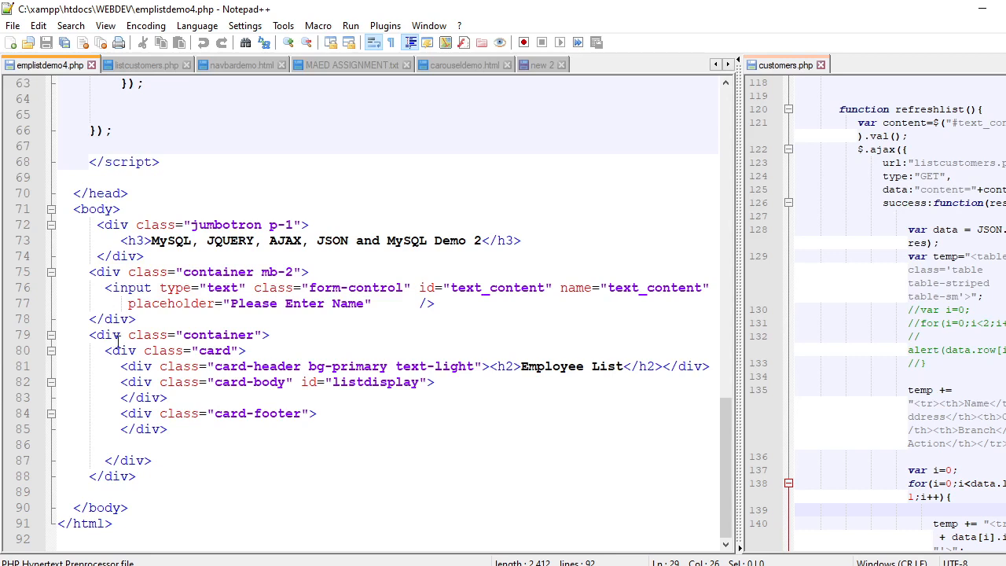
left_click(118, 349)
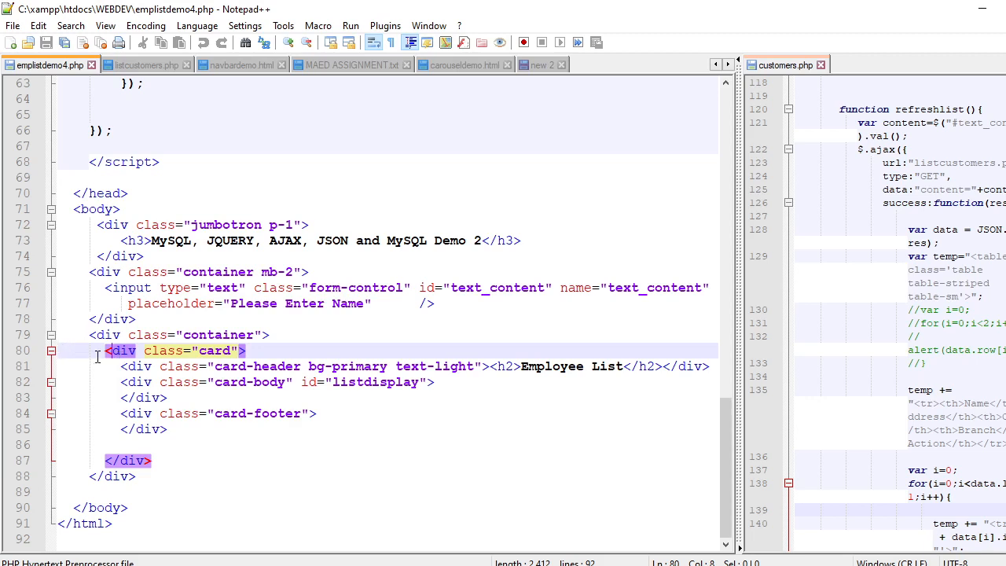
left_click_drag(110, 349, 172, 427)
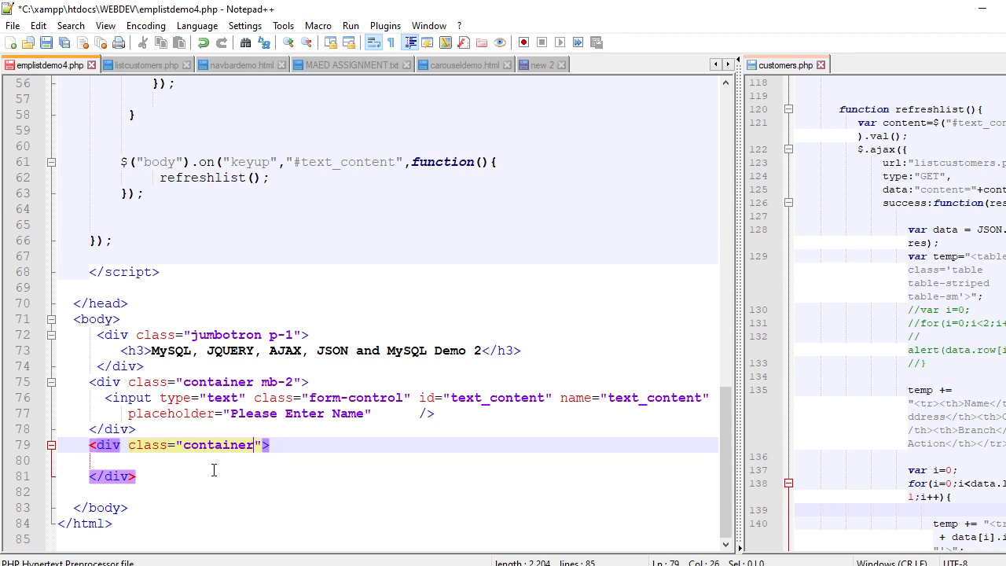
type("id=\"l")
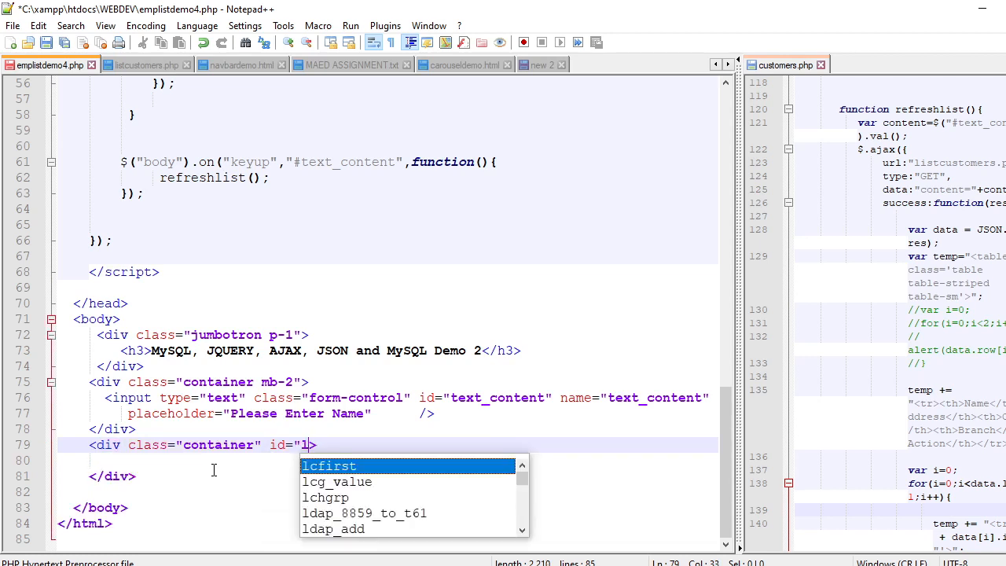
type("istdisplay")
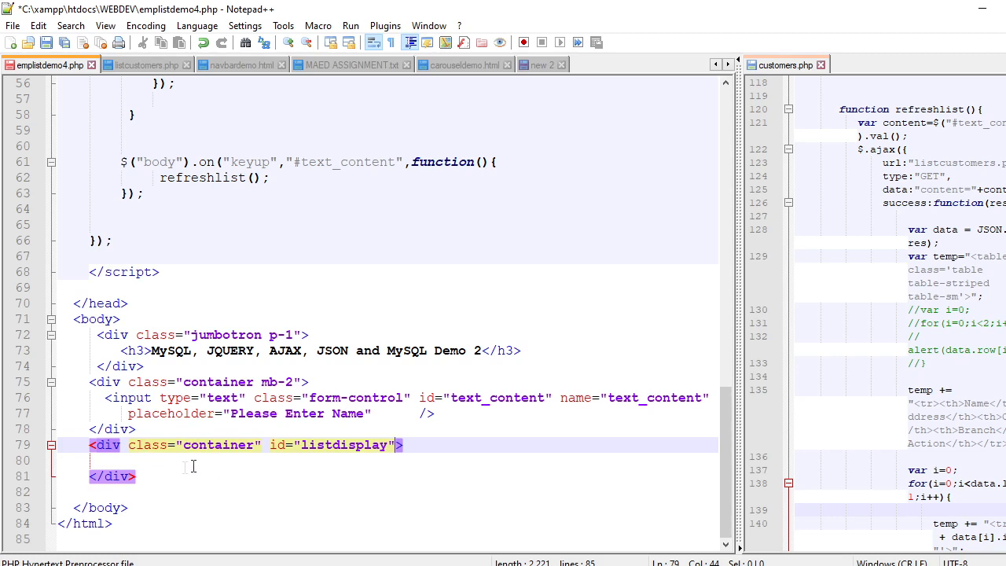
mouse_move(244, 466)
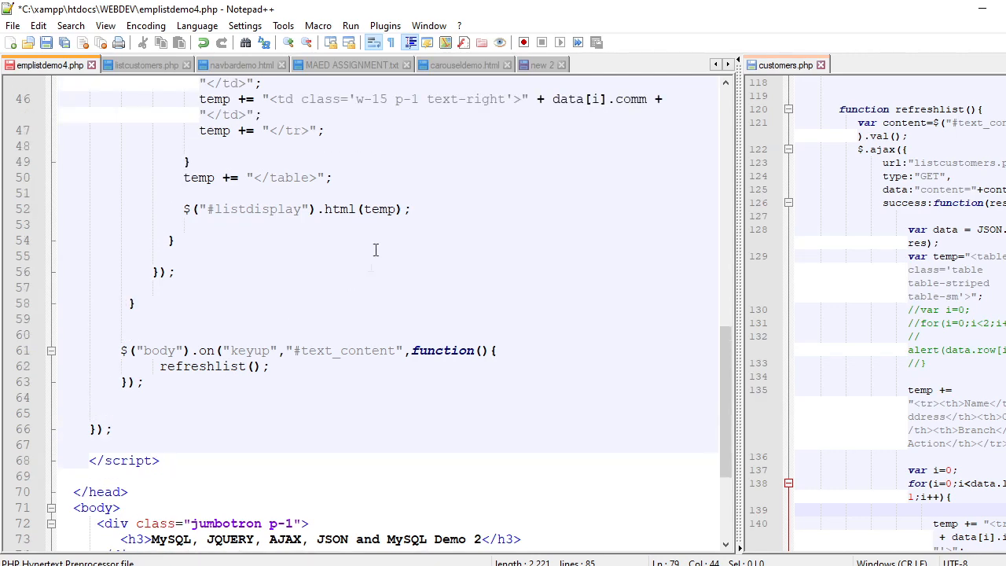
scroll("down", 3)
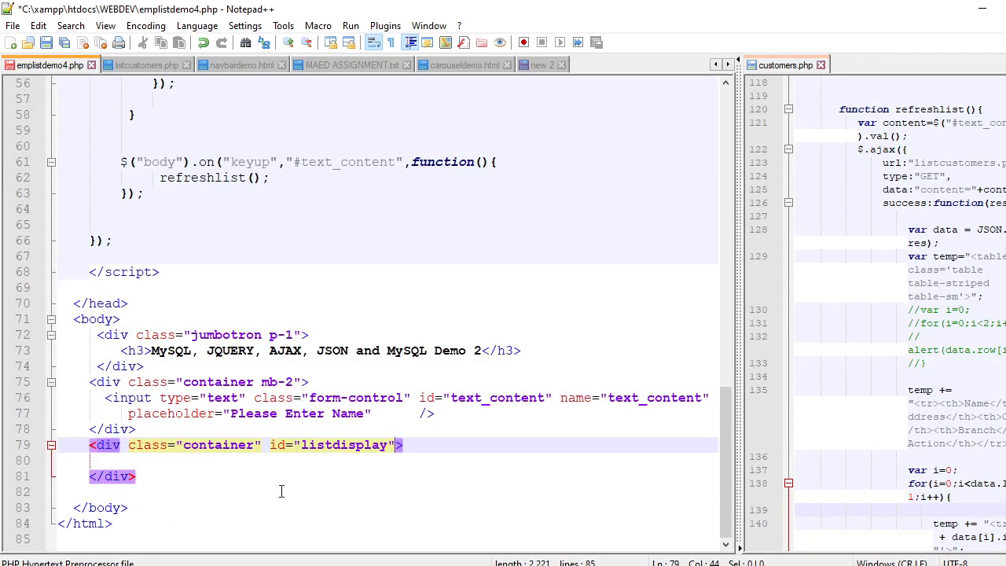
mouse_move(282, 491)
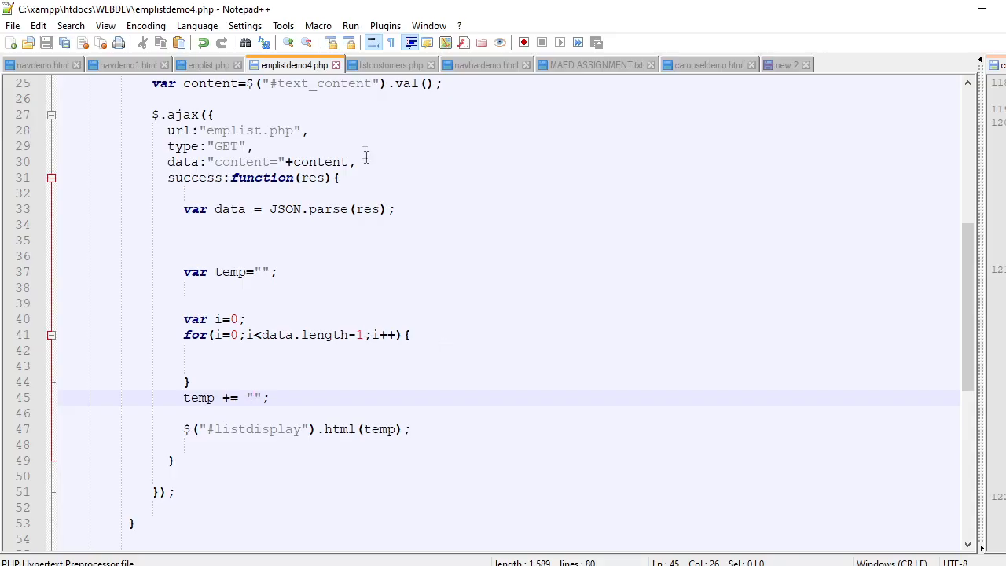
left_click(250, 396)
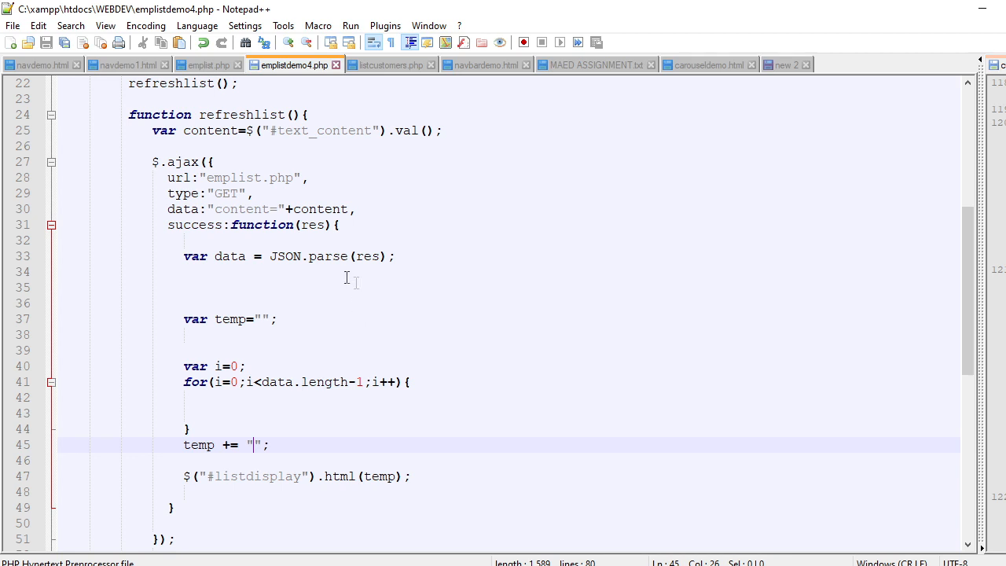
mouse_move(176, 178)
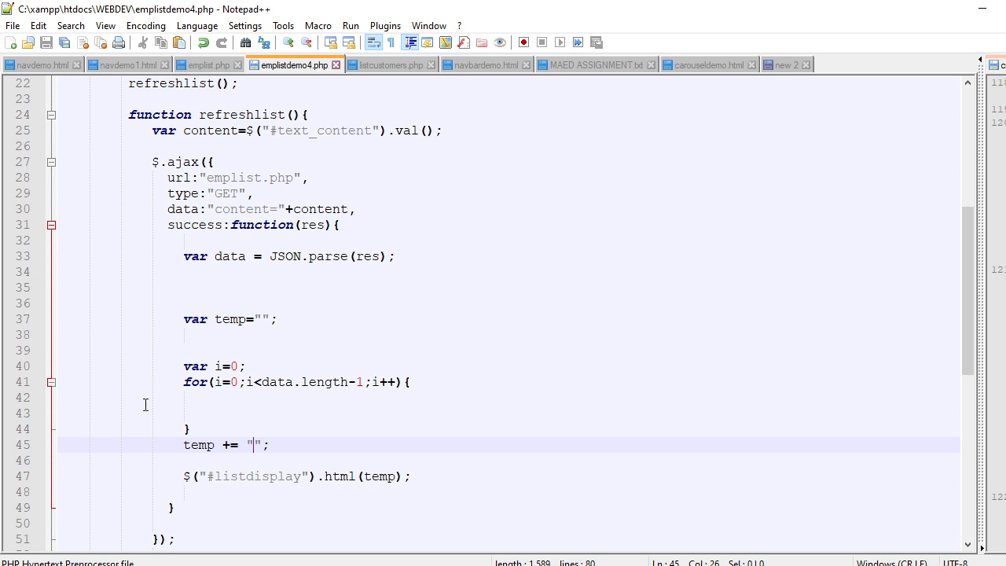
mouse_move(261, 228)
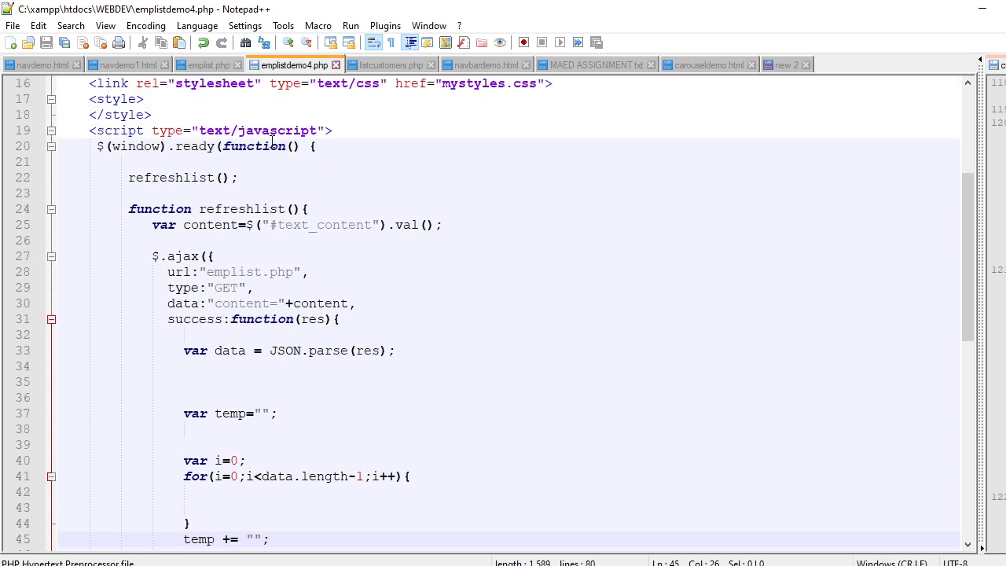
double_click(160, 176)
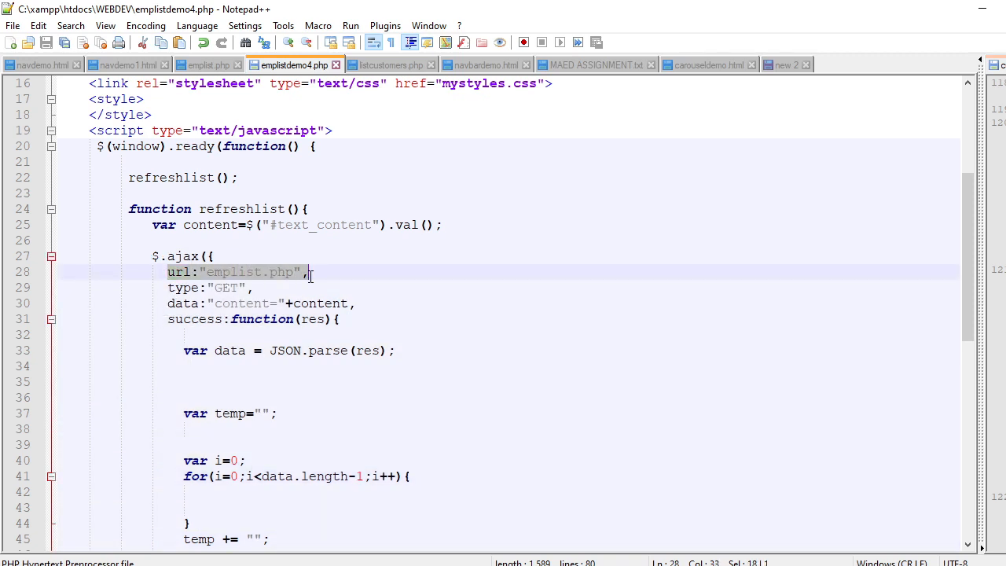
mouse_move(311, 280)
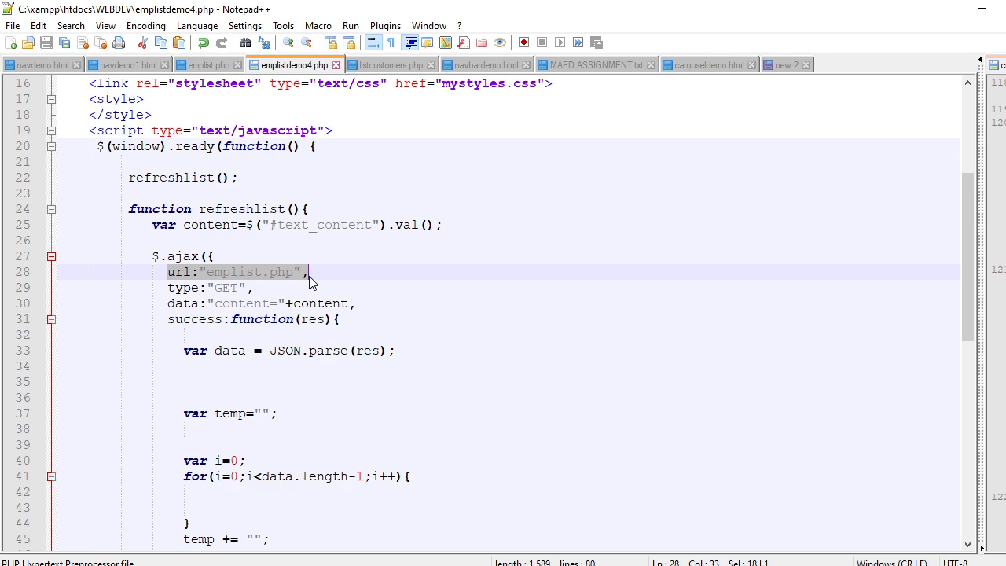
Switch to emplist.php and review its results array in the fetch loop and the json_encode call
left_click(201, 64)
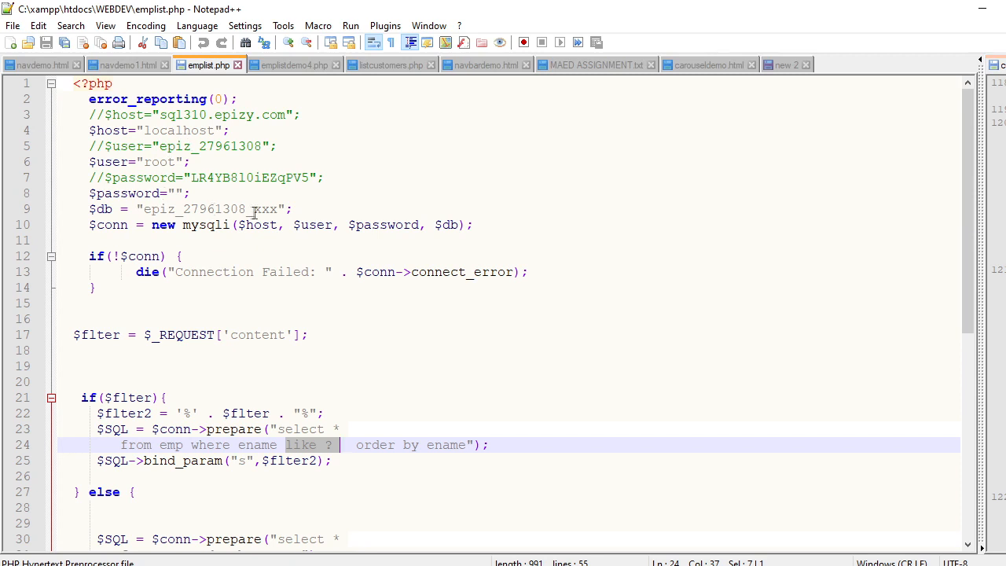
scroll("down", 3)
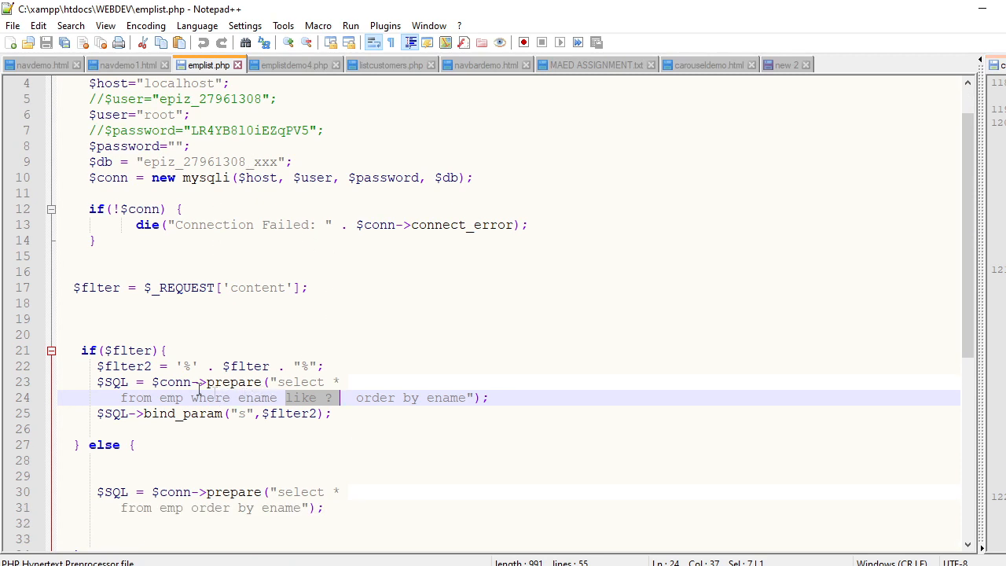
scroll("down", 3)
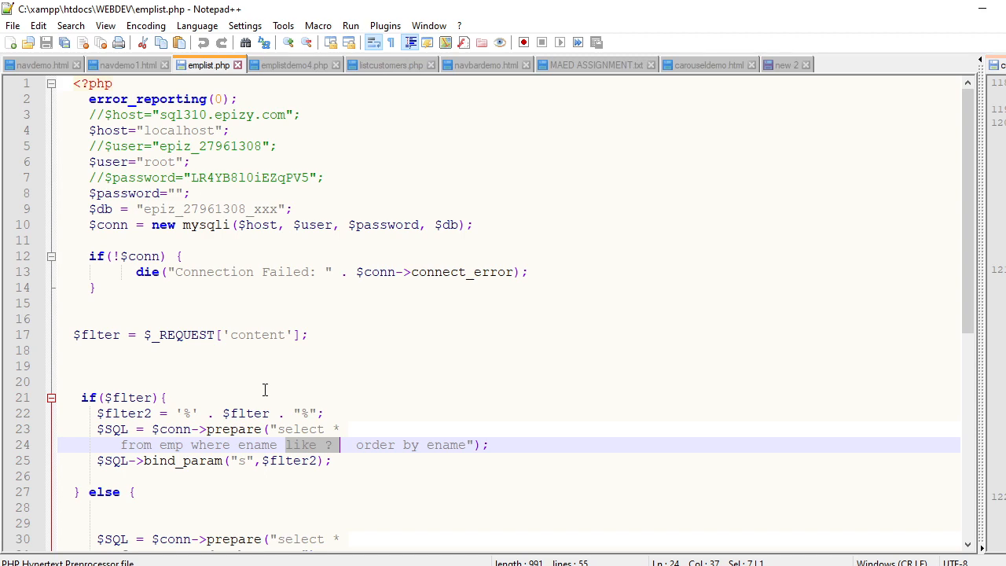
scroll("down", 3)
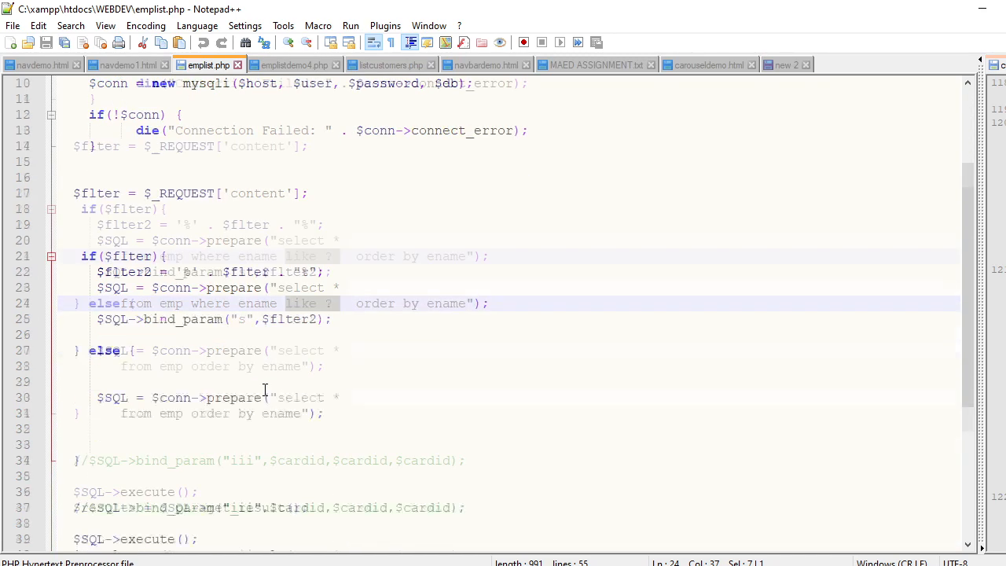
scroll("down", 3)
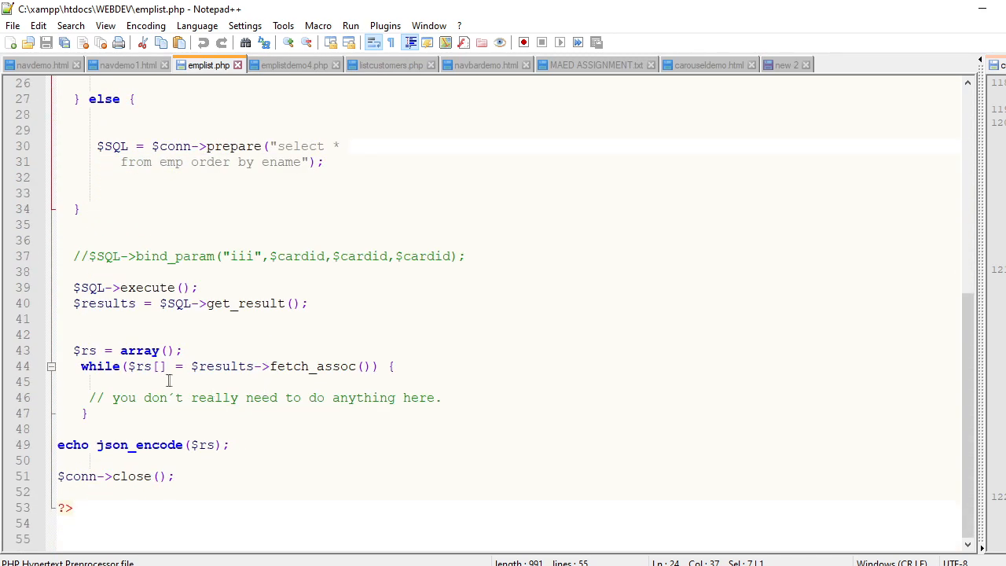
double_click(147, 366)
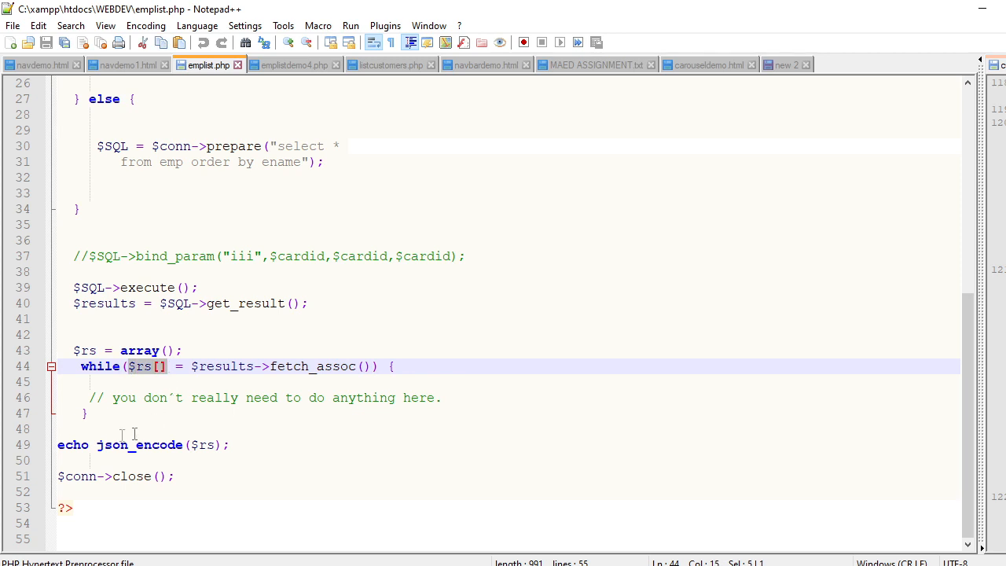
double_click(140, 443)
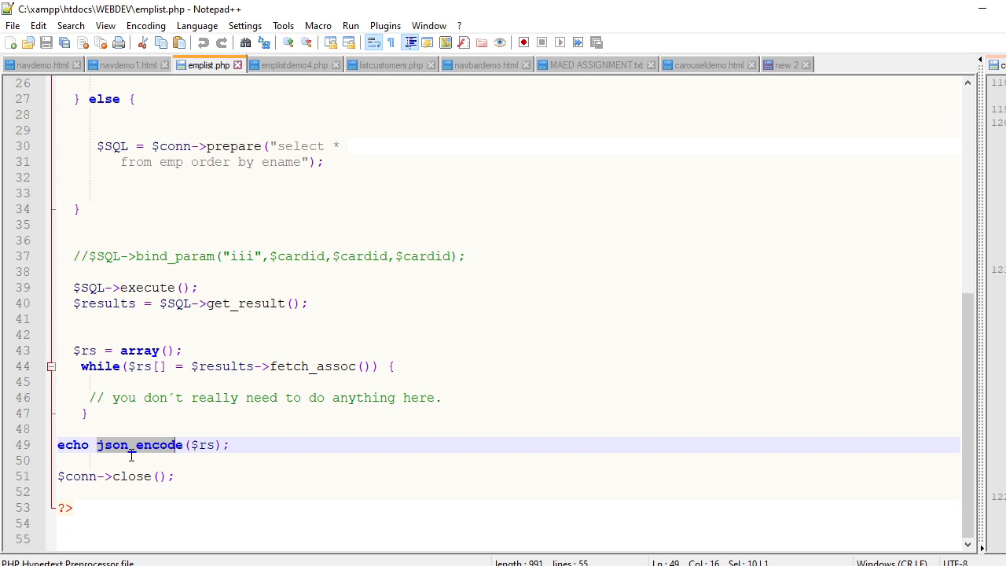
mouse_move(167, 448)
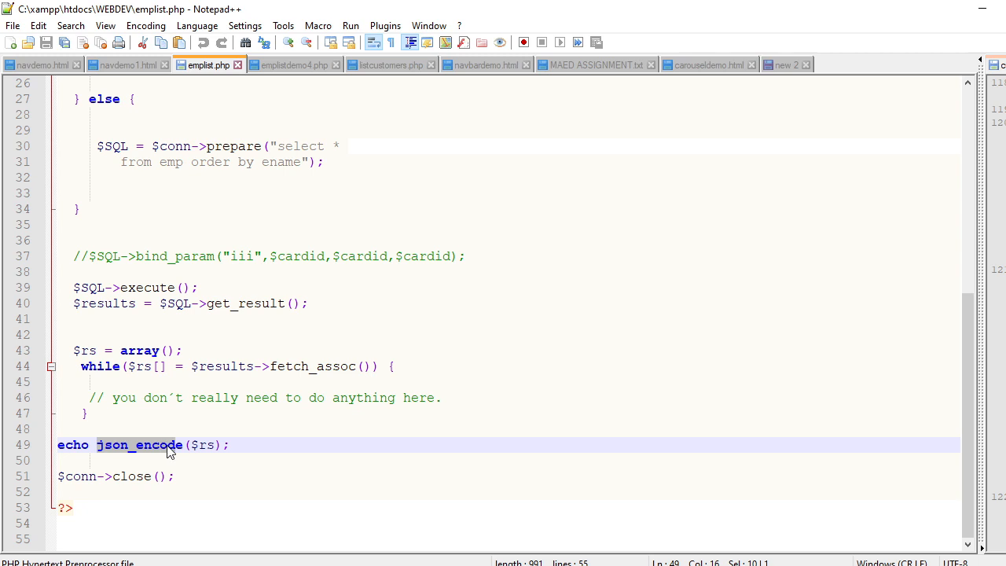
mouse_move(201, 445)
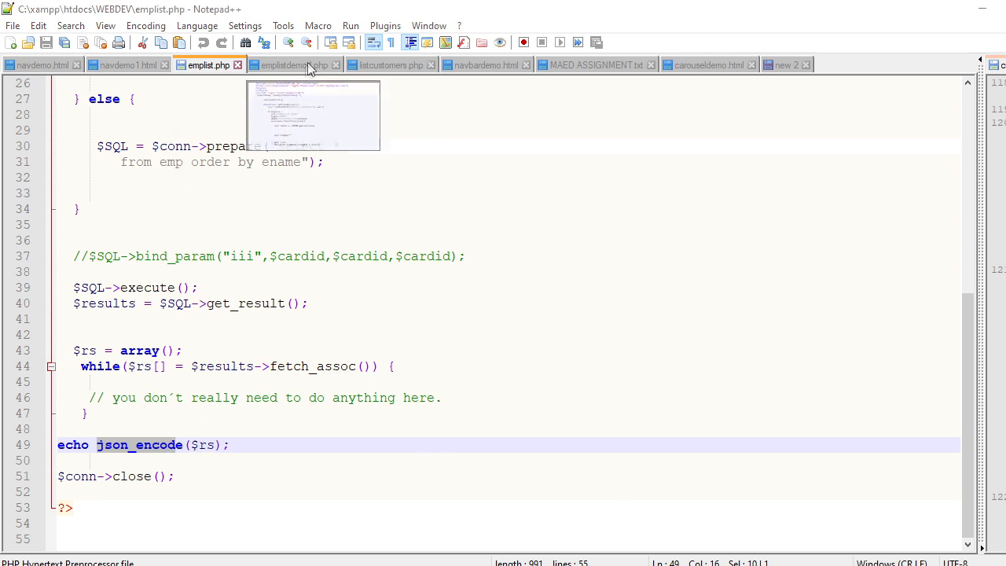
Switch back to emplistdemo4.php and highlight the res parameter of the AJAX success handler
left_click(289, 64)
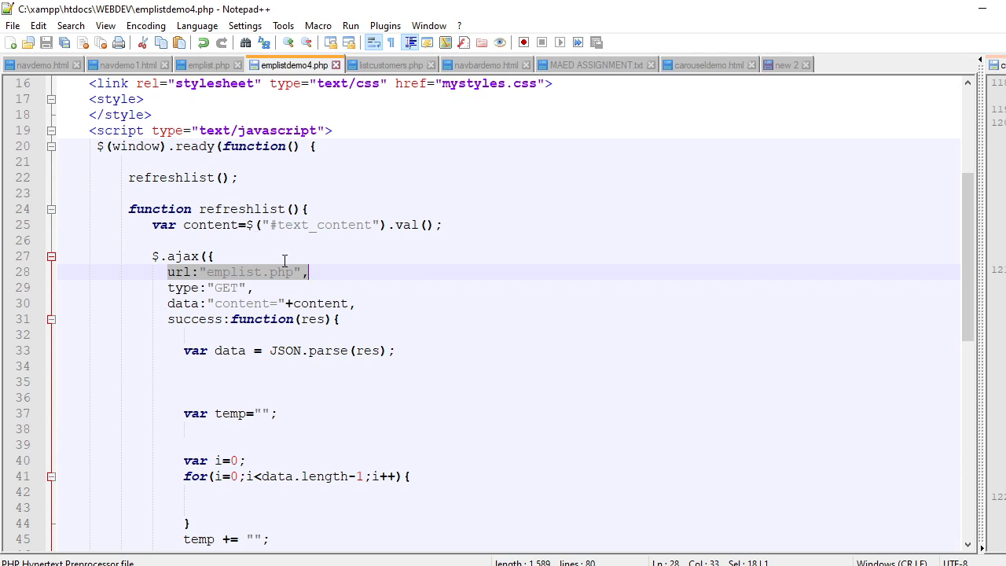
left_click(302, 318)
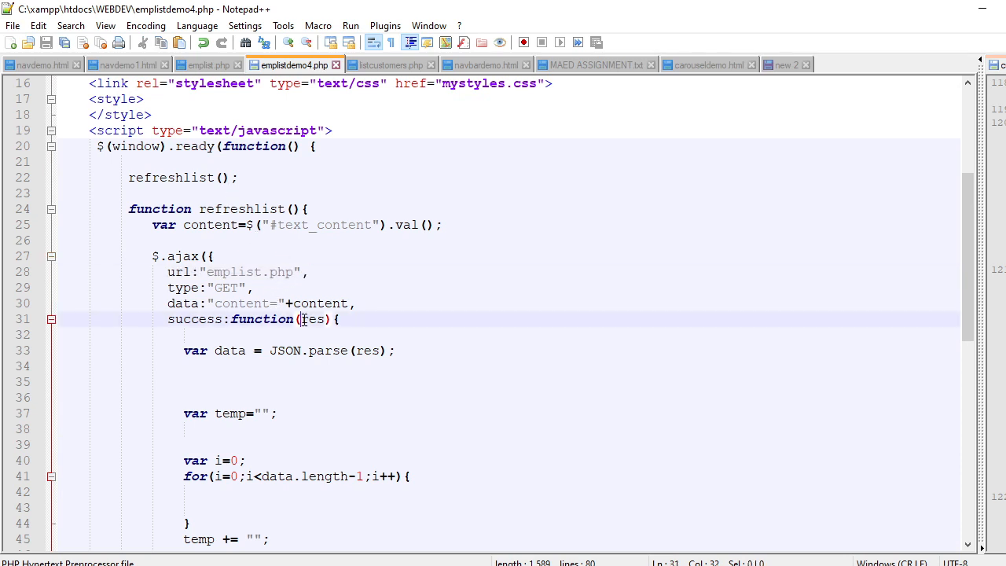
double_click(311, 319)
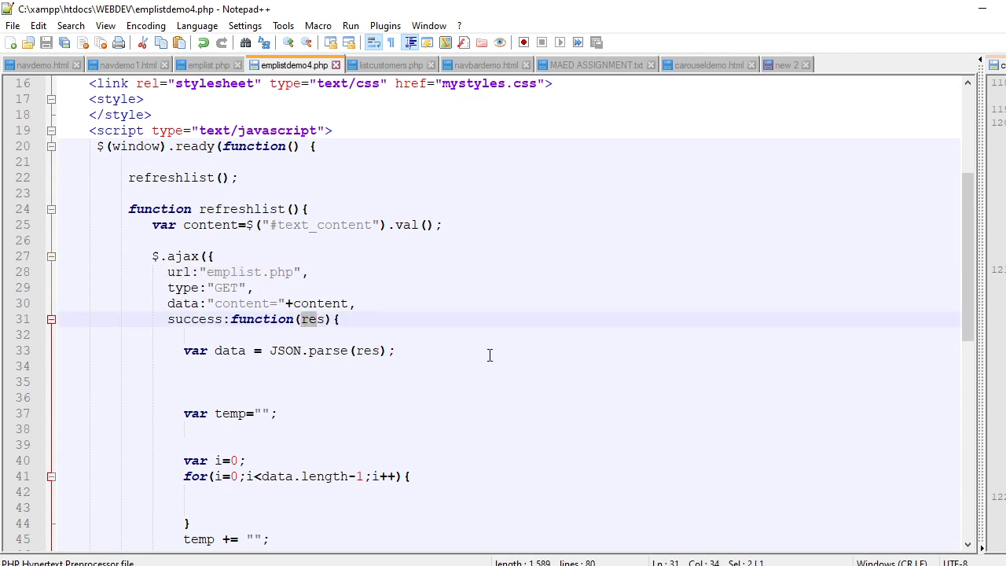
scroll("down", 3)
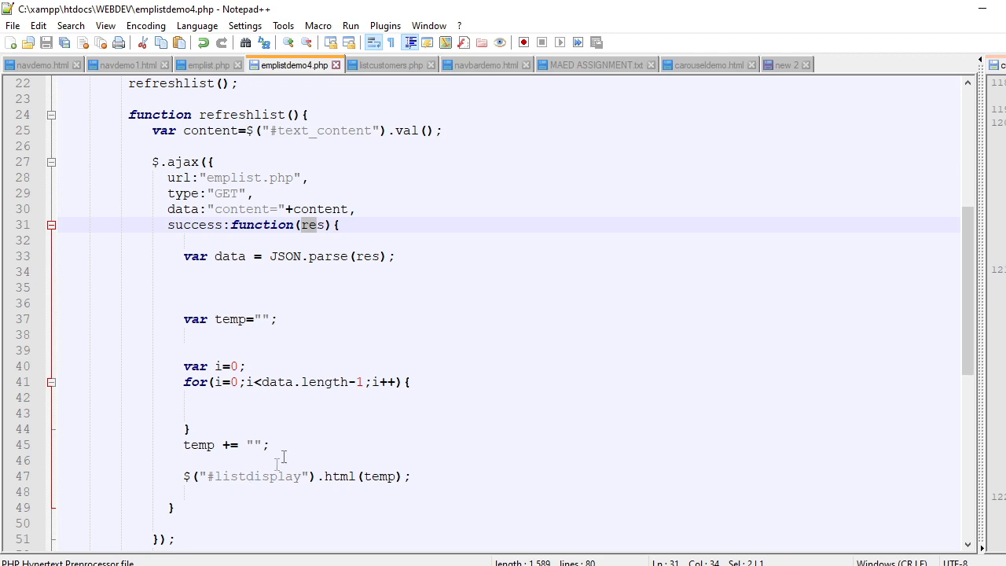
scroll("down", 3)
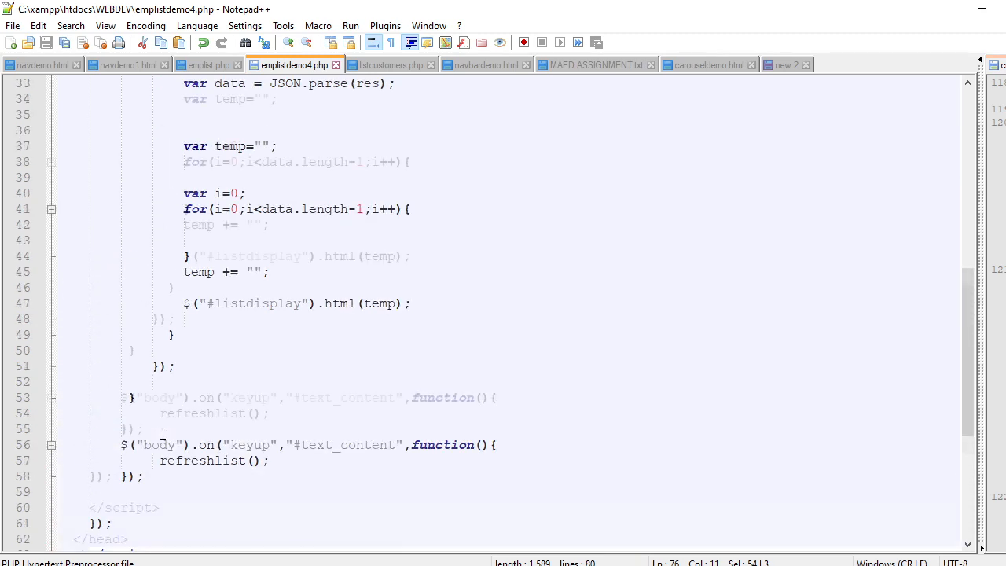
scroll("up", 3)
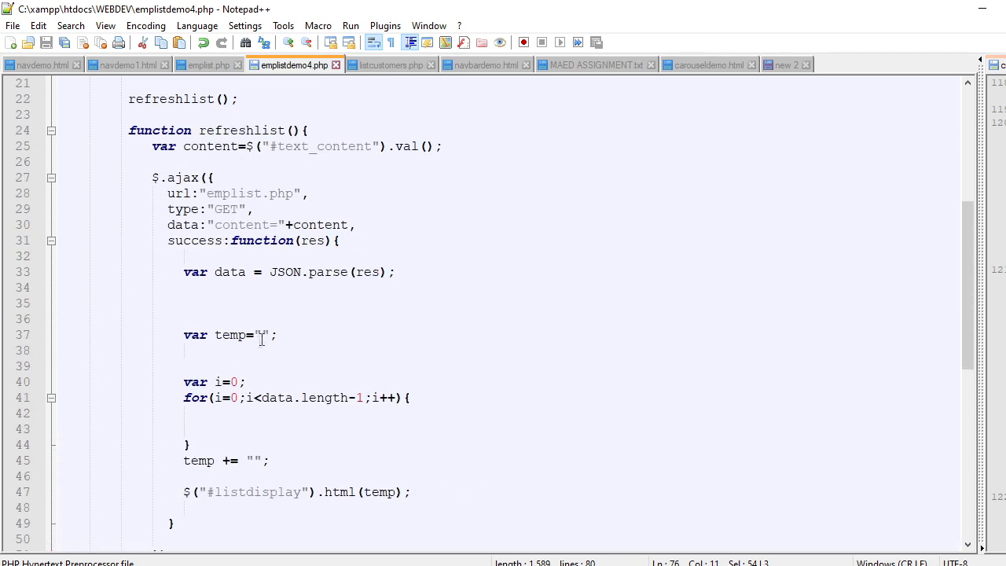
Start temp with <div class='card-columns'> and set the string after the loop to </div>
left_click(264, 333)
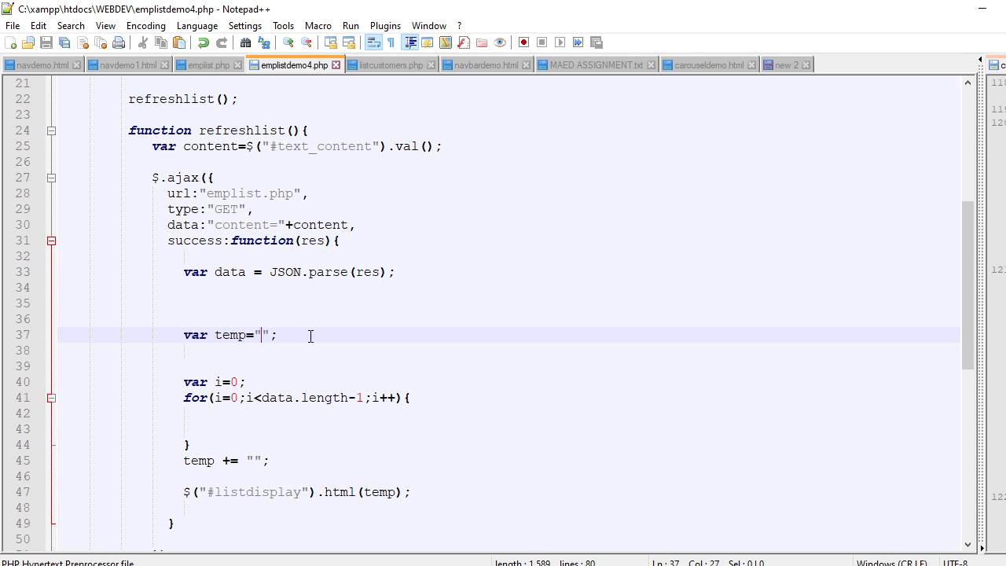
type("<div")
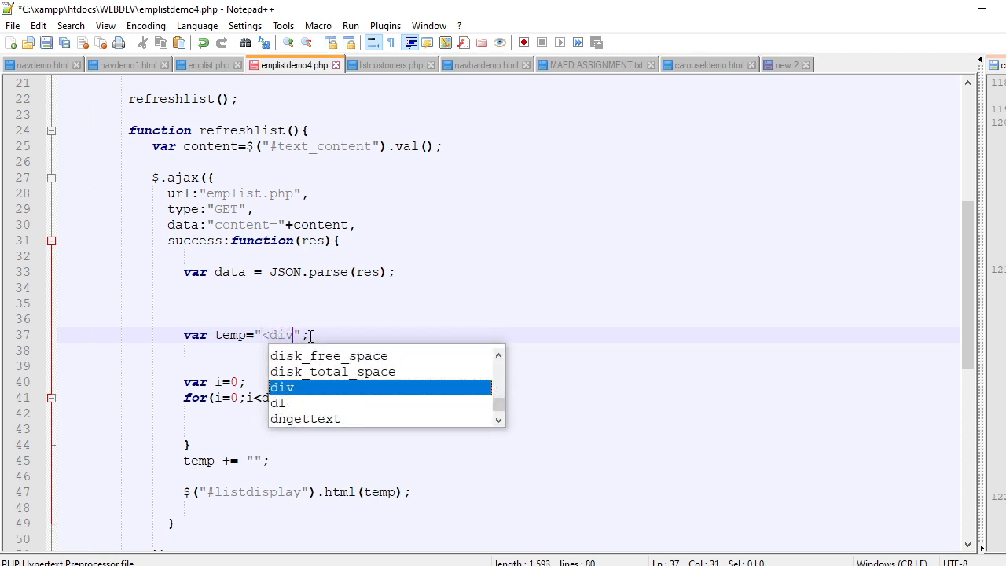
type("class=")
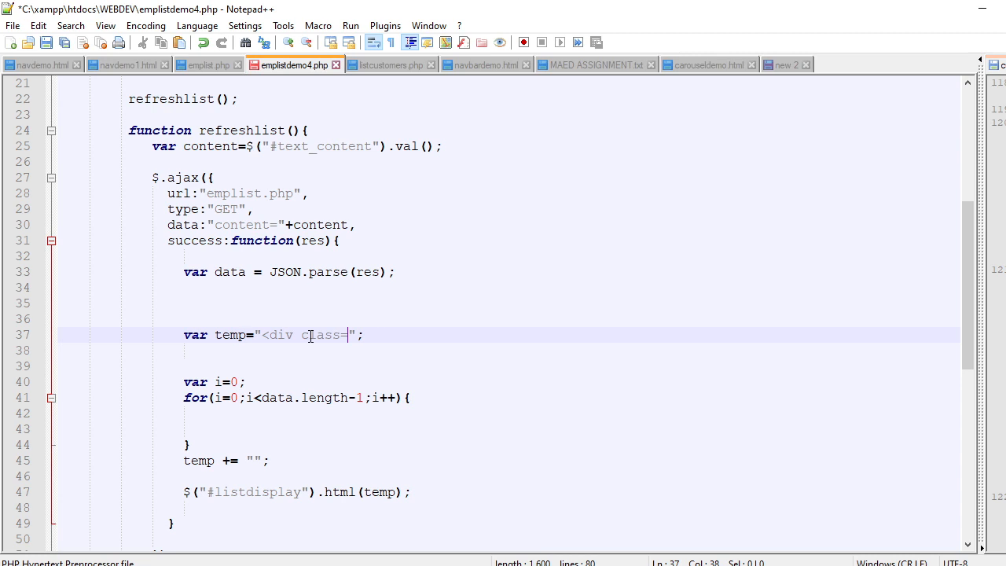
type("card")
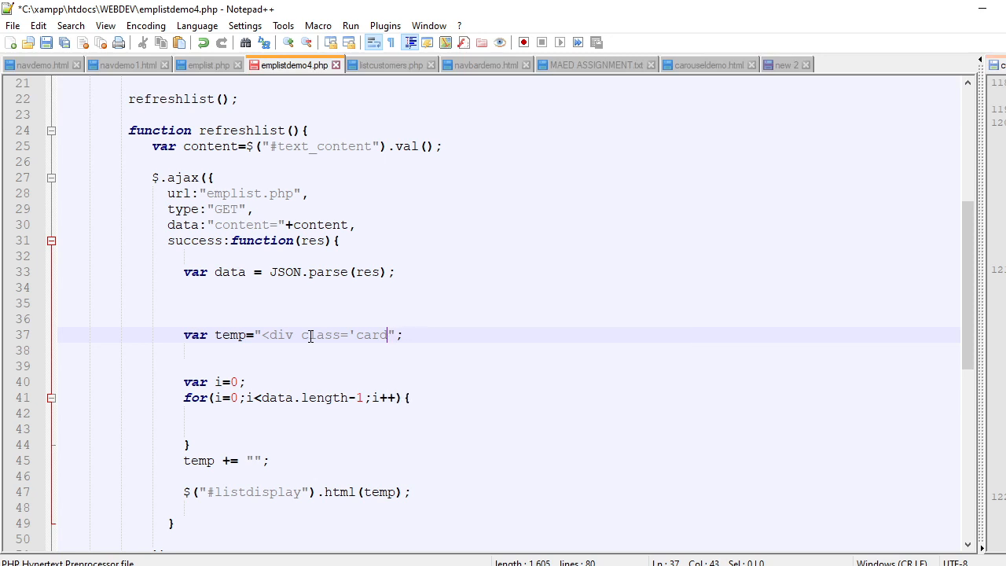
type("-column")
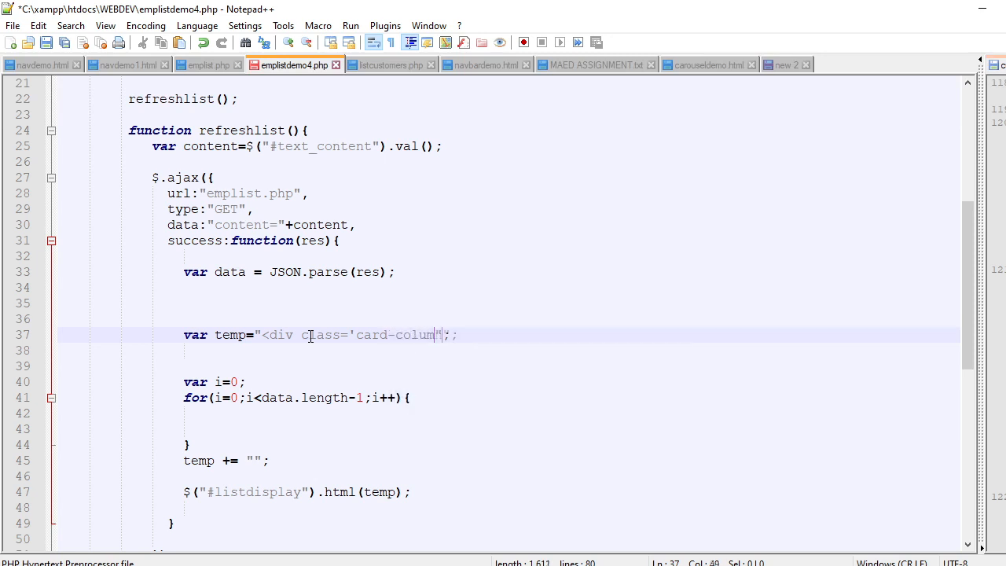
type("s'>")
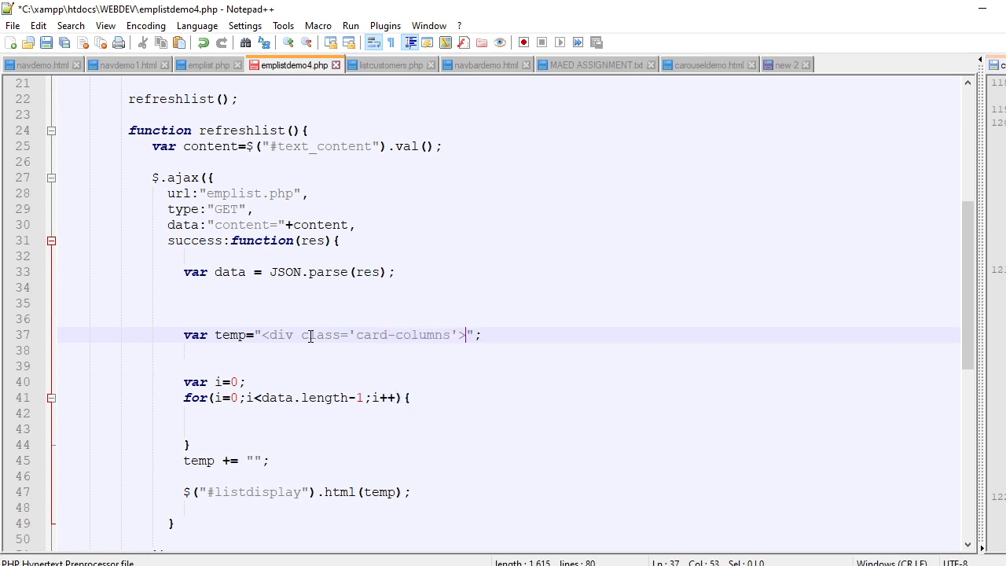
left_click(408, 396)
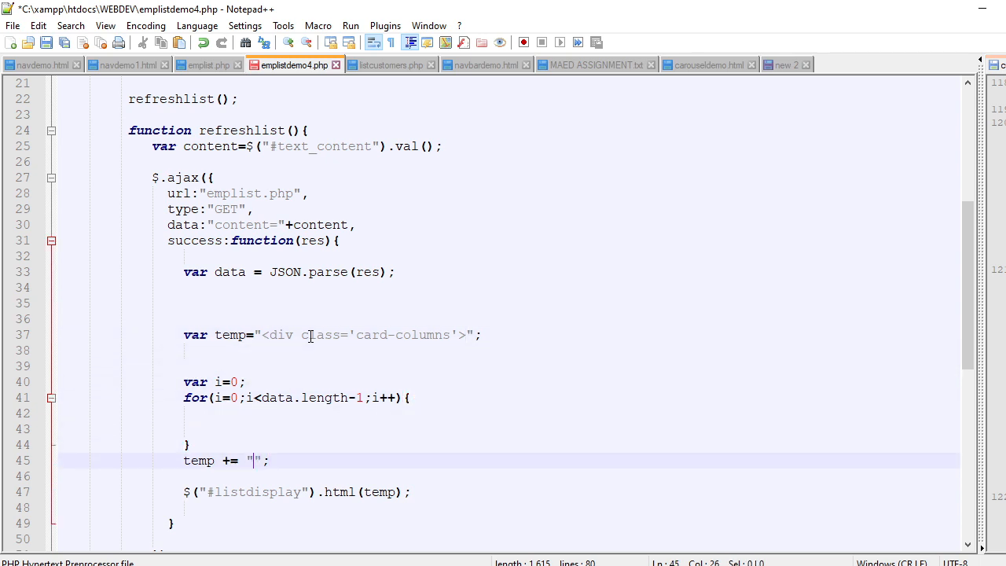
type("</div>")
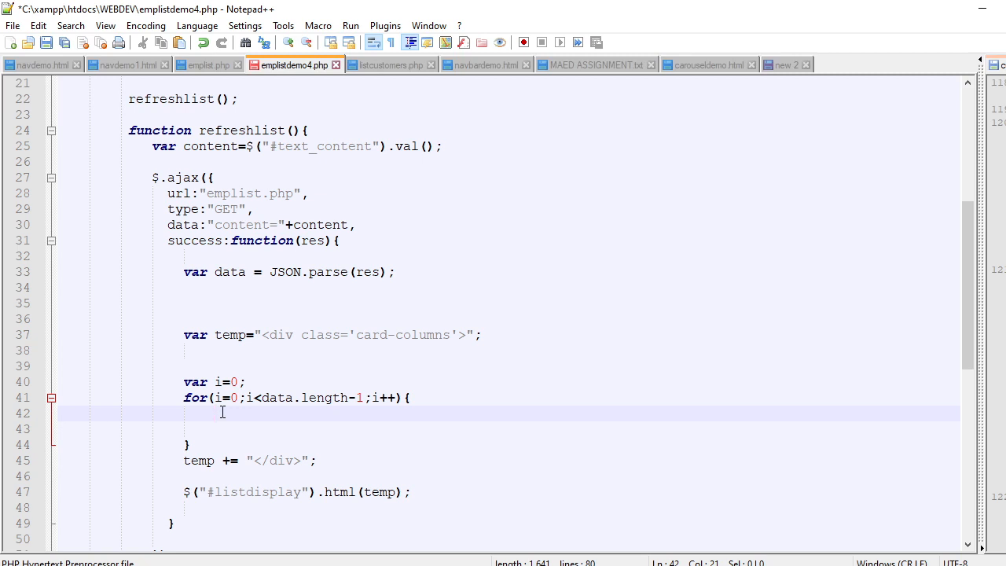
mouse_move(325, 291)
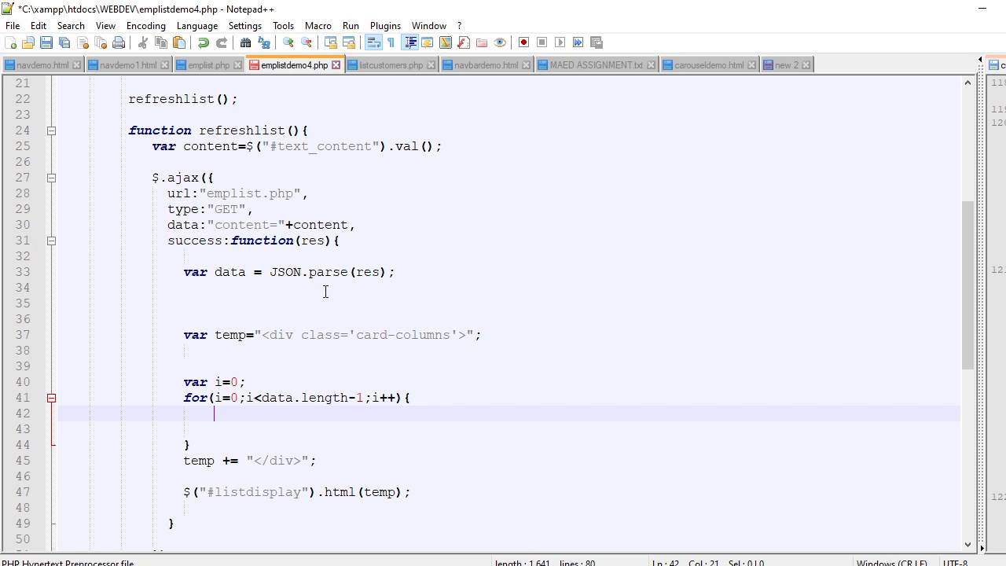
mouse_move(276, 431)
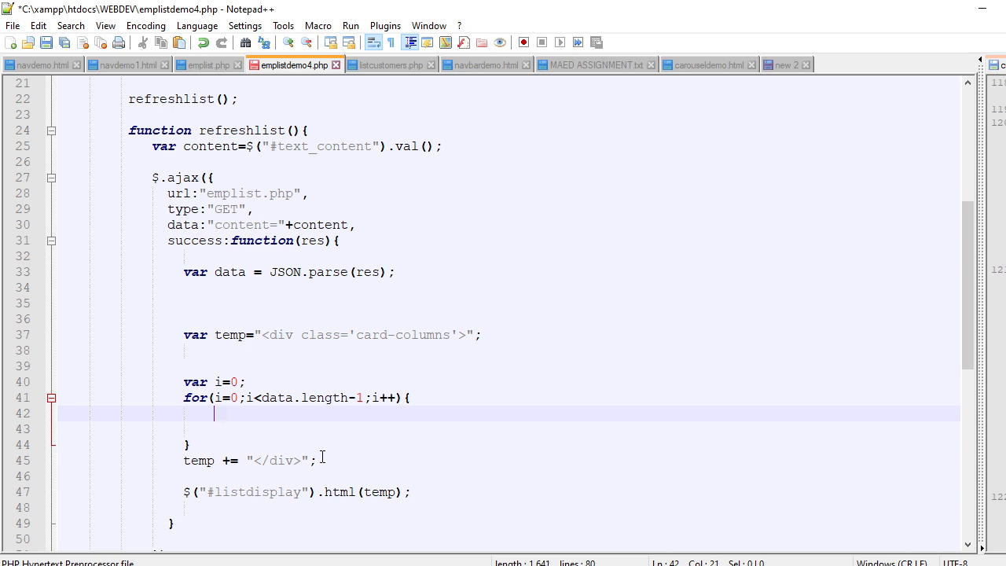
Inside the loop append temp += "<div class='card' >"; and temp += "</div>";
type("temp")
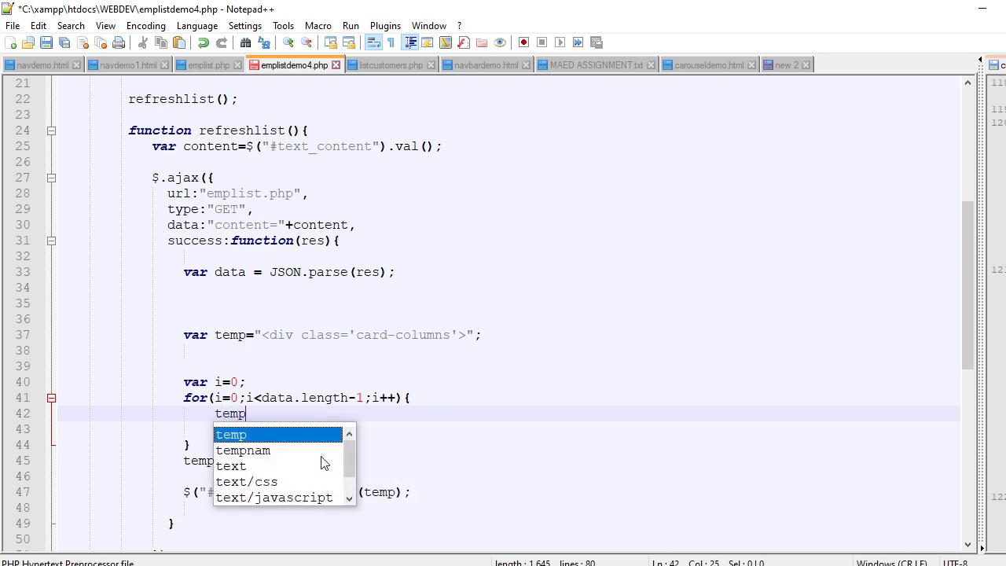
type("+= \"")
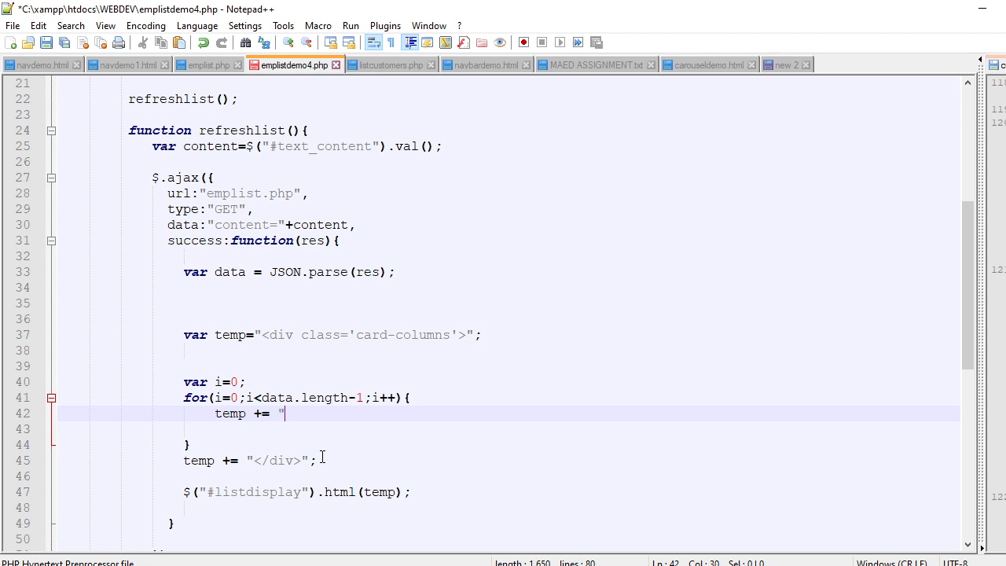
type("<div class=:")
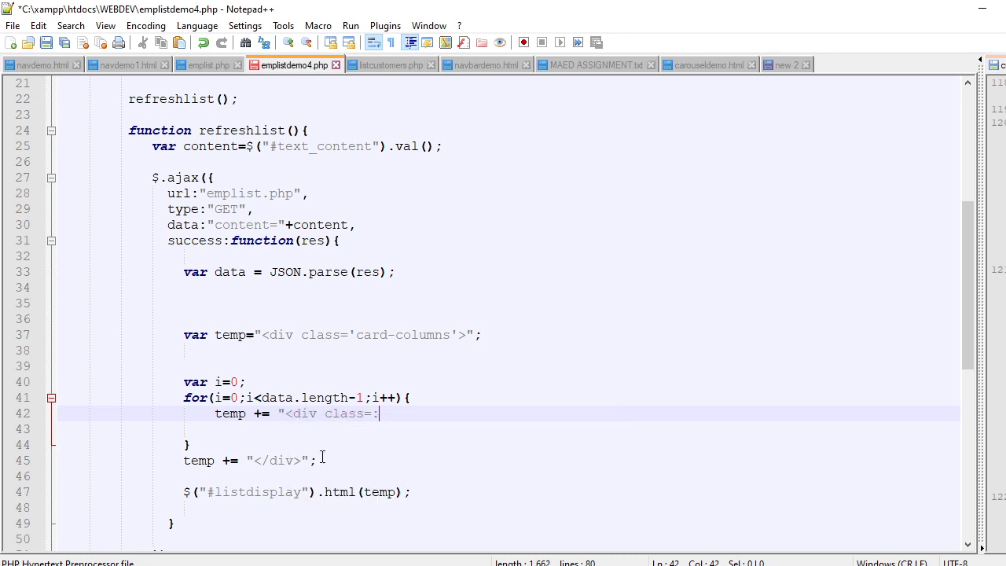
type("';")
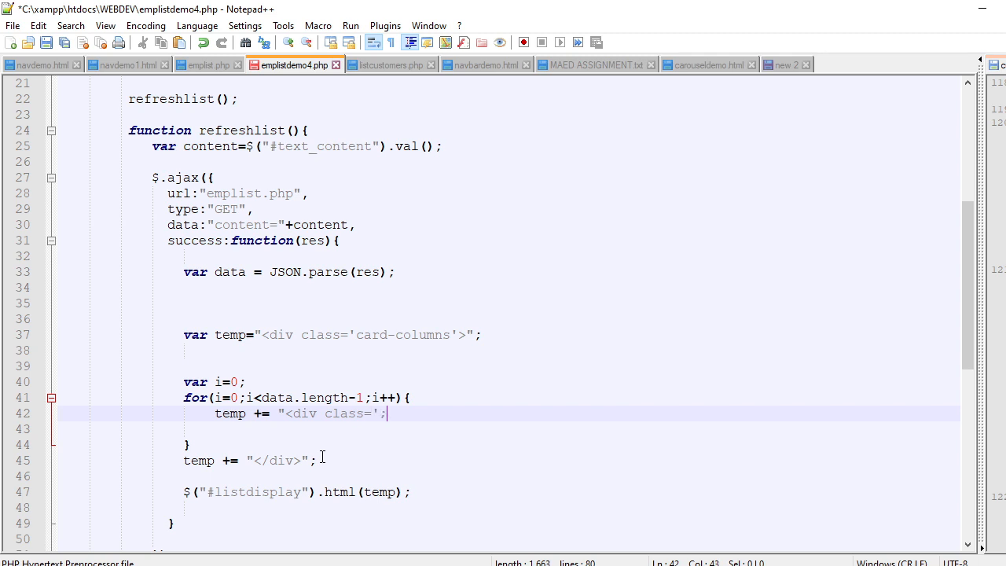
type("card")
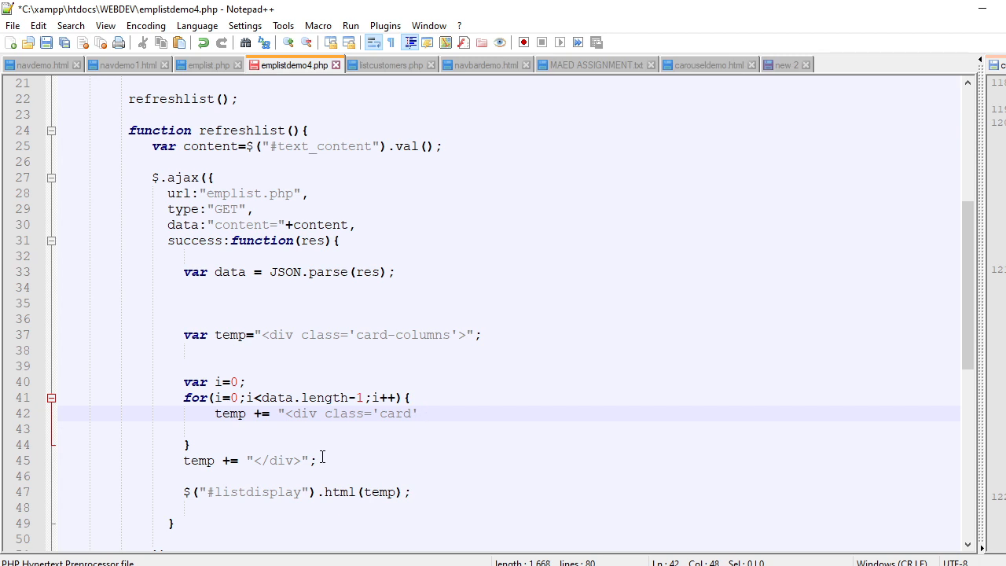
type(">")
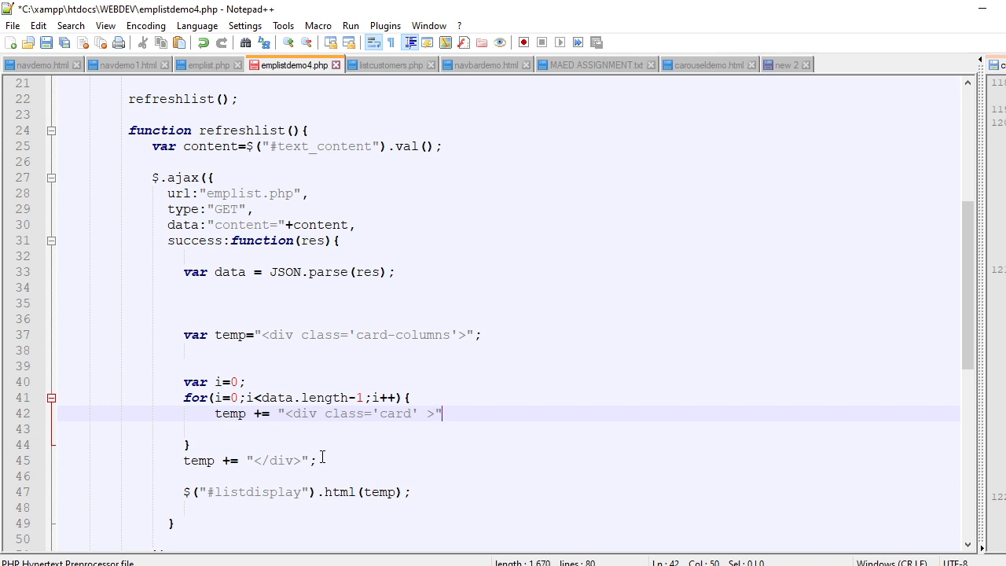
key("Enter")
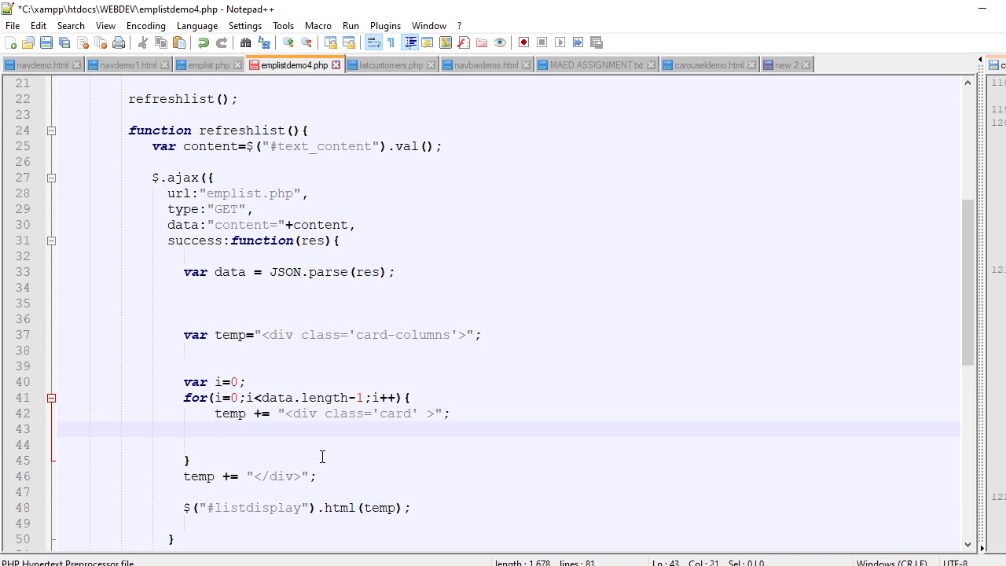
type("temp += \"<")
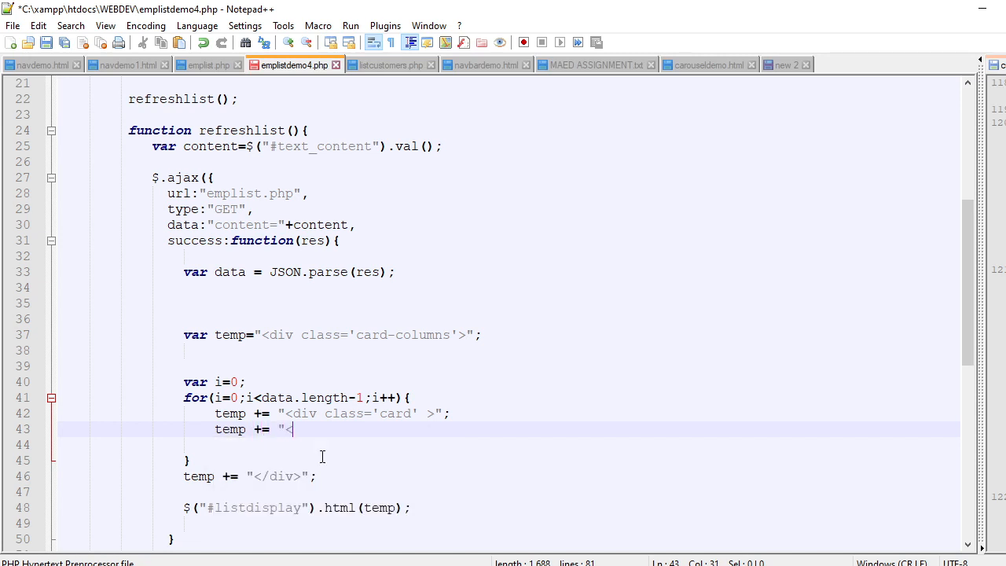
type("/div>")
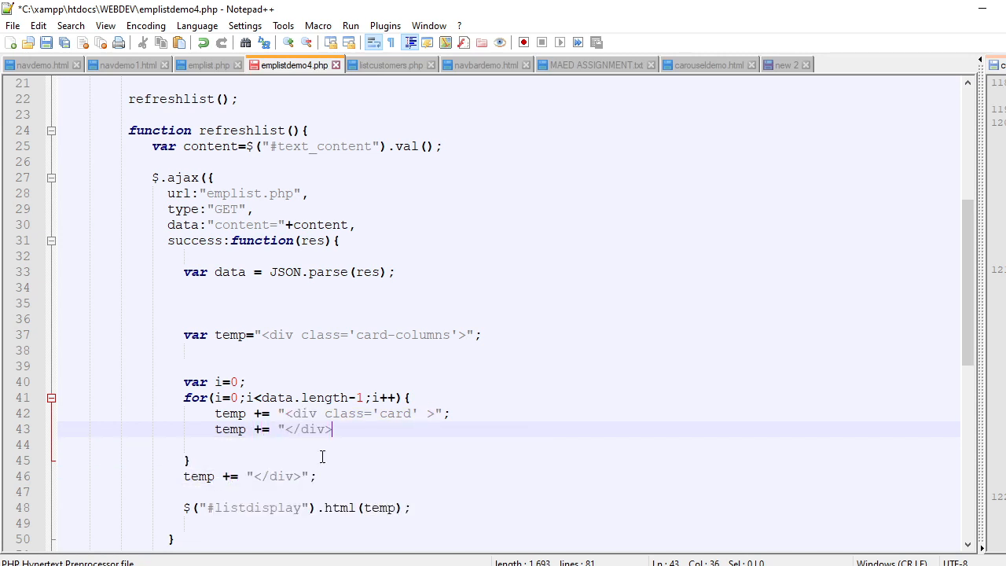
type("\";")
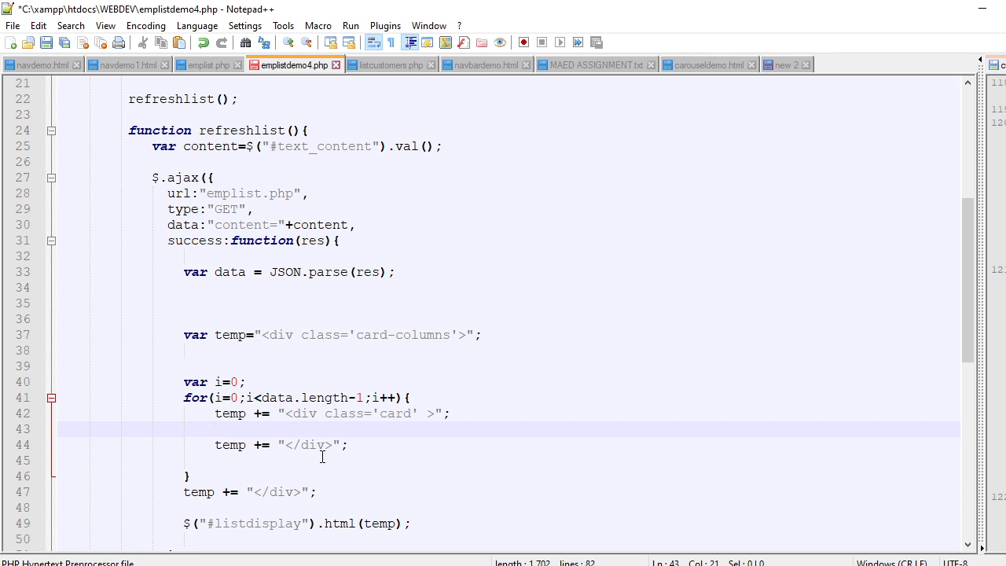
Start appending an img tag with class 'card-img-top' and an opening src attribute to temp
type("temp +=")
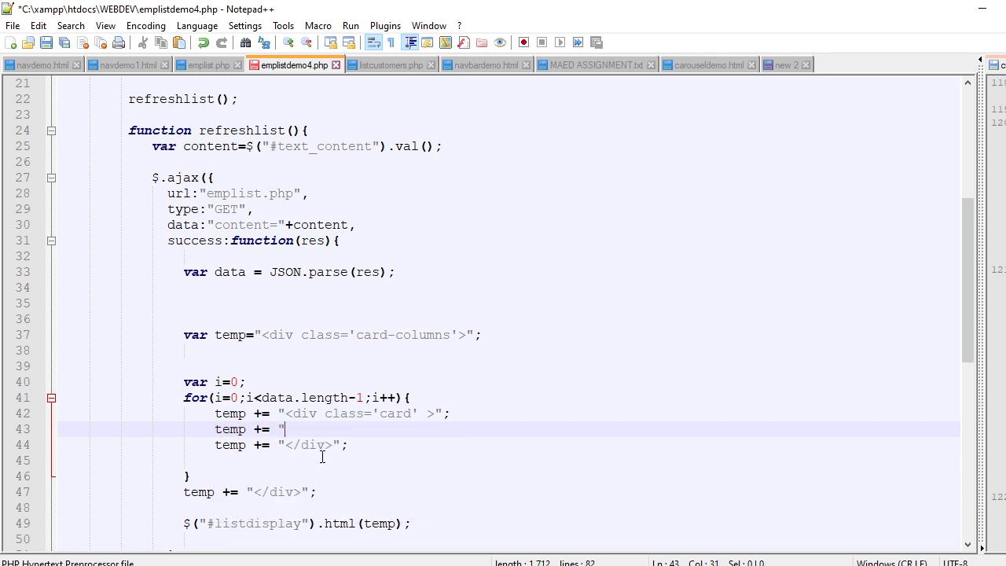
type("<img class=")
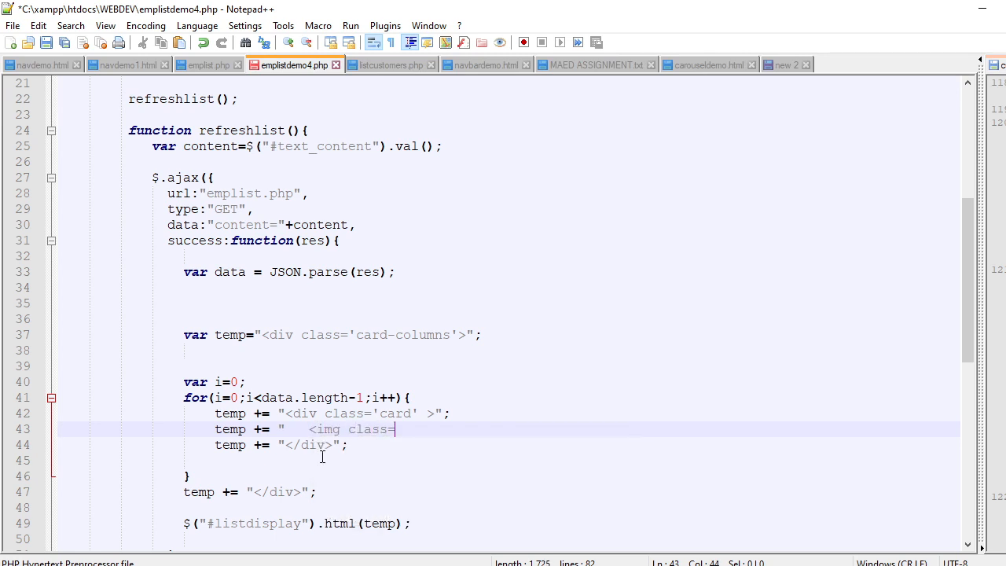
type("'im")
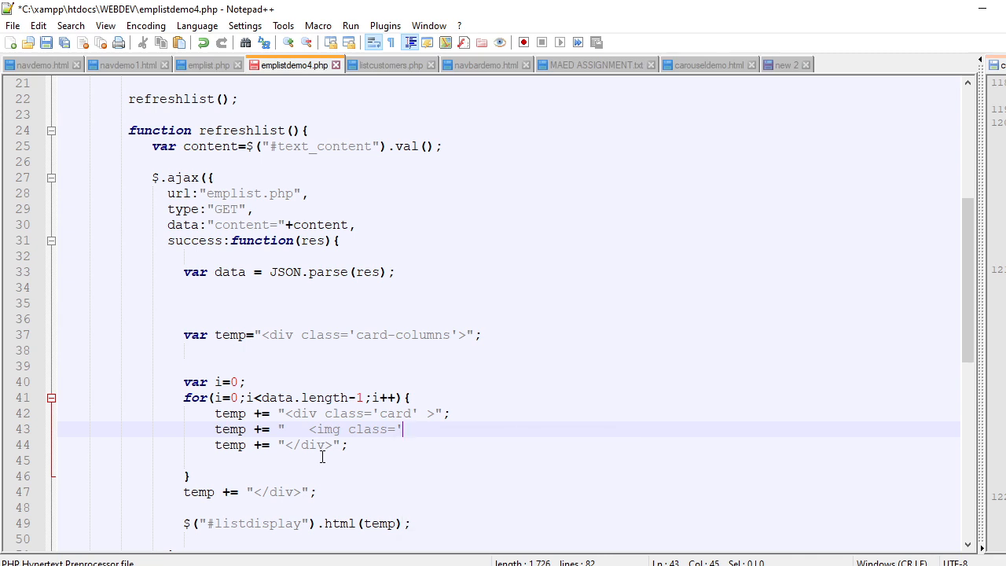
type("card-i")
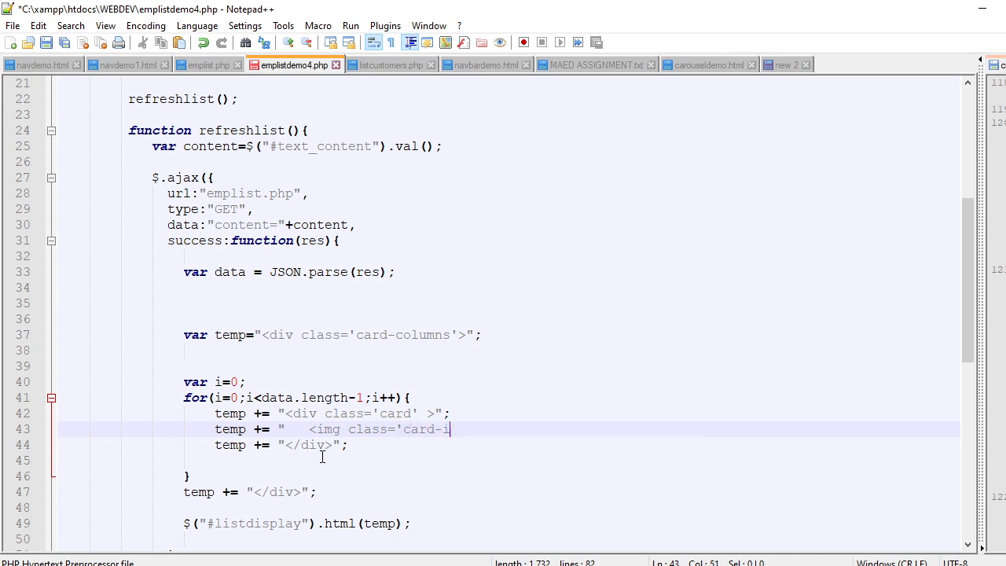
type("mg-top'")
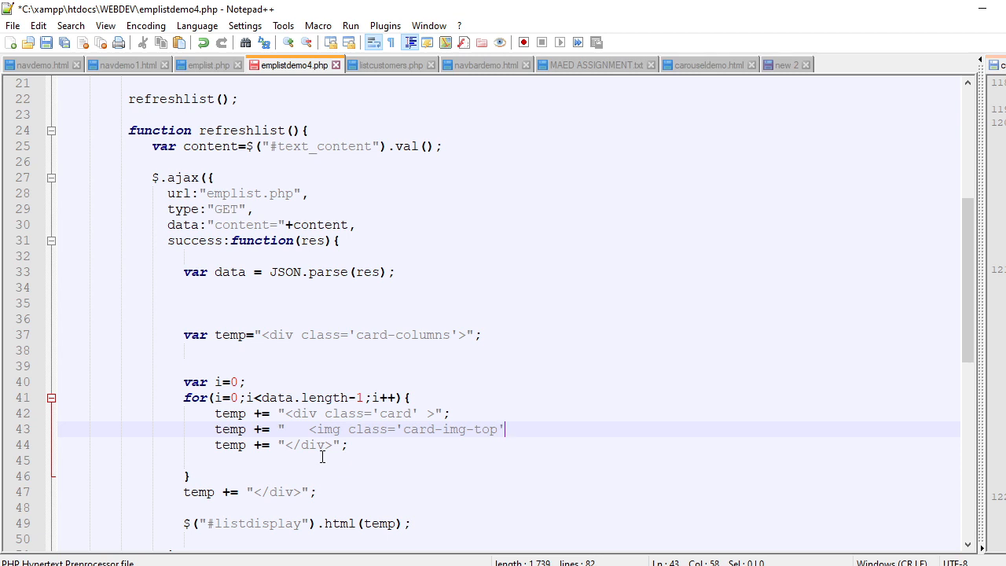
type("src")
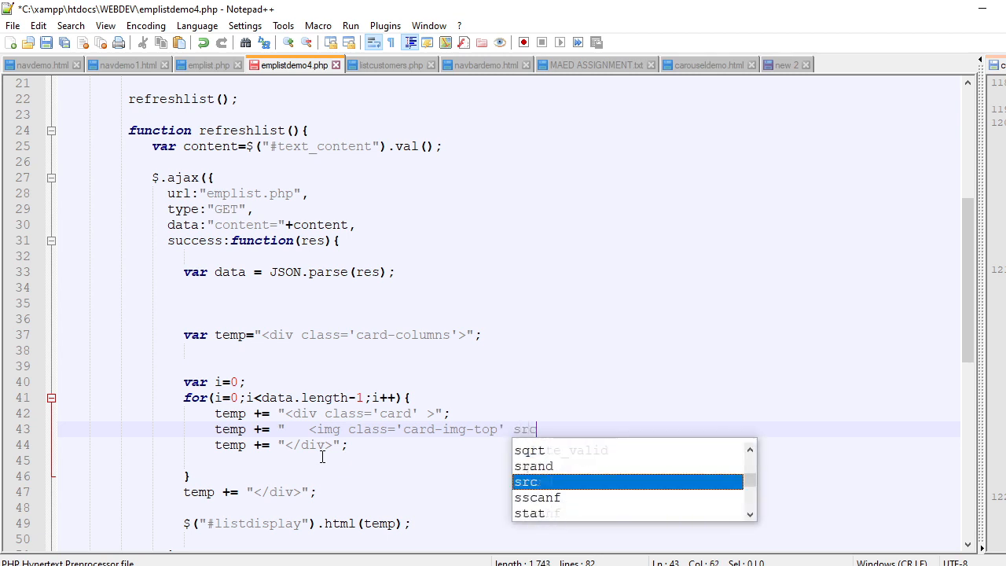
type("='")
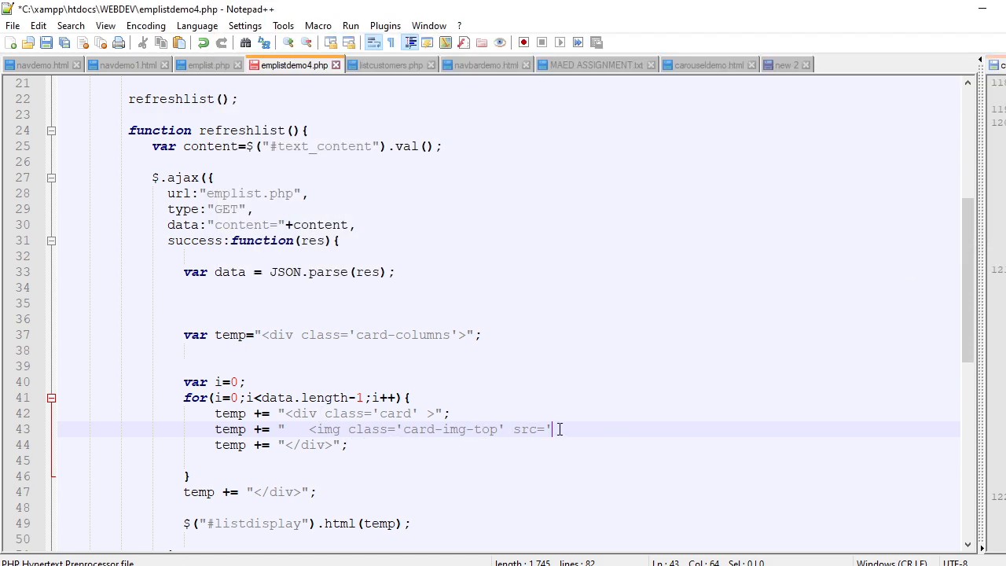
Set the image source to 'images/' plus data[i].imagefile from the returned data
type("image")
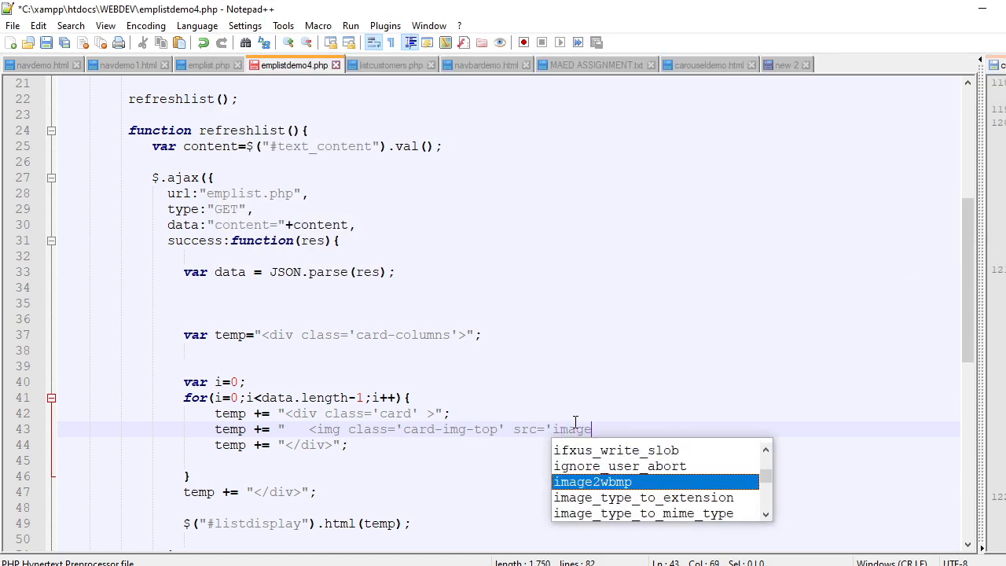
type("s.")
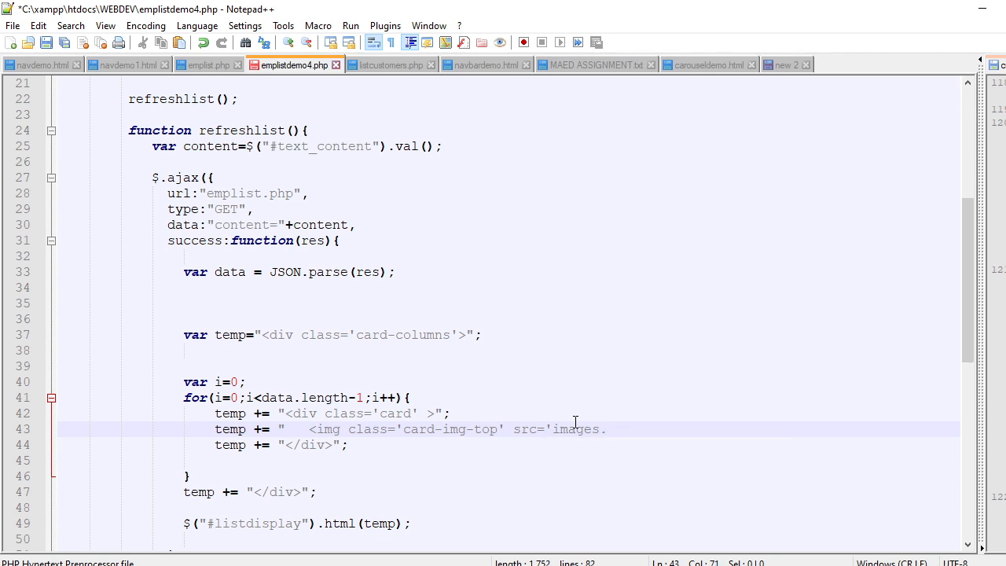
type("/\"")
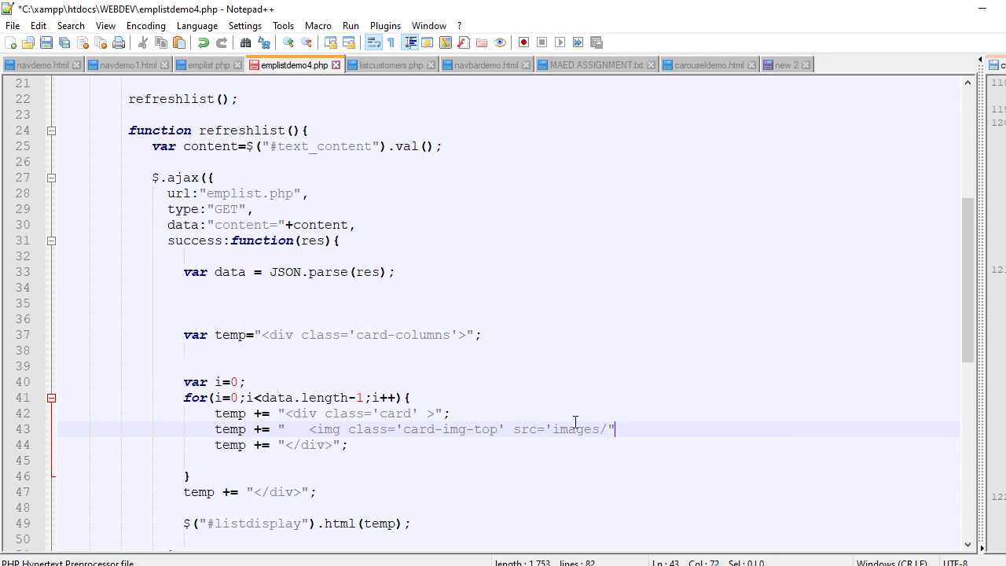
type("+")
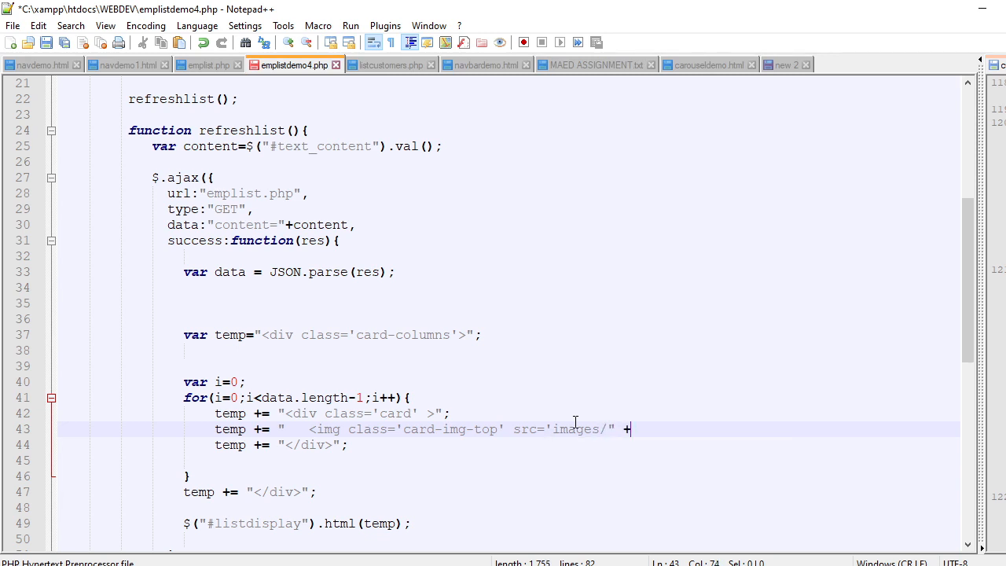
type("data")
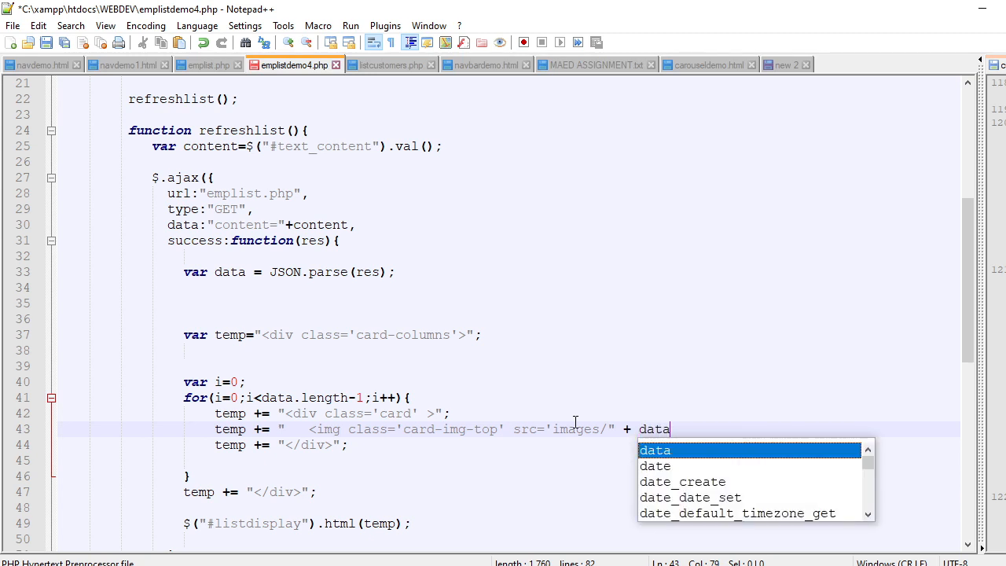
type("[i]")
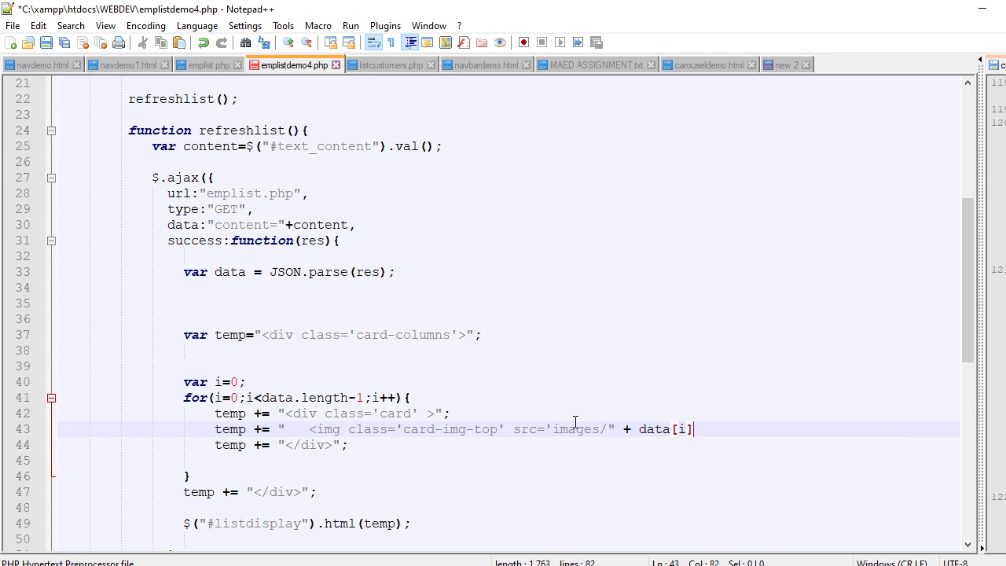
type(".")
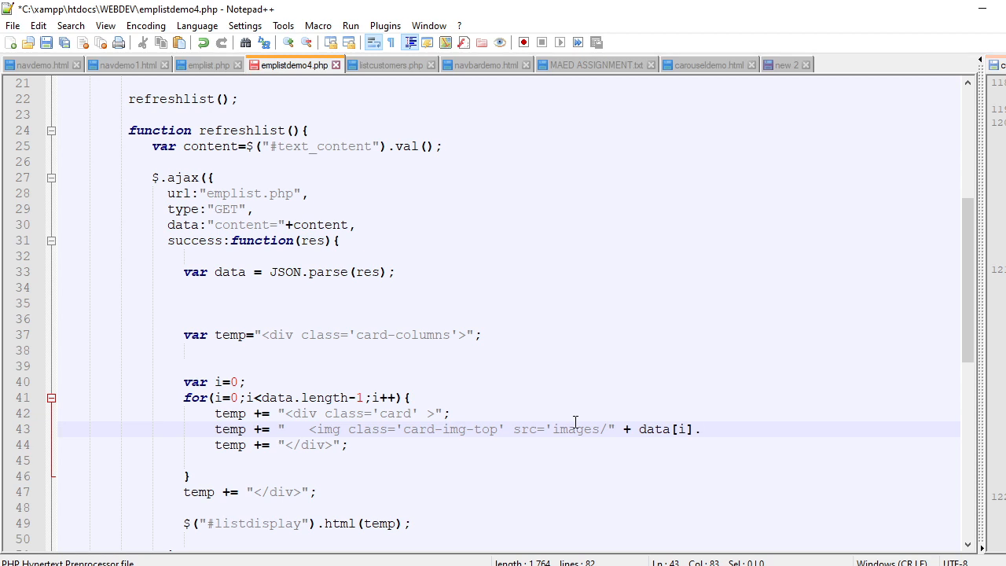
type("i")
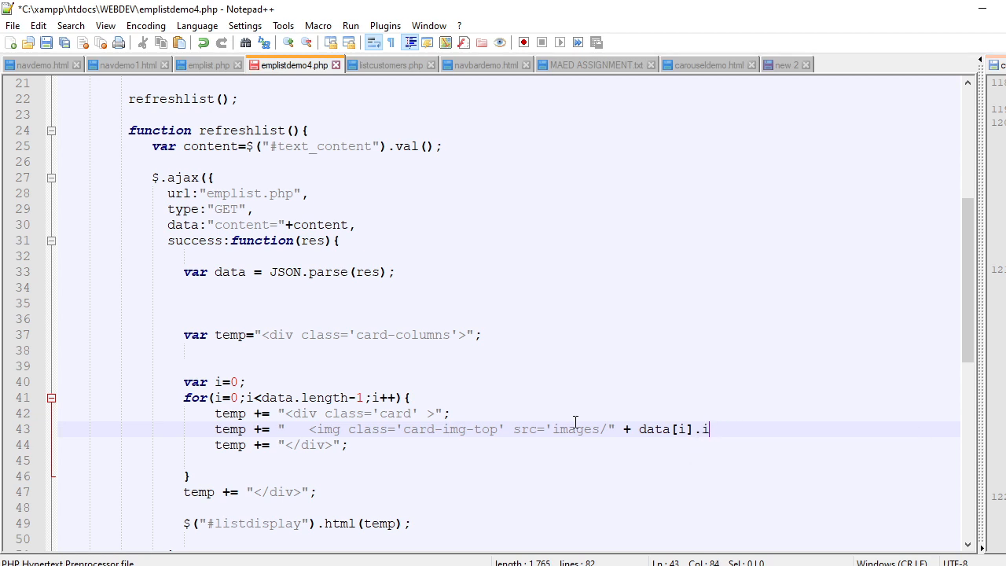
type("magefile")
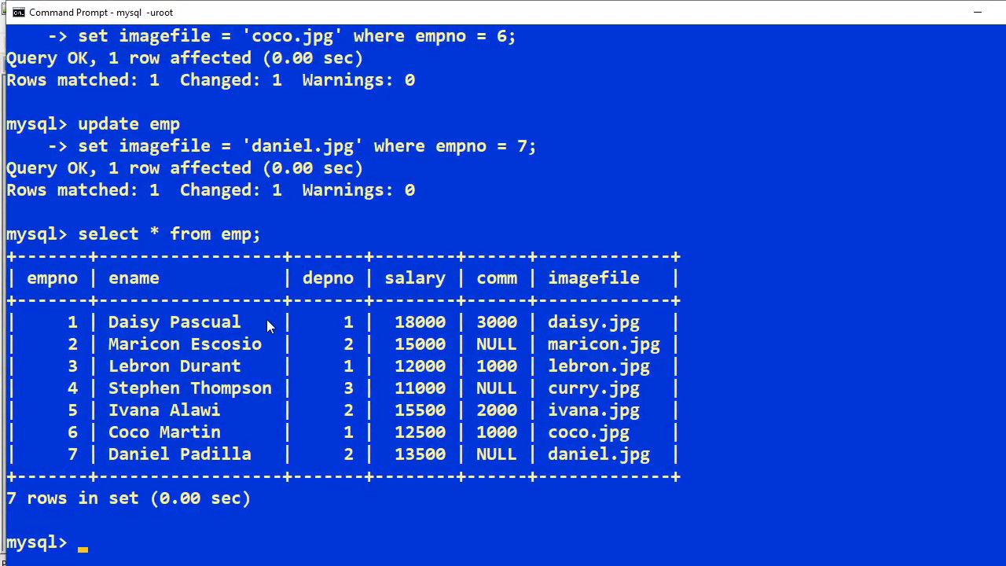
mouse_move(651, 283)
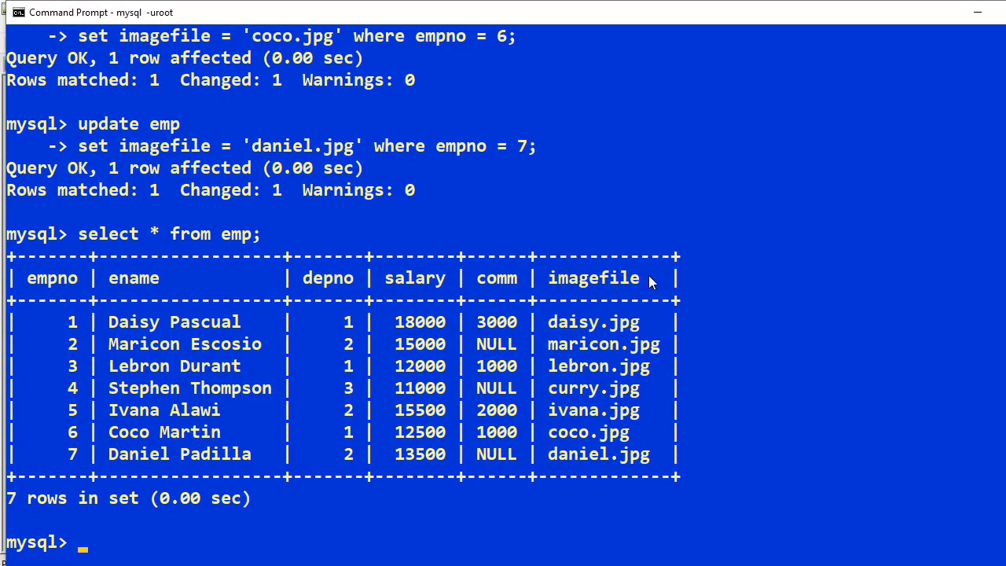
mouse_move(607, 336)
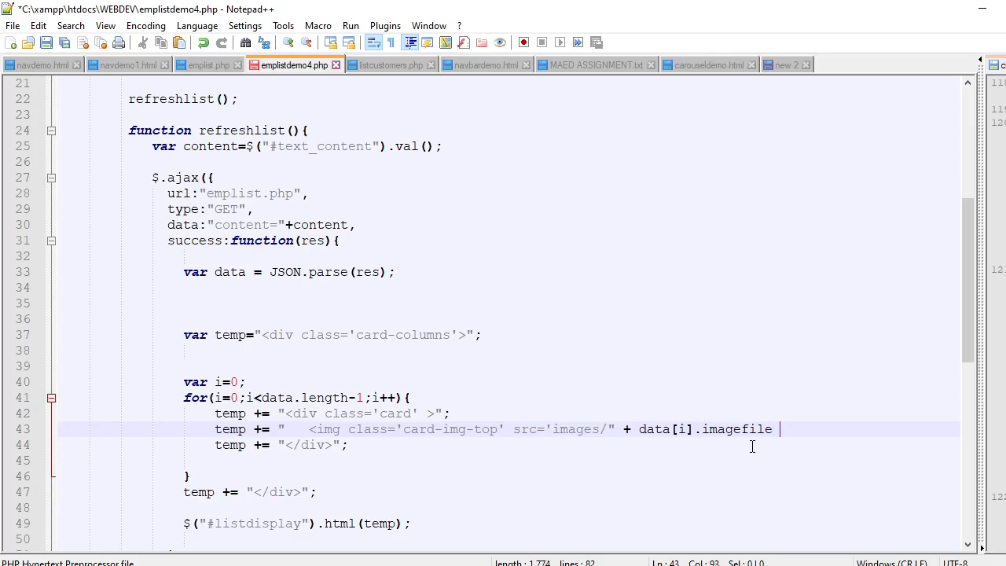
Close off the img tag and end the statement with + "' />";
type("+")
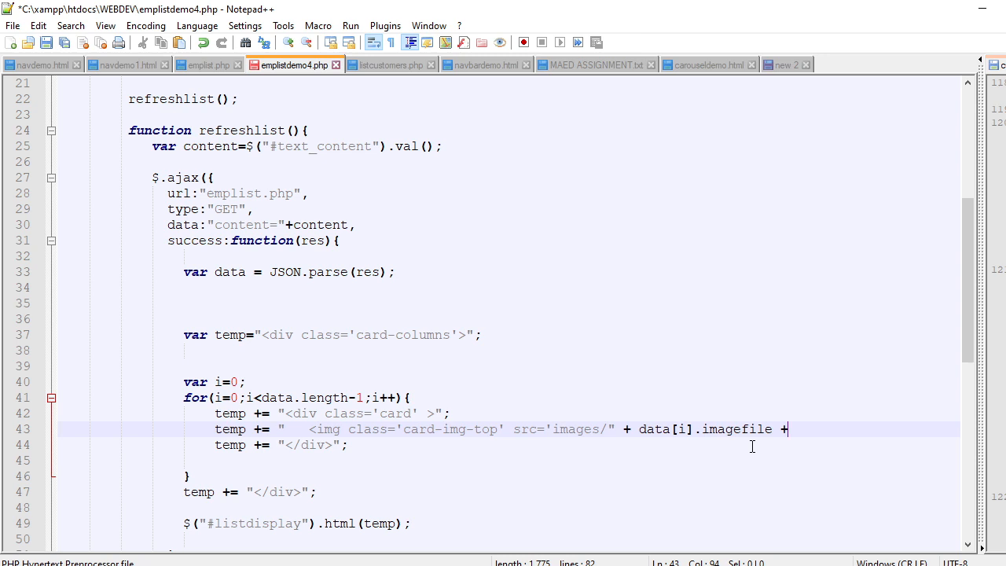
type("\"")
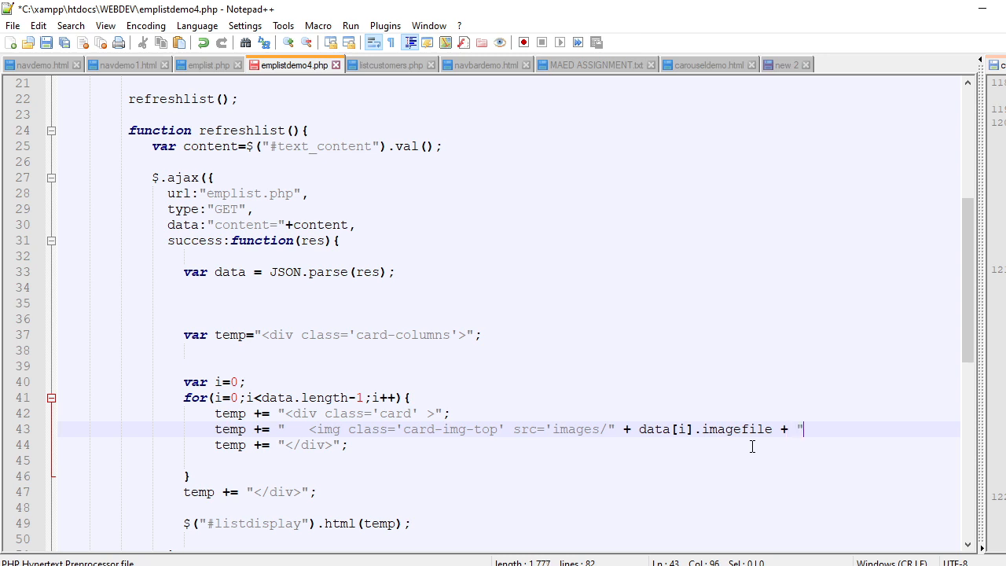
type("'")
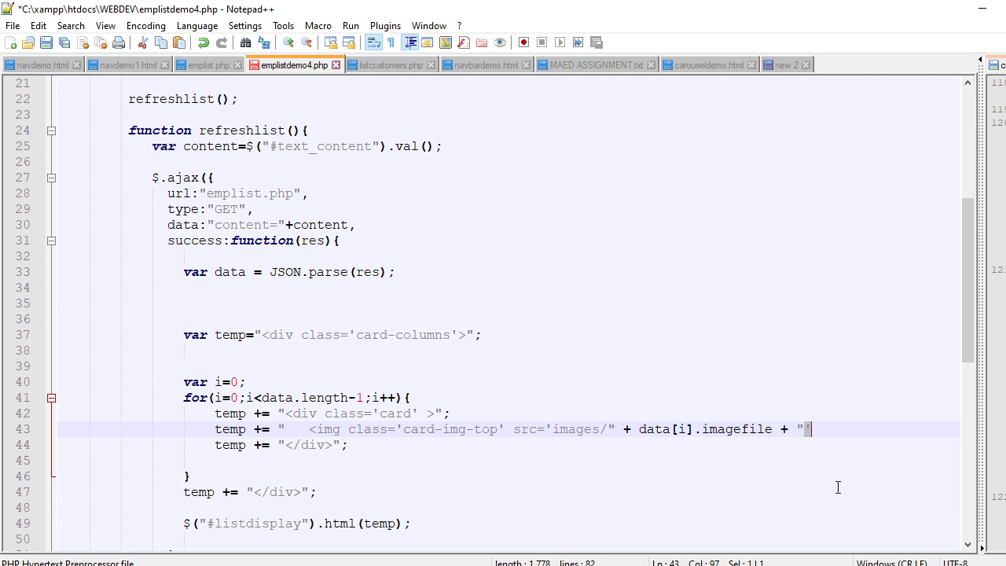
type("/")
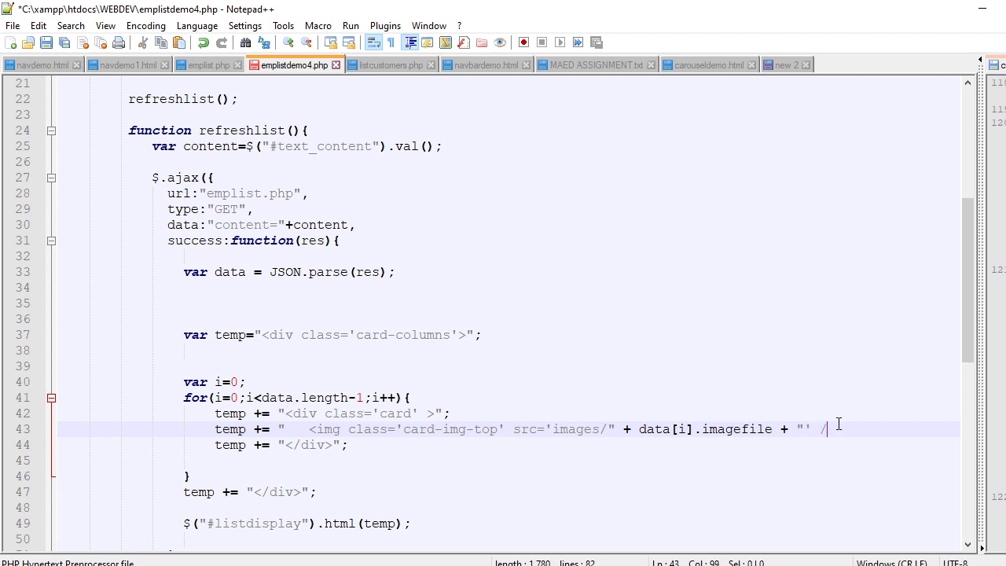
type(">\";")
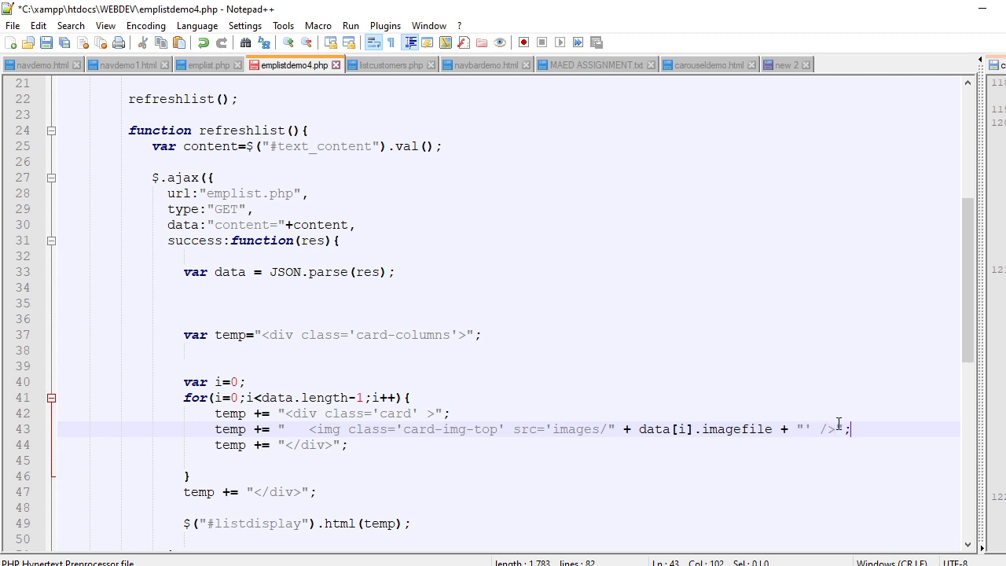
On a new line append a <div class='card-body'> opening tag to temp
key("enter")
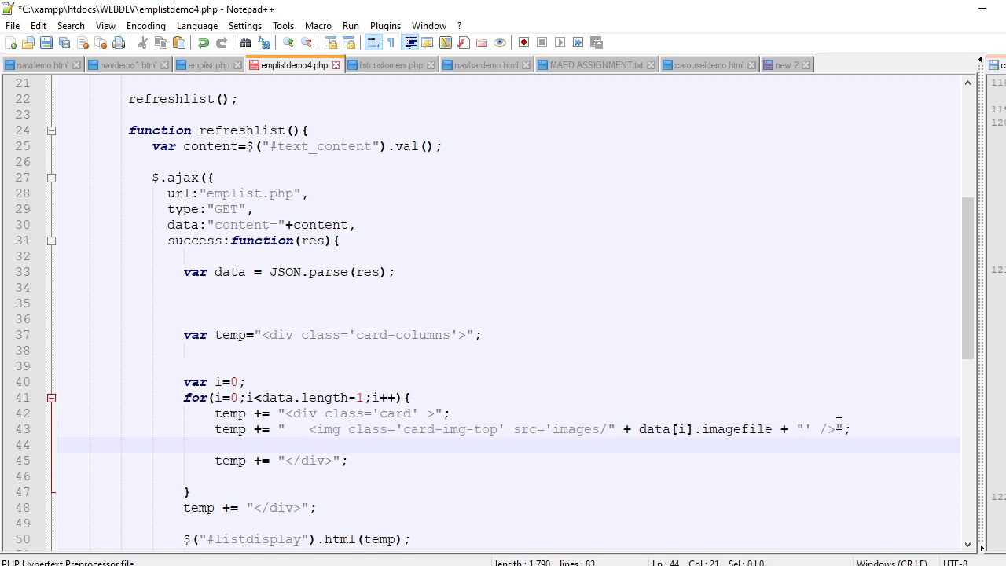
type("temp += \"")
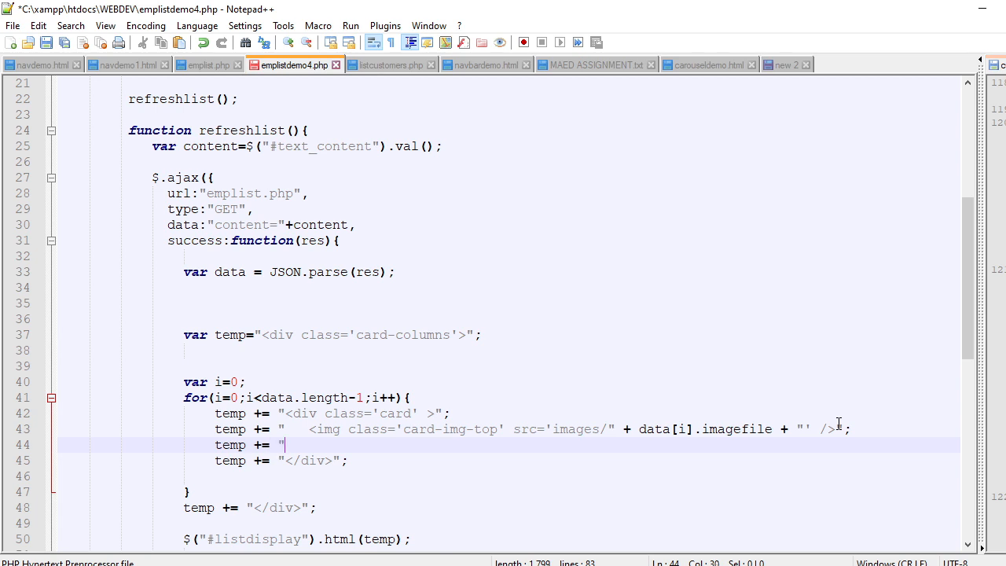
type("<div")
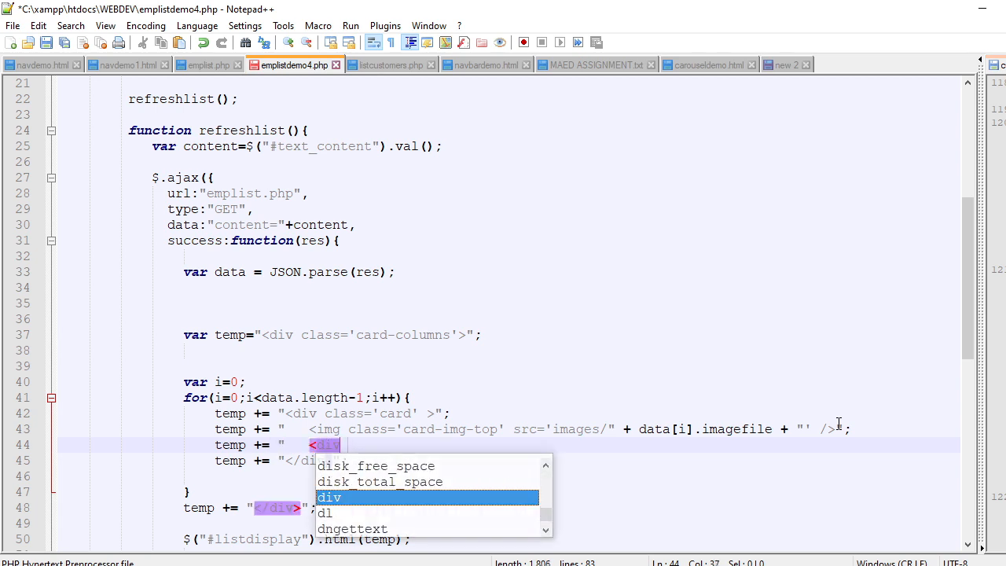
type("class='card-body")
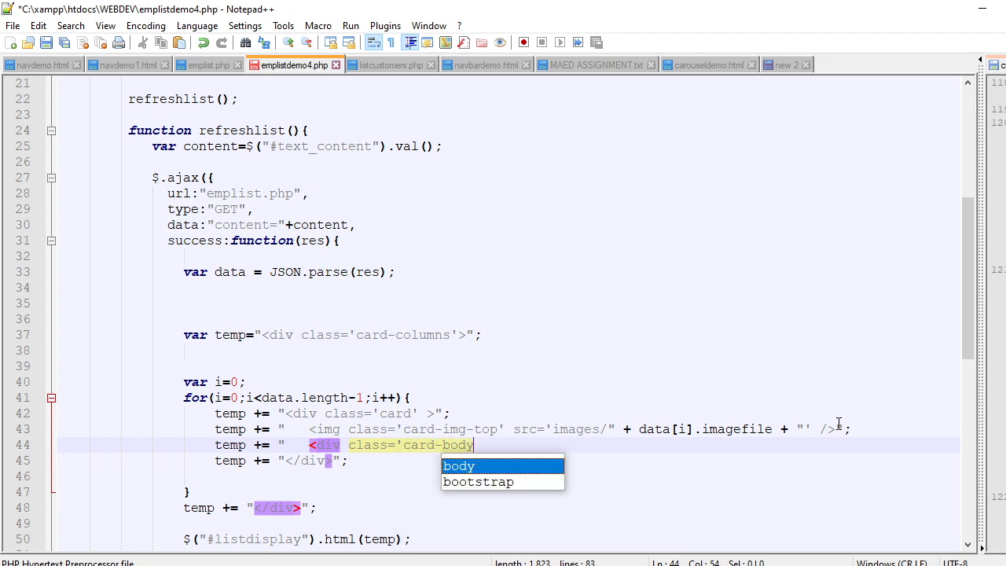
type("'")
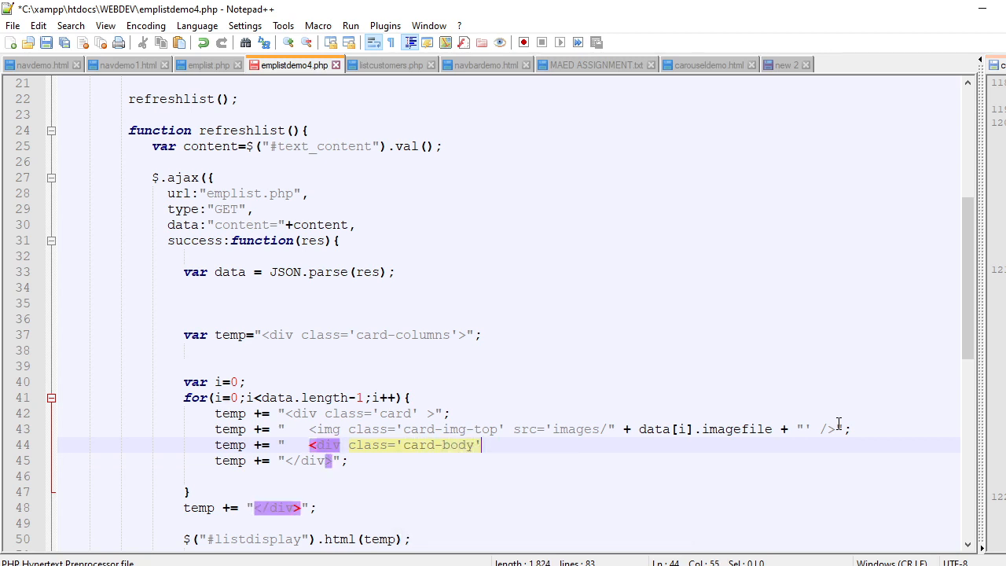
type(">\"")
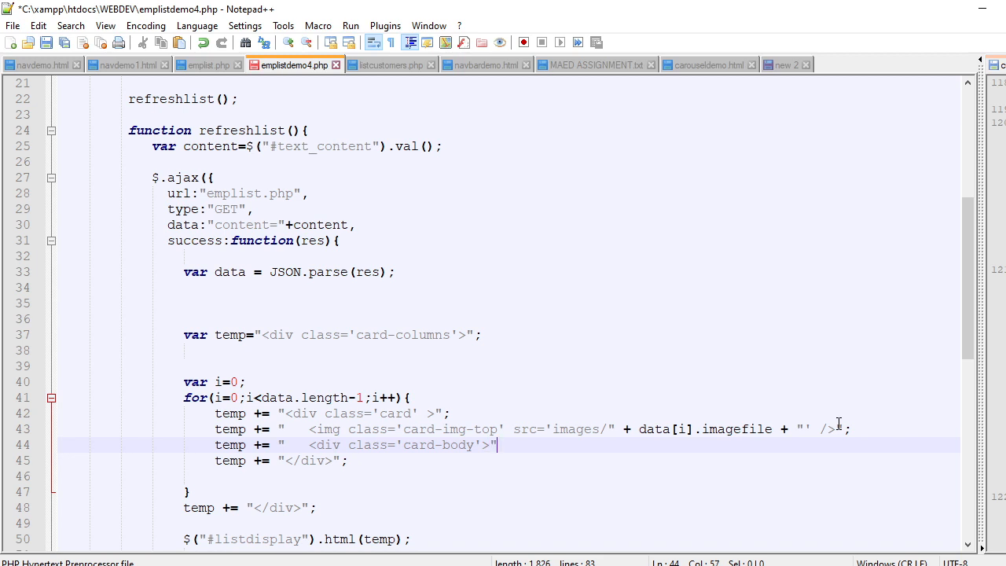
Append a card-title heading containing data[i].ename inside the card body, leaving a blank line after
key("Enter")
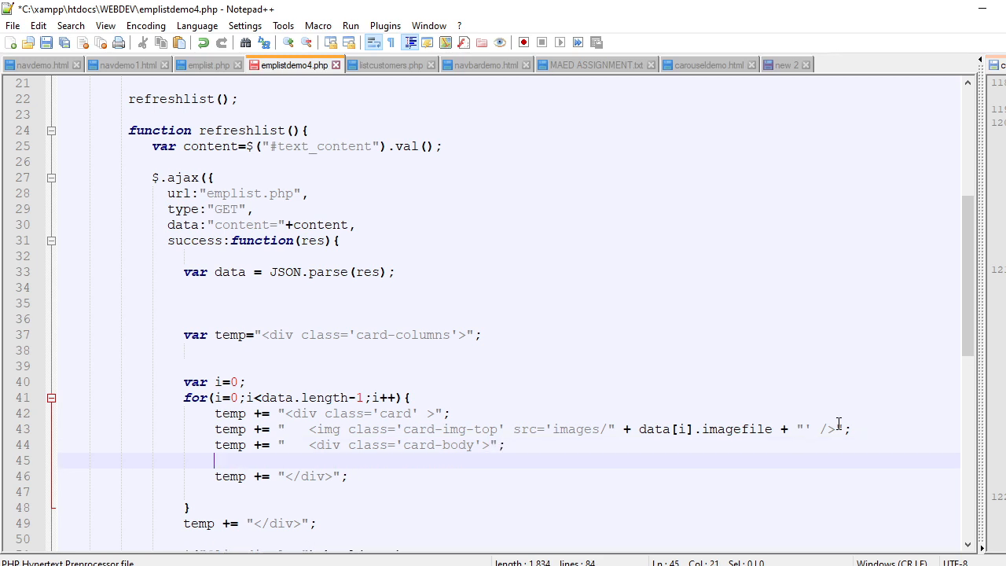
type("temp += \"   </div>\";")
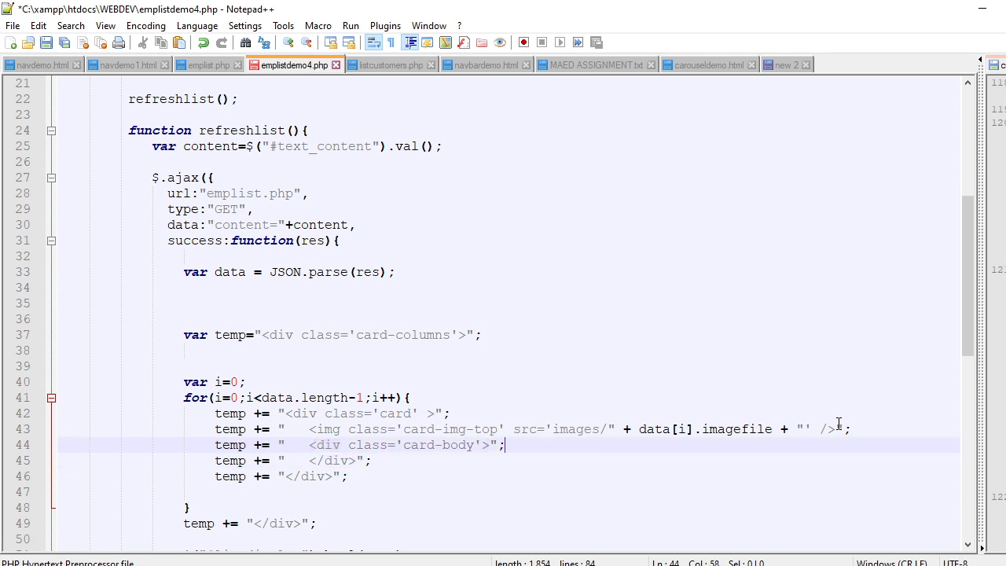
key("Enter")
type("temp += \"")
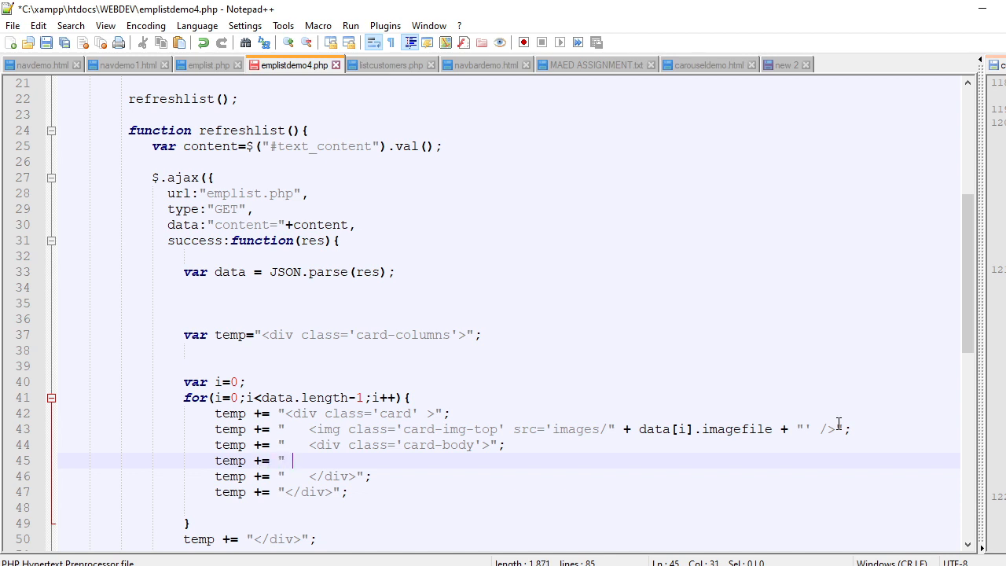
type("<")
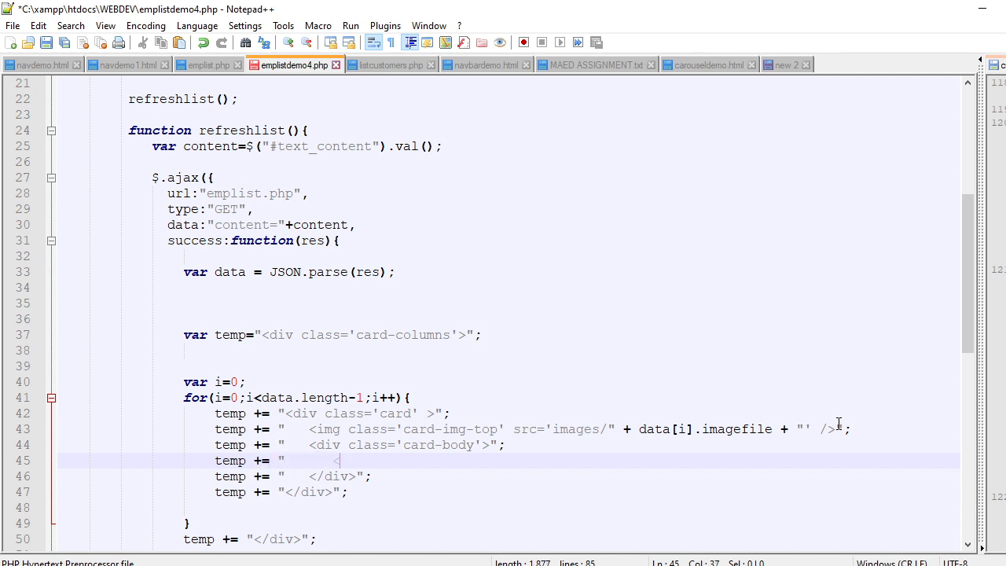
type("h3 class=")
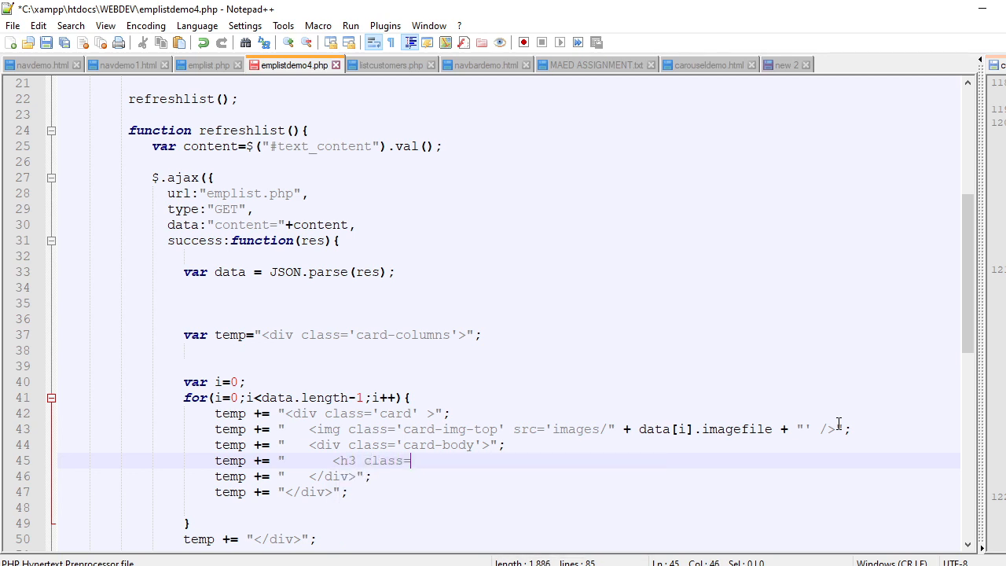
type("card-title'>")
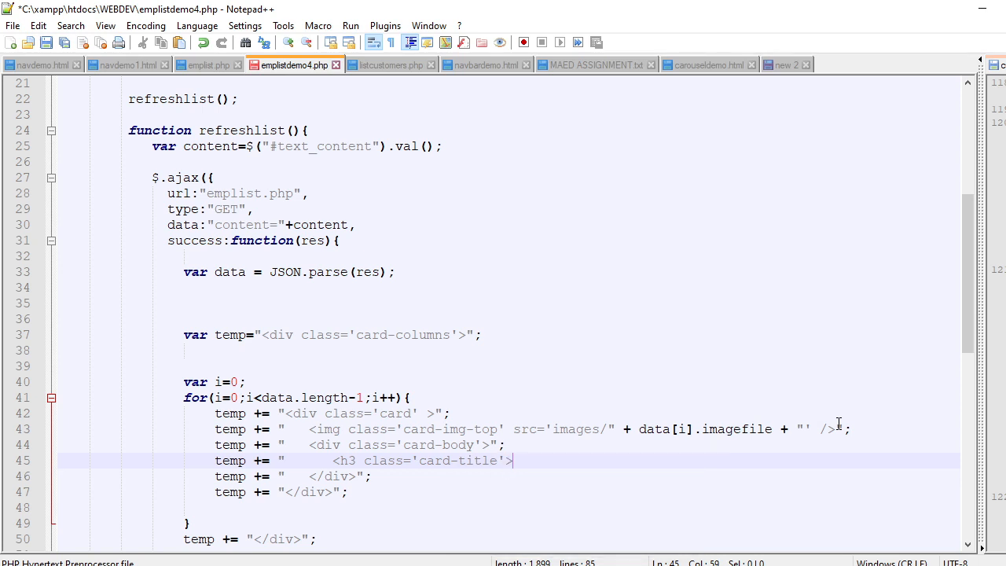
type("\" + data[i].ename")
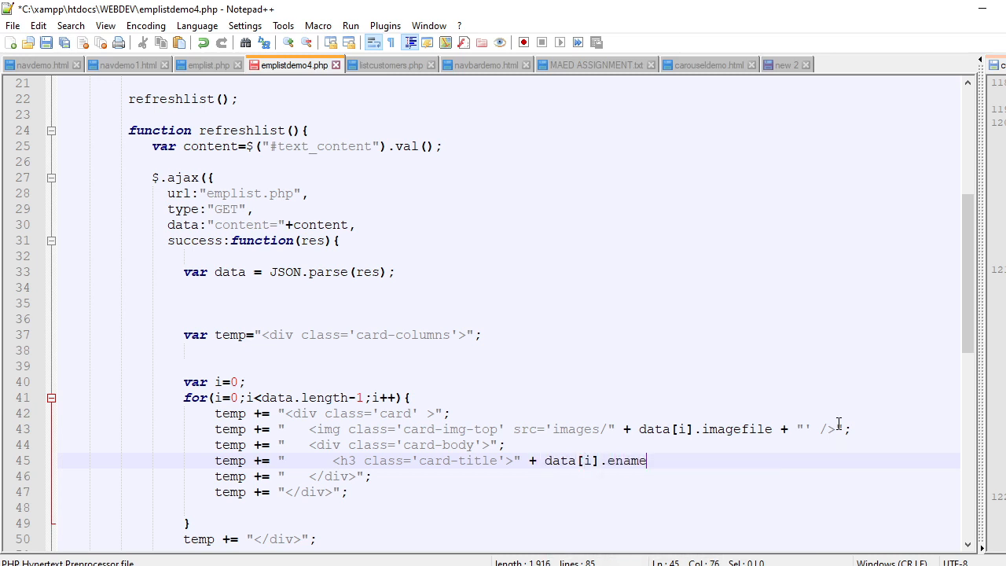
type("+")
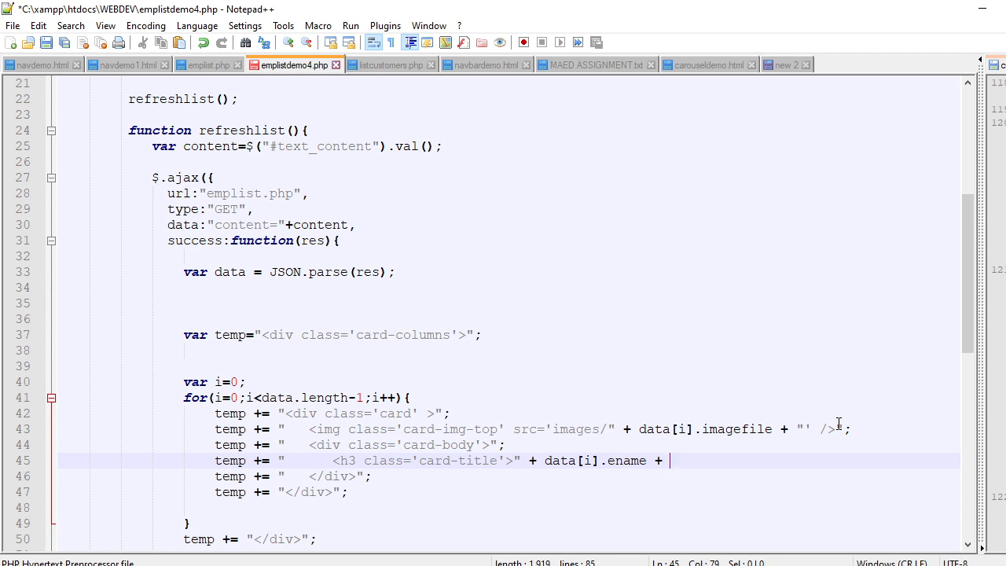
type("\"</")
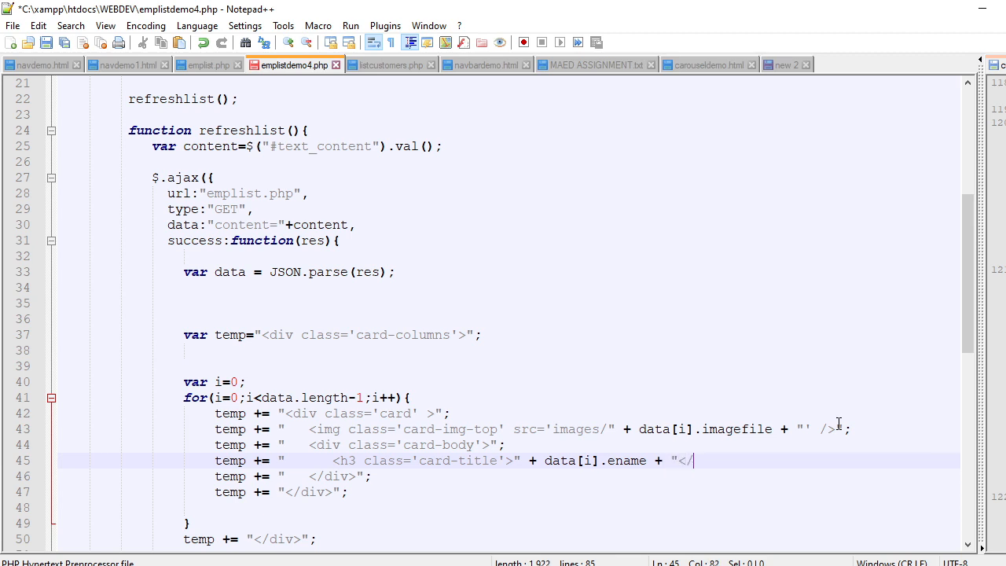
type("h3>")
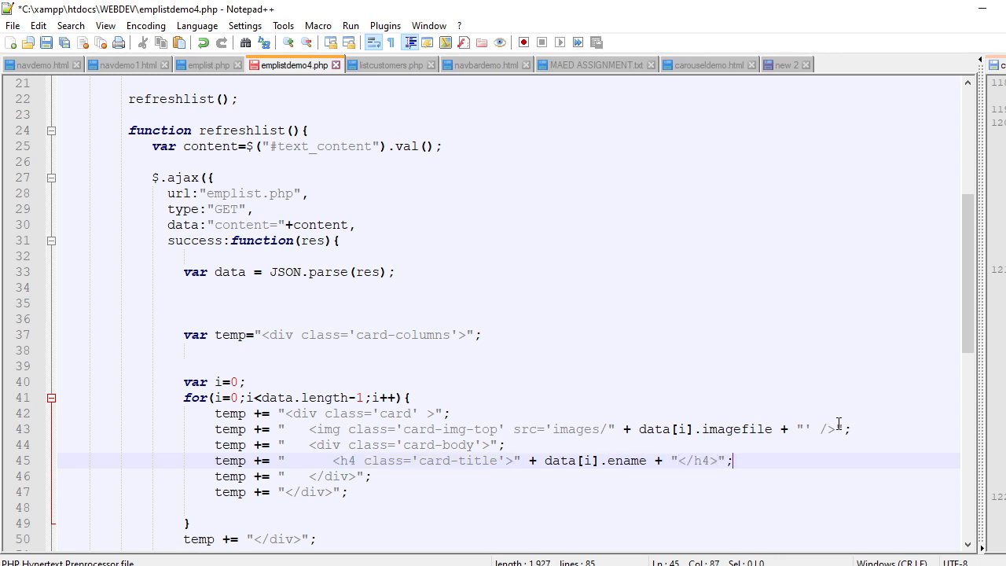
key("Enter")
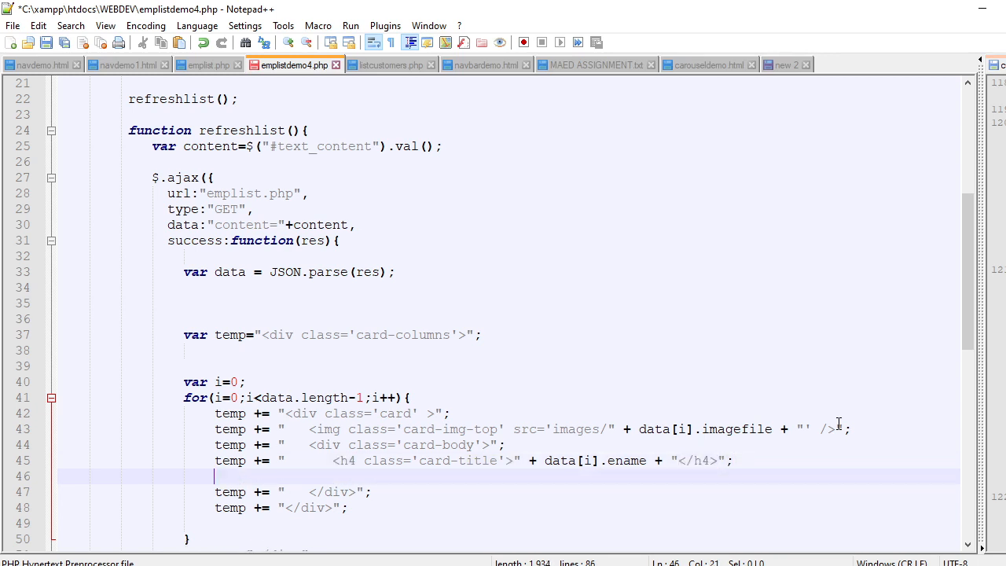
Begin appending a <p class='card-text'> paragraph with the text "Emp # :"
type("temp += \"")
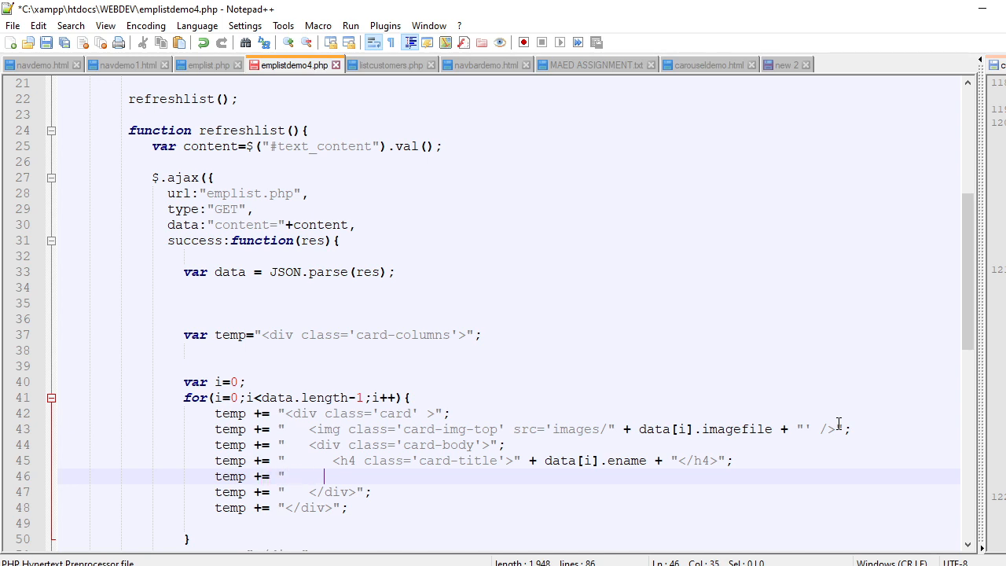
type("<p class=\"")
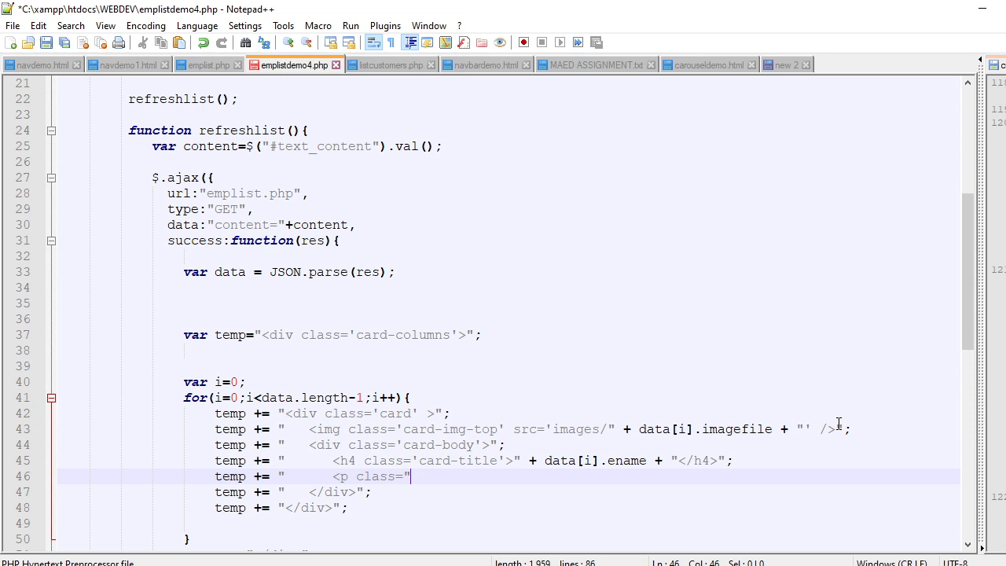
type("card-te")
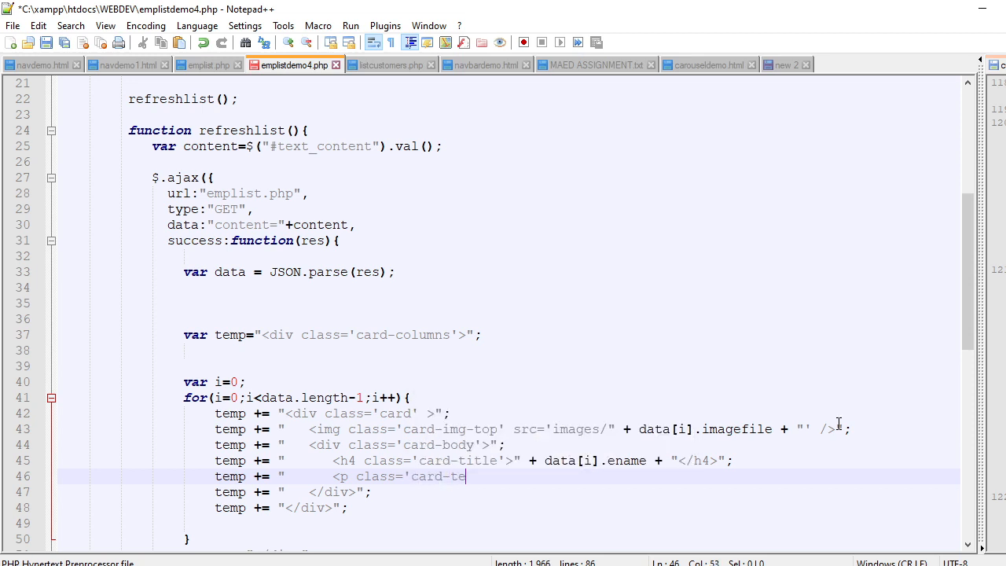
type("xt'> E")
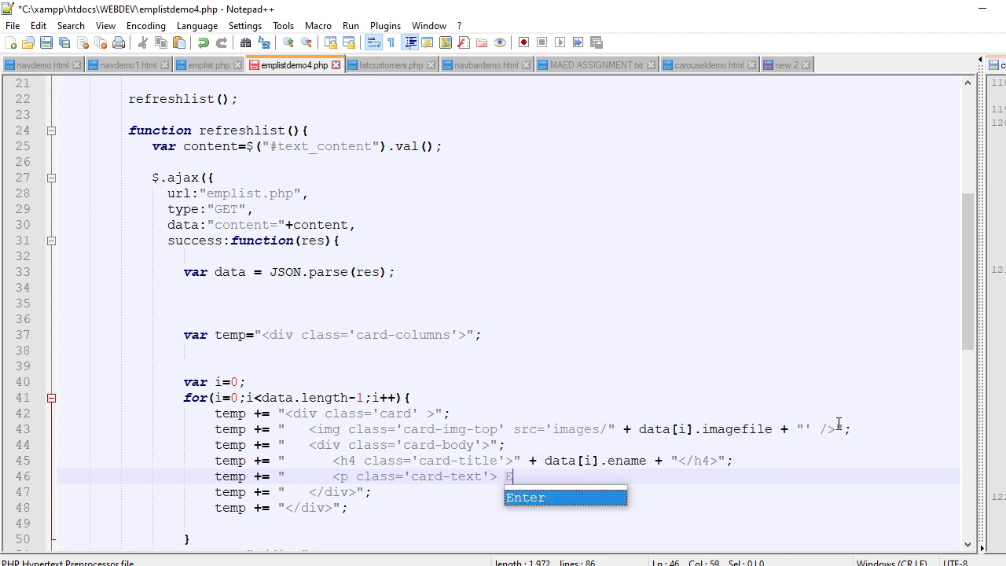
type("mp")
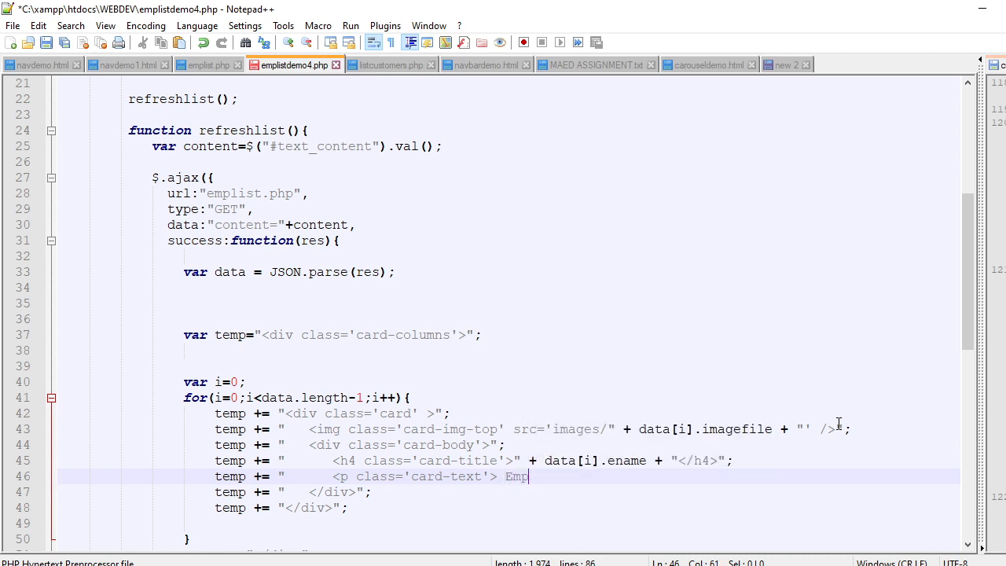
type("#")
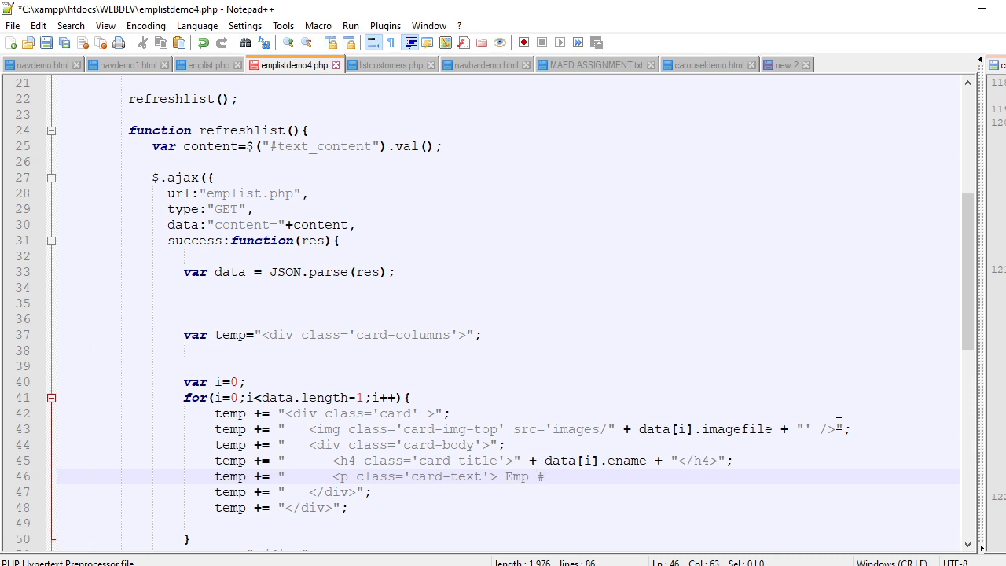
type(":\"")
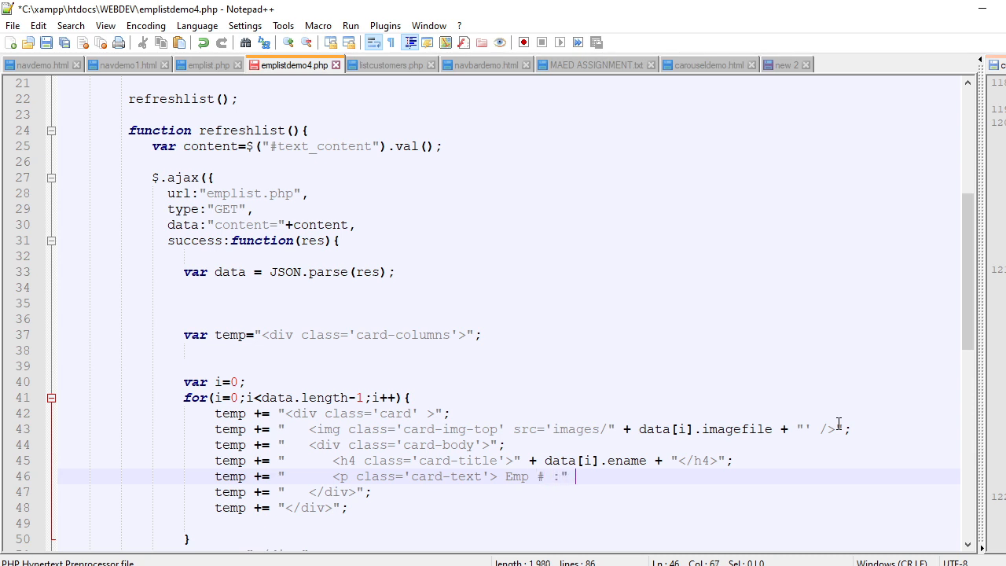
Complete the paragraph with data[i].empno and a closing </p>, ending with a correctly placed semicolon
type("+ data[i]")
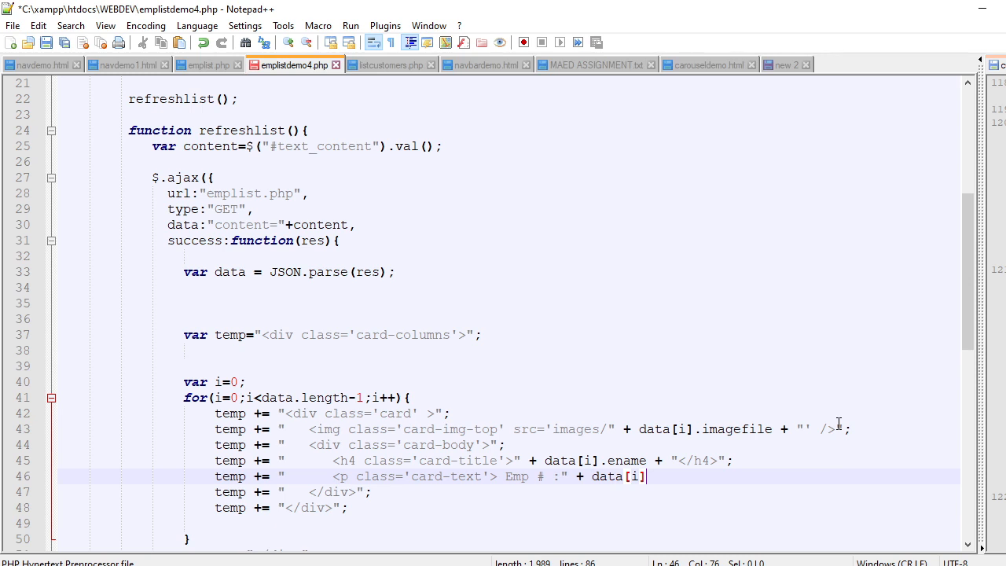
type(".empno")
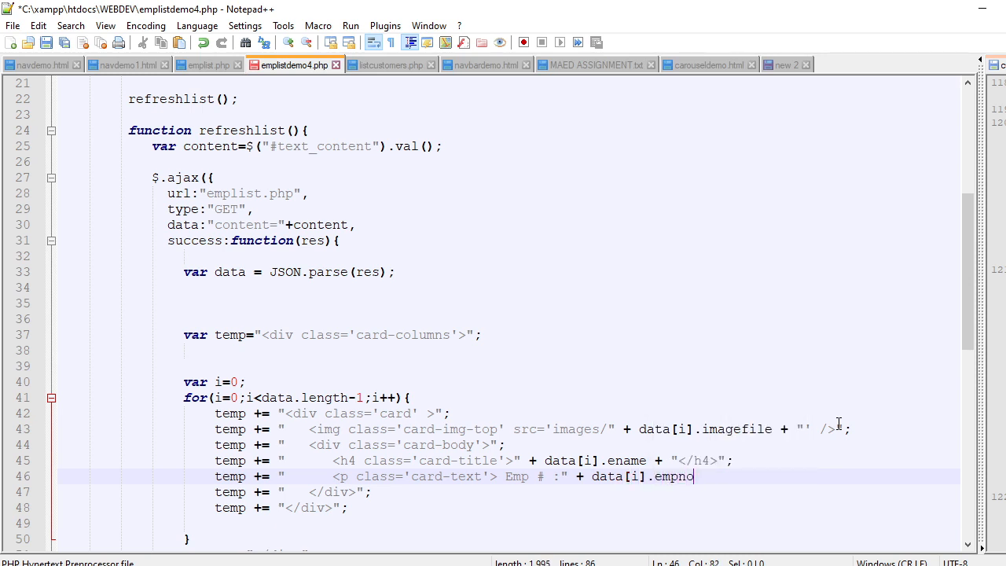
type("+")
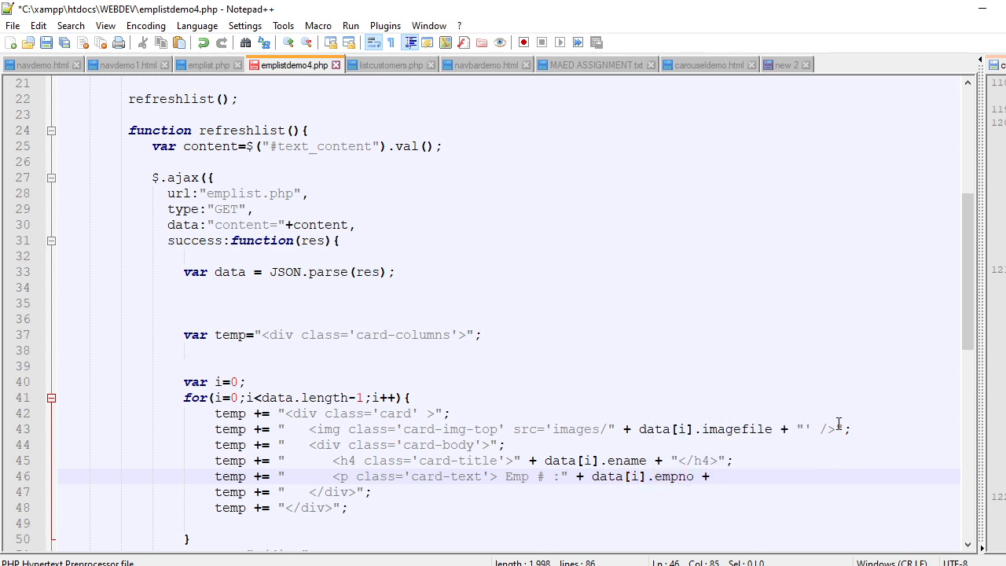
type("\"<")
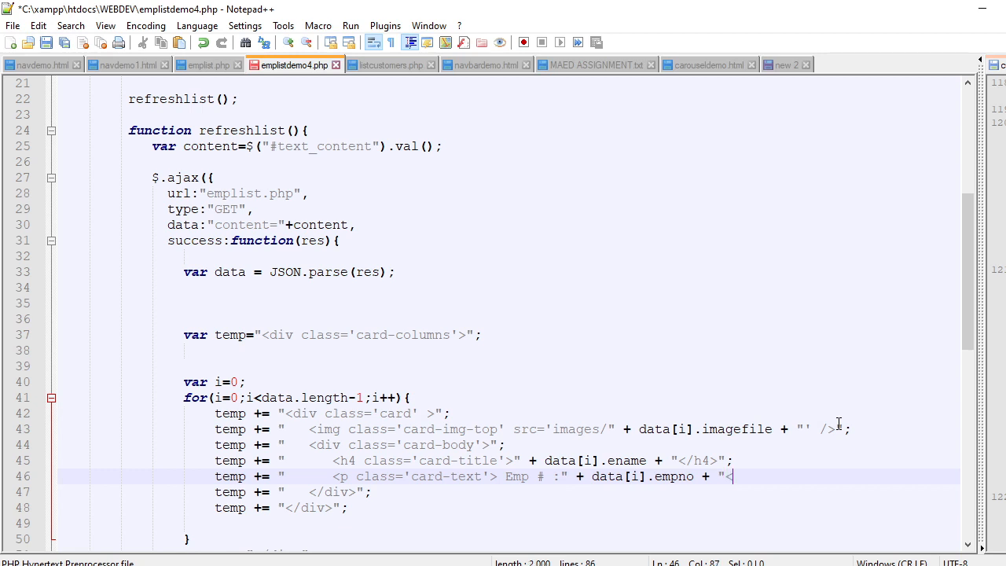
type("/p>")
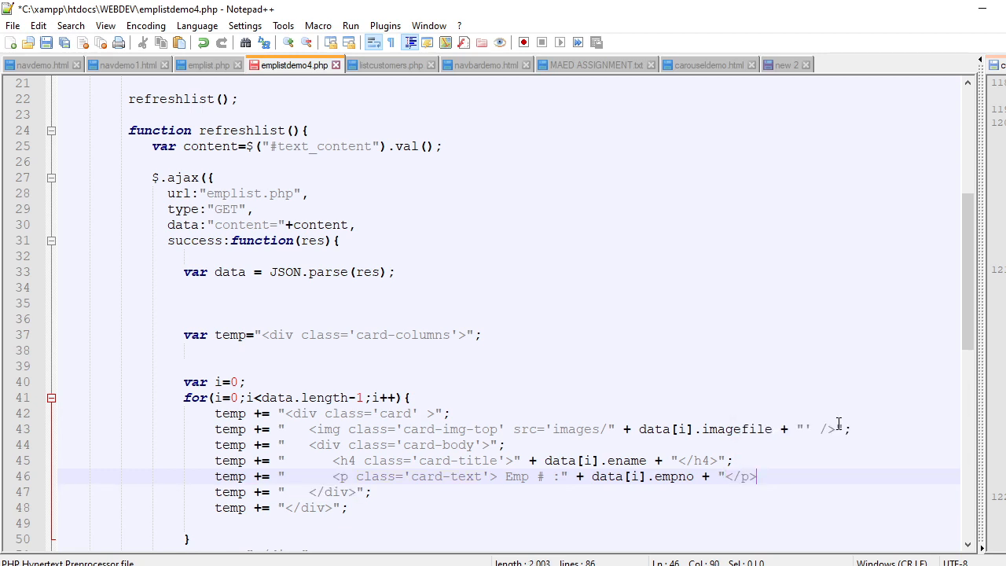
type("\";")
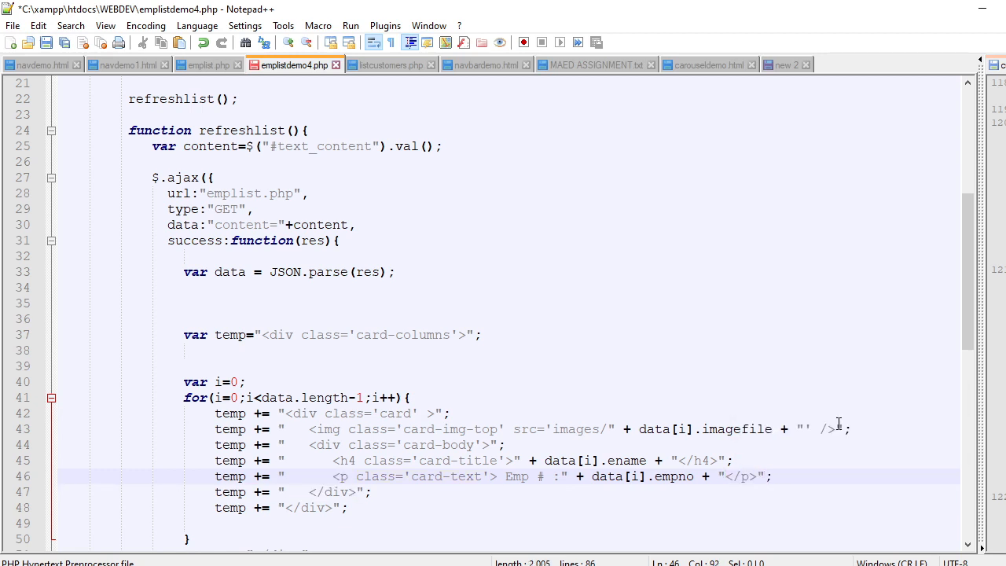
key("Backspace")
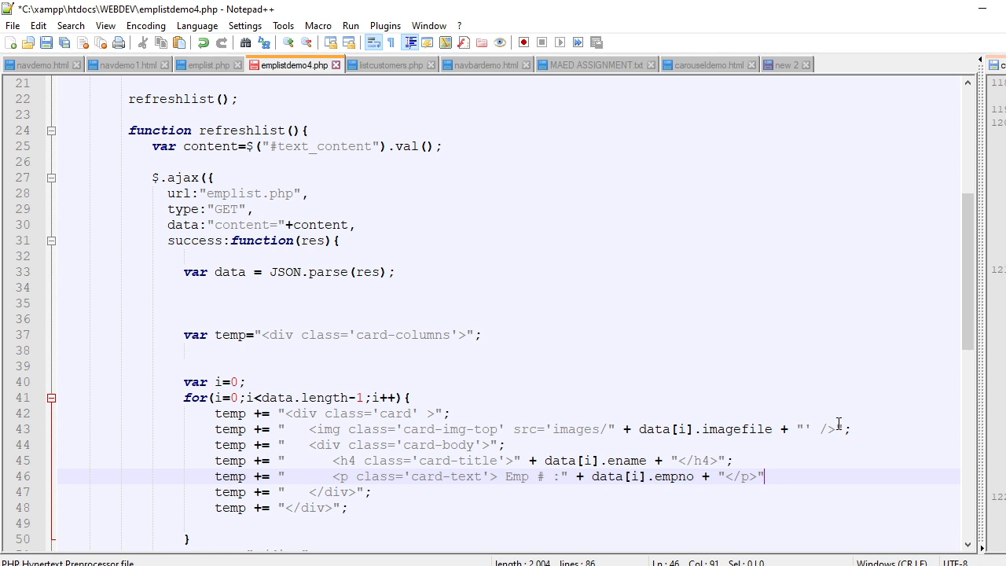
type(";")
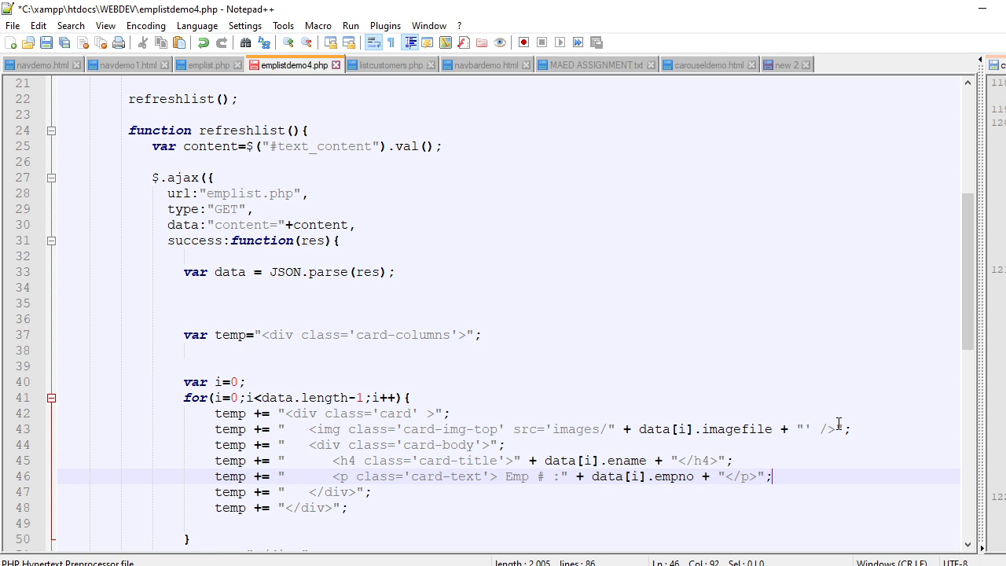
scroll("down", 3)
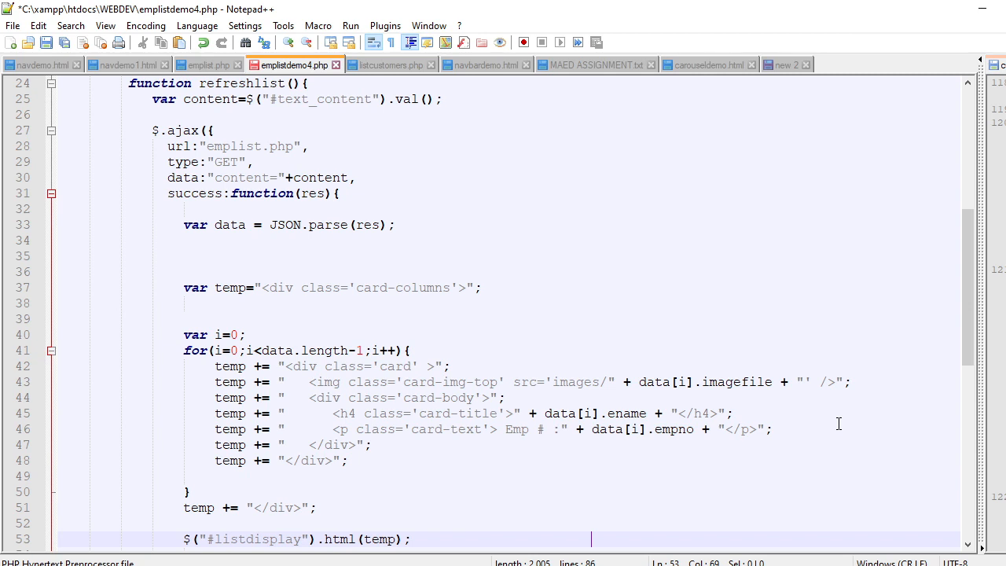
mouse_move(764, 437)
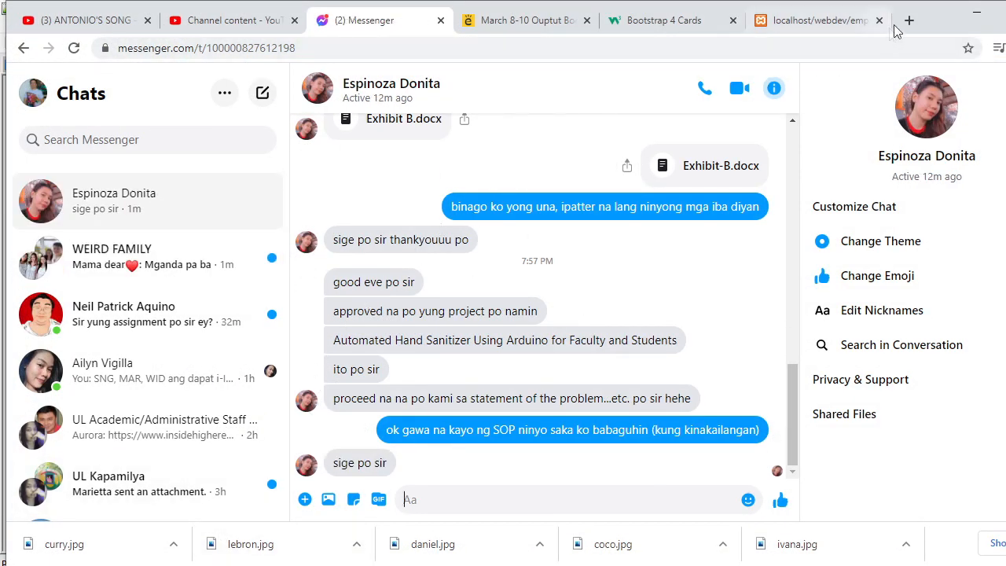
Load emplistdemo4.php from localhost in a fresh browser tab
left_click(908, 19)
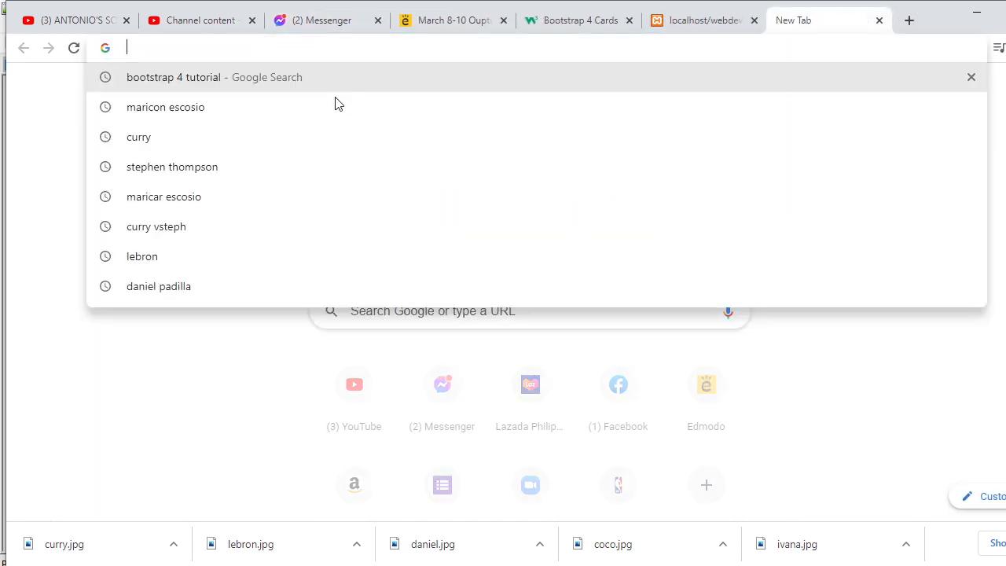
type("localhost/webdev/emplistdemo")
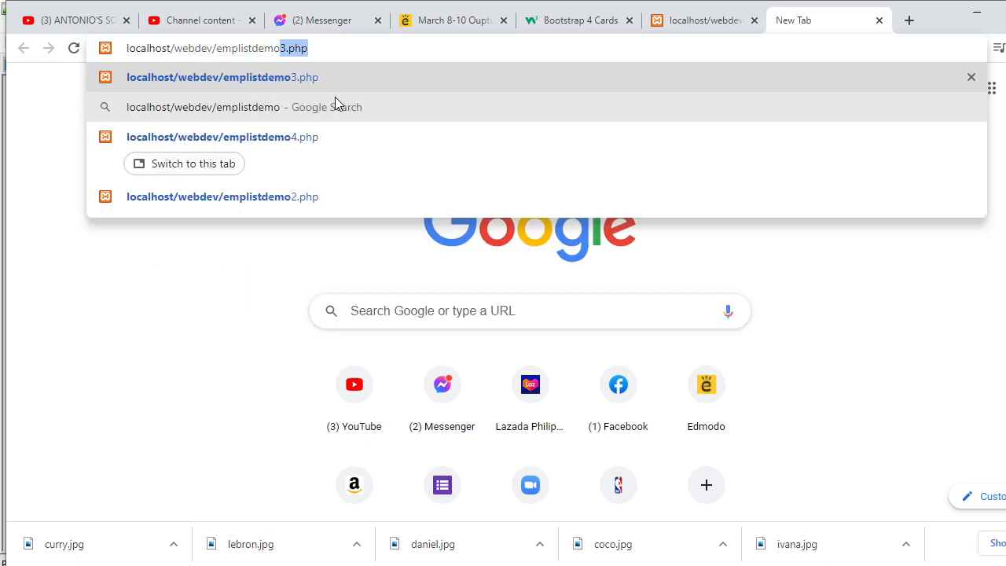
left_click(224, 136)
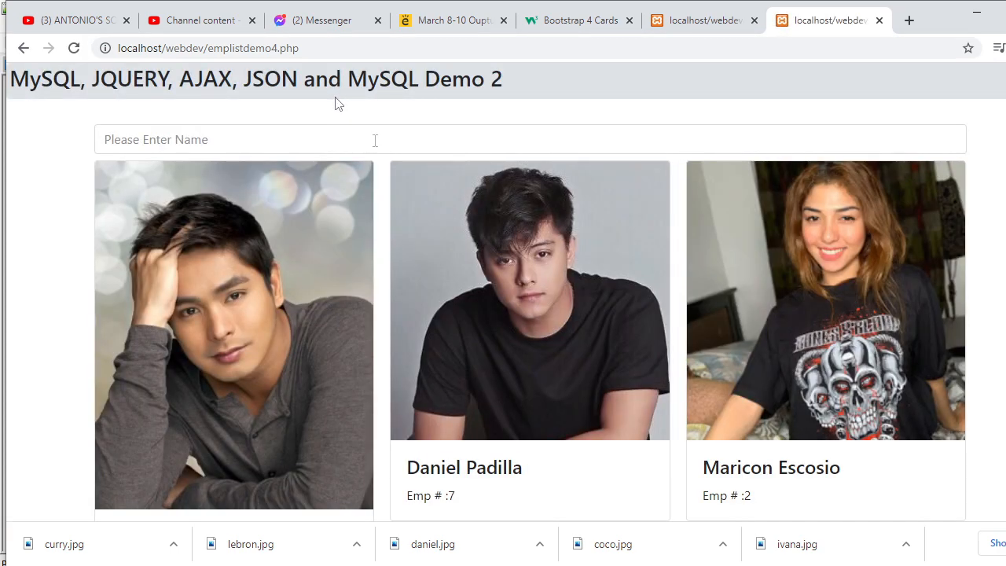
Scroll through the page to review all seven employee photo cards with names and emp numbers
scroll("down", 3)
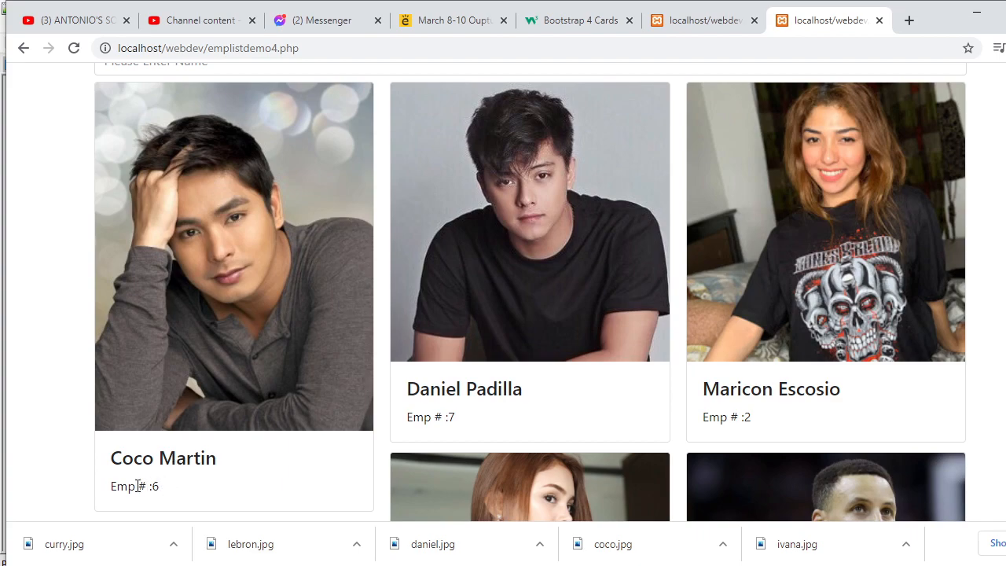
scroll("down", 3)
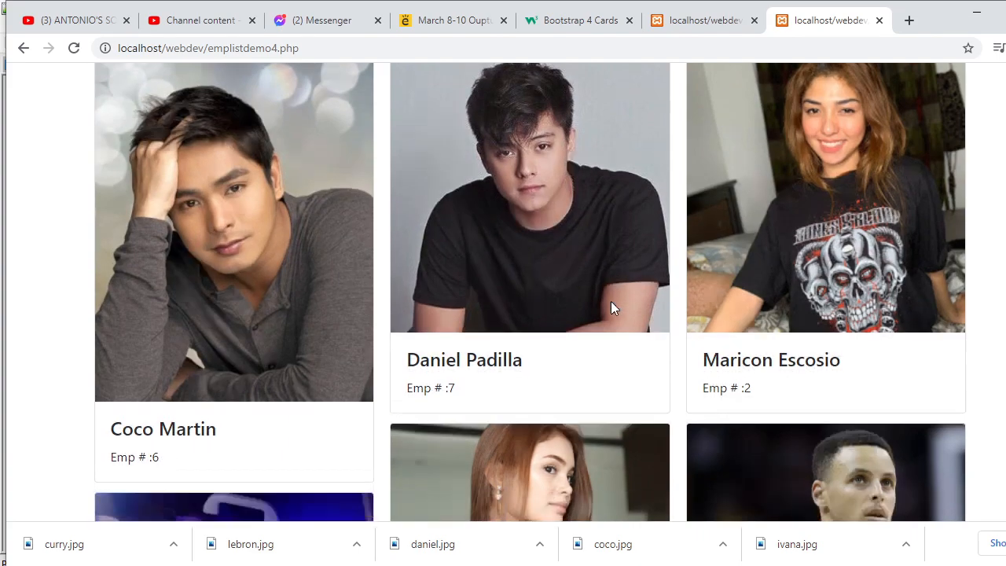
scroll("down", 3)
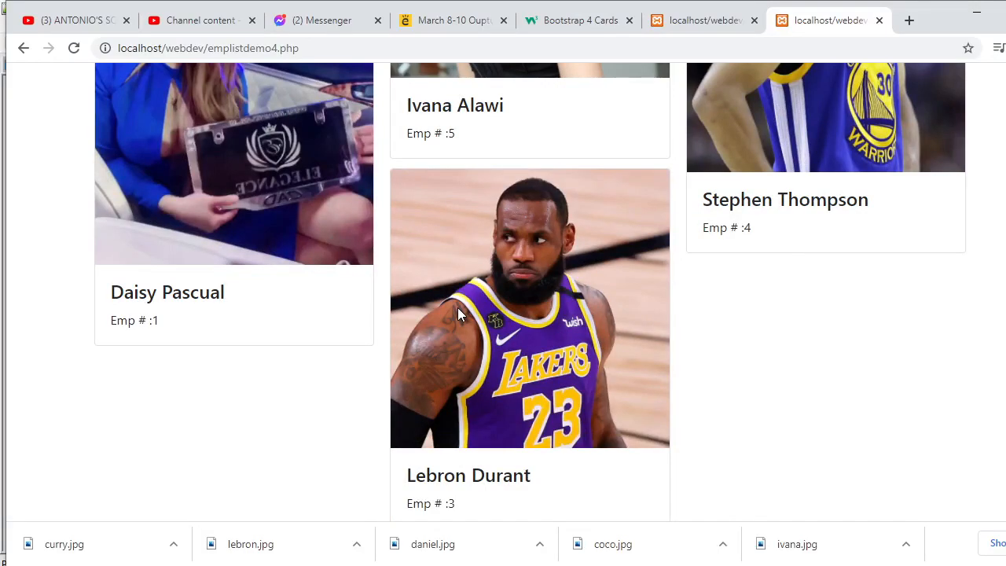
scroll("down", 3)
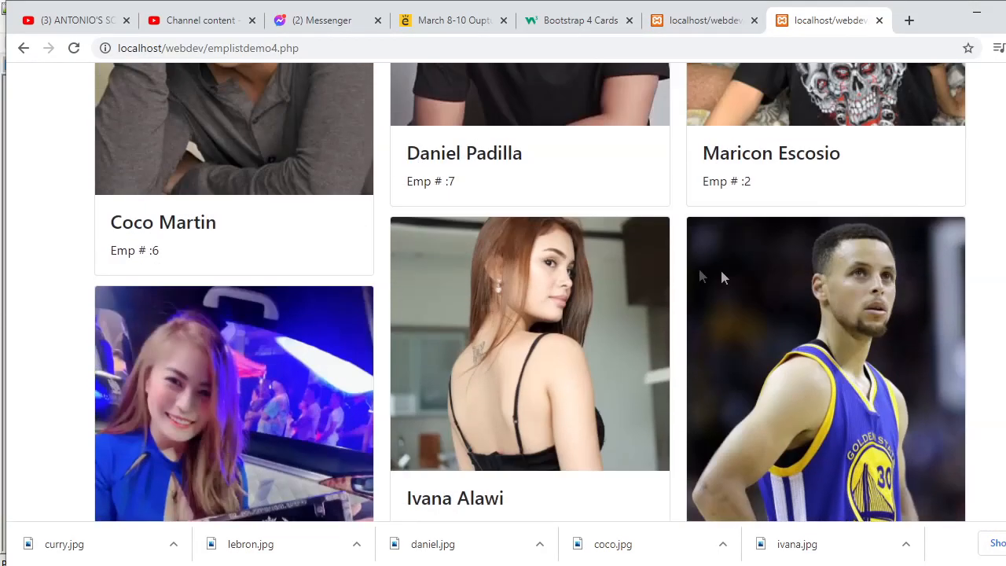
scroll("down", 3)
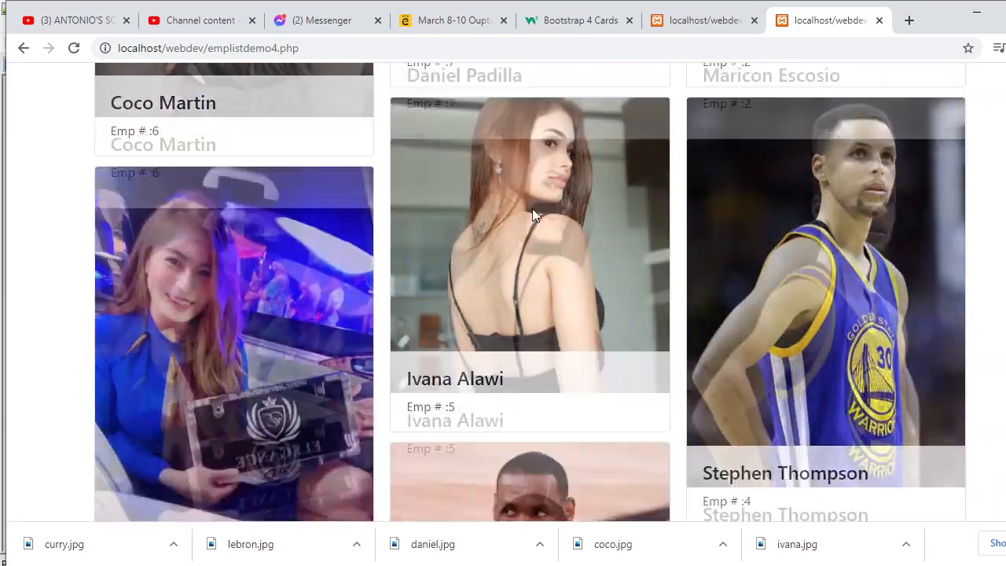
scroll("down", 3)
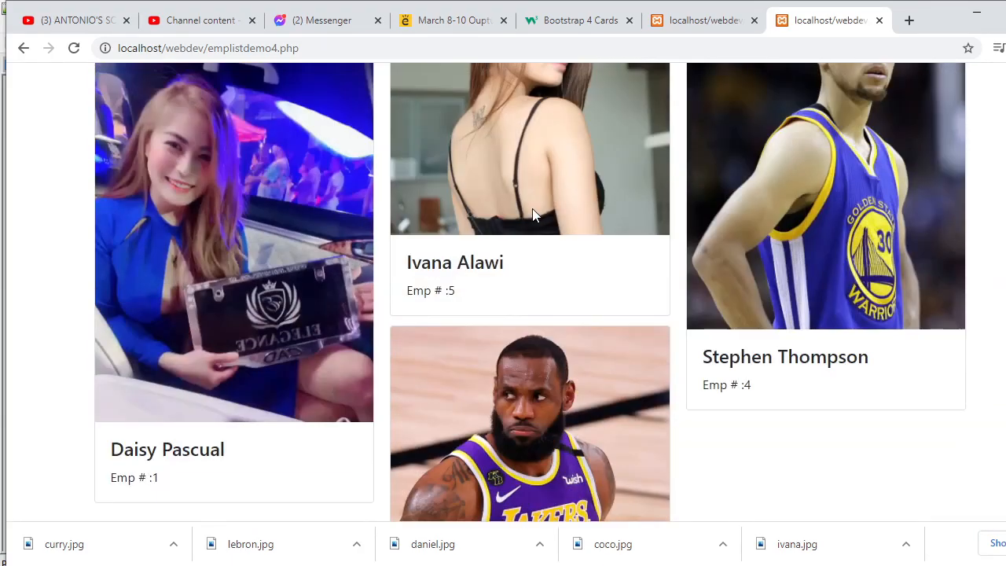
scroll("down", 3)
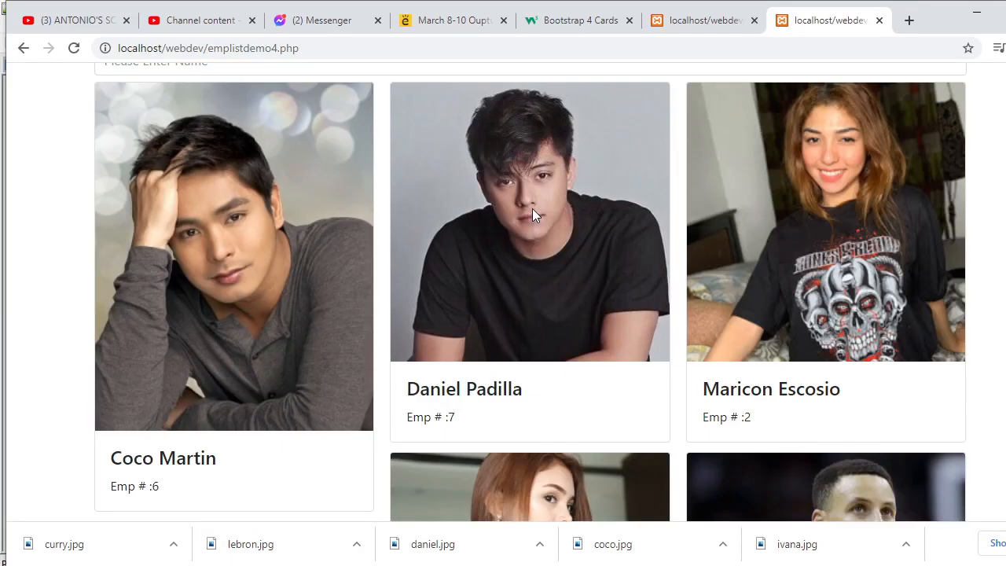
scroll("down", 3)
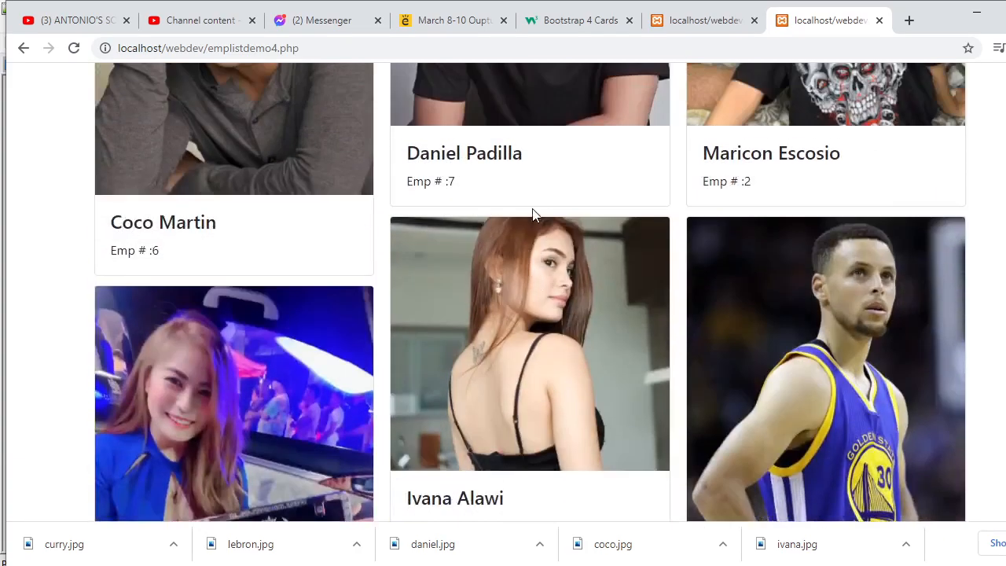
scroll("down", 3)
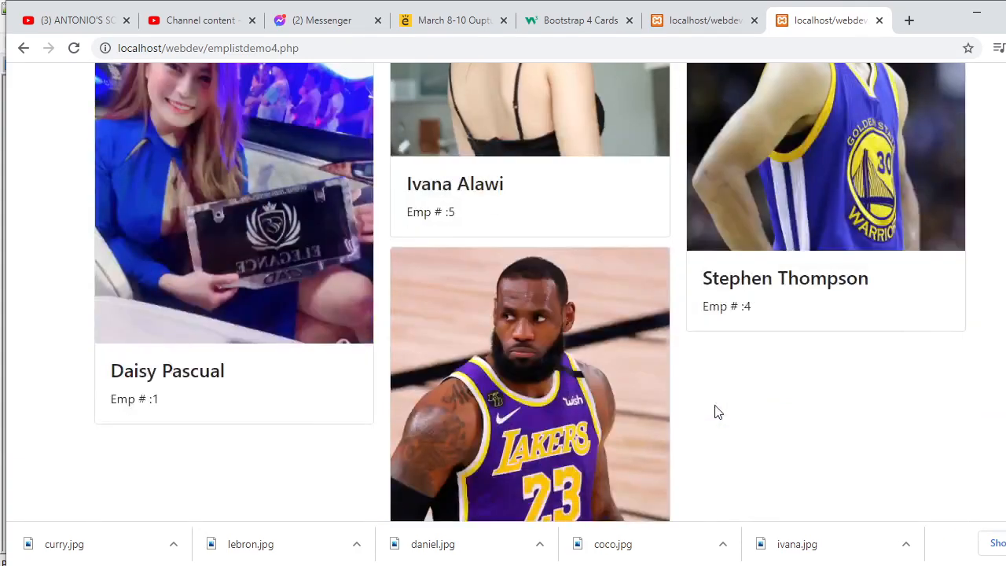
scroll("down", 3)
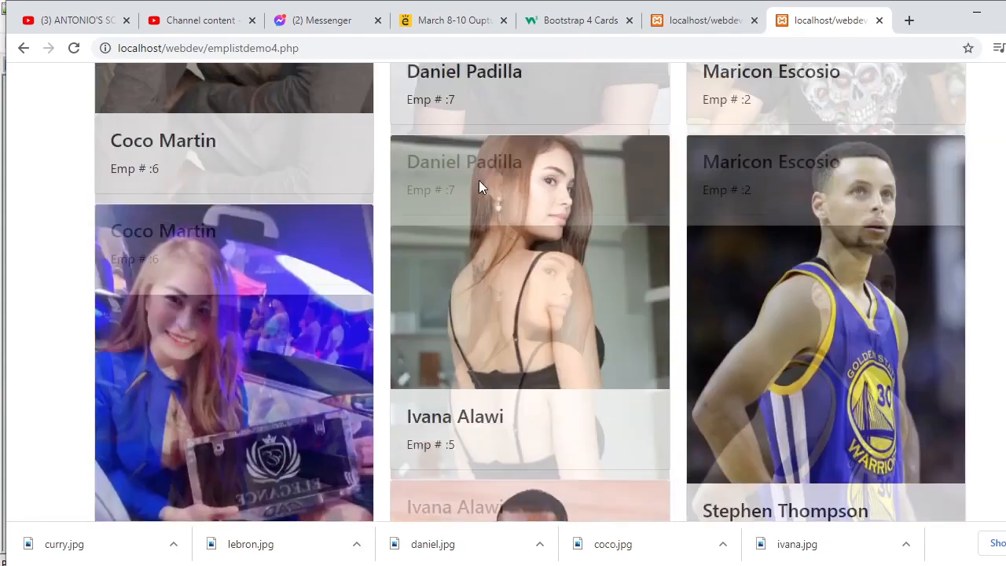
scroll("up", 3)
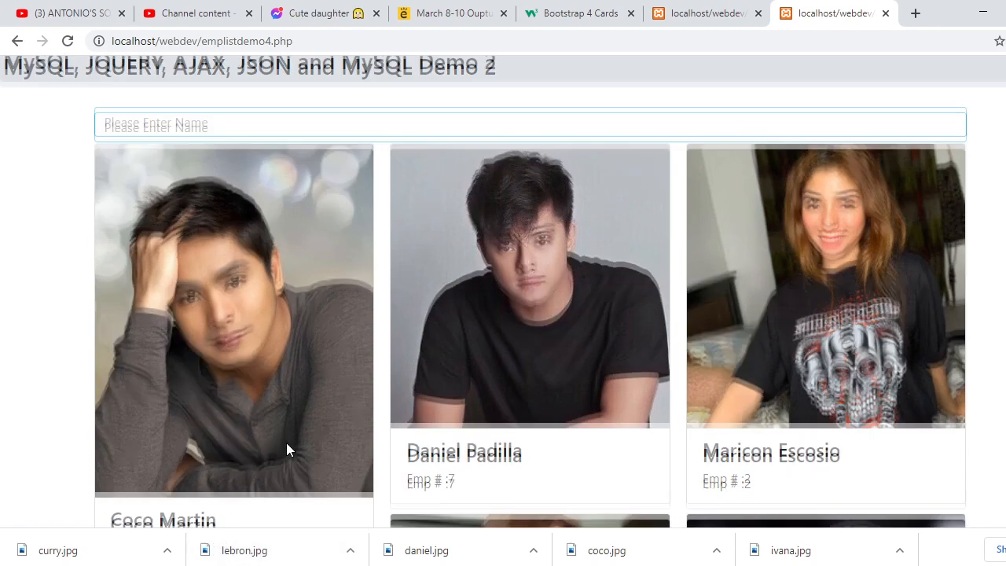
scroll("down", 3)
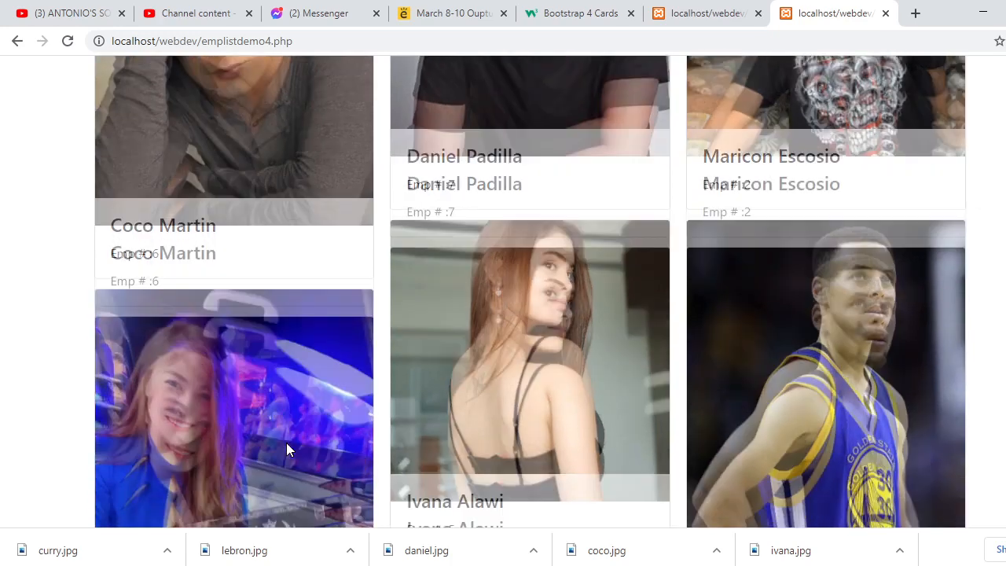
scroll("down", 3)
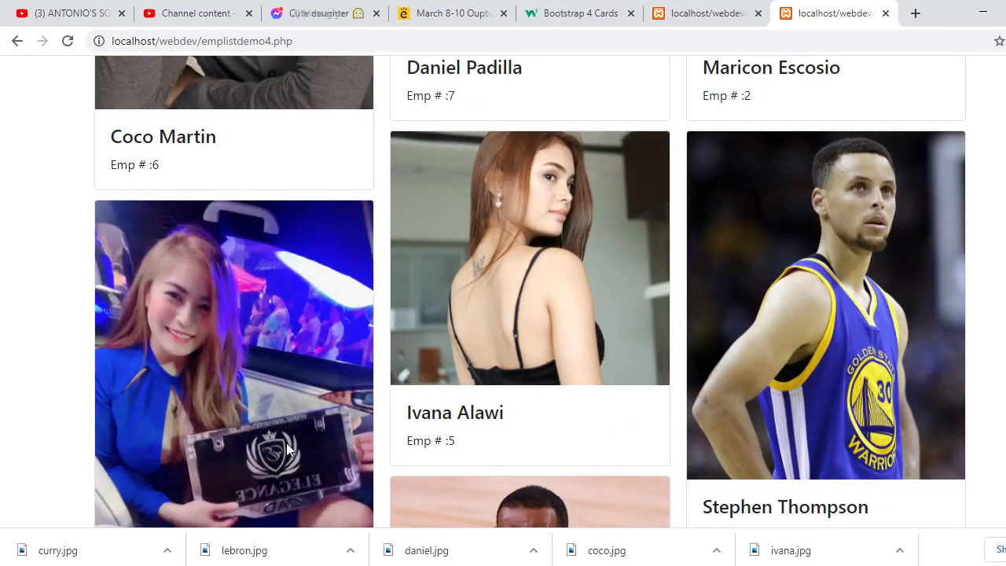
scroll("down", 3)
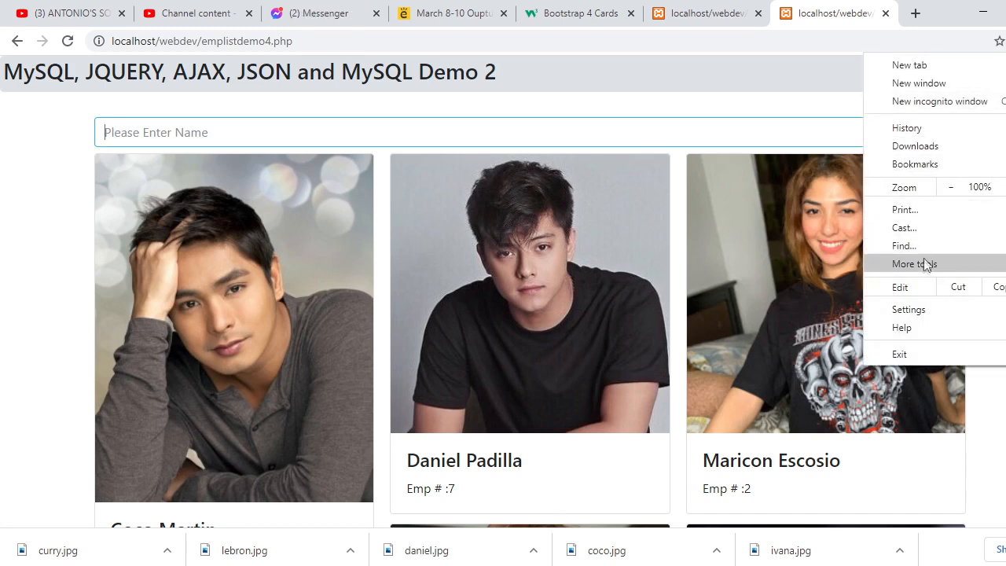
Open Developer tools via More tools, previewing the page at 400px width
left_click(915, 264)
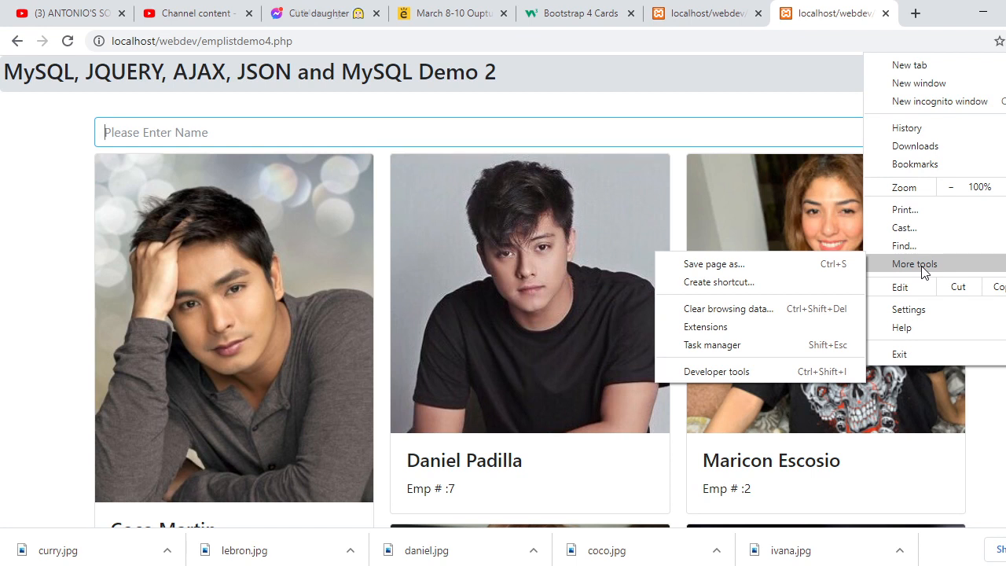
mouse_move(716, 371)
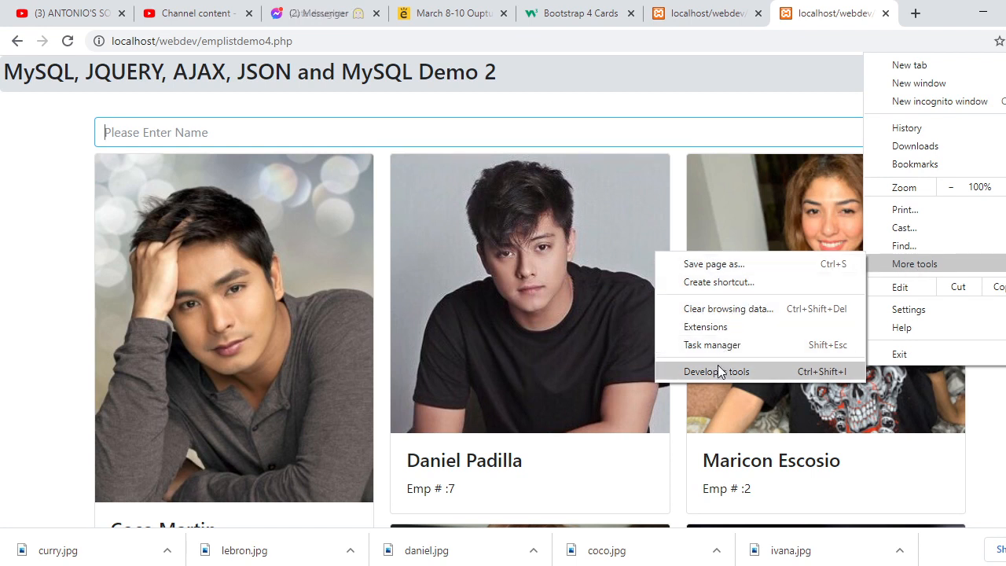
mouse_move(722, 382)
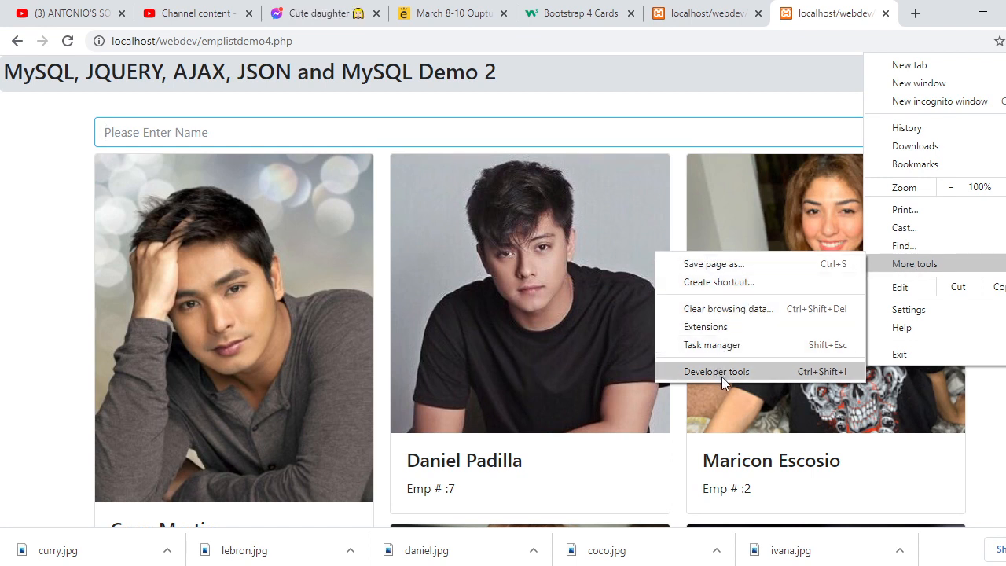
left_click(716, 371)
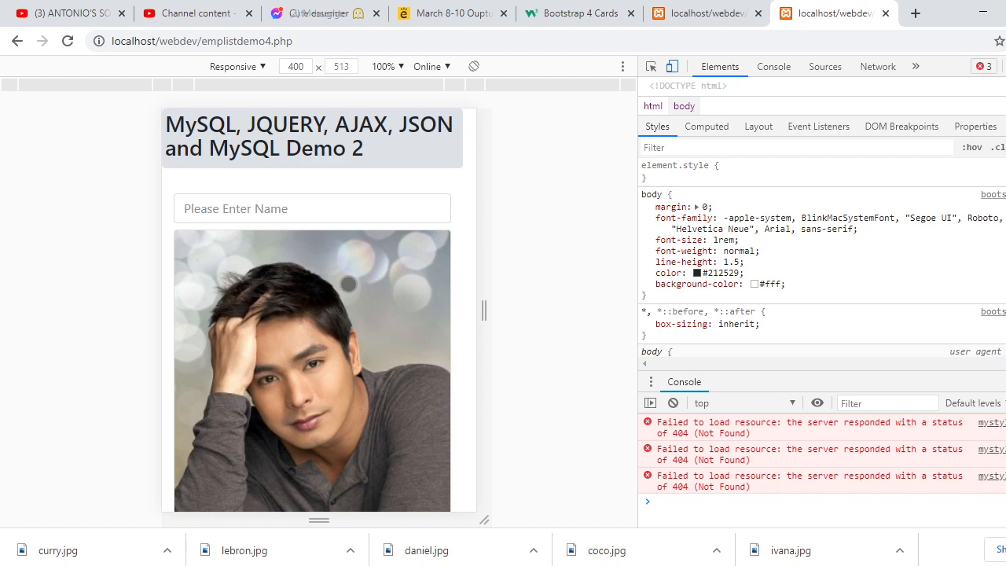
Scroll the 400px preview to confirm cards stack singly, toggling the device toolbar to compare
scroll("down", 3)
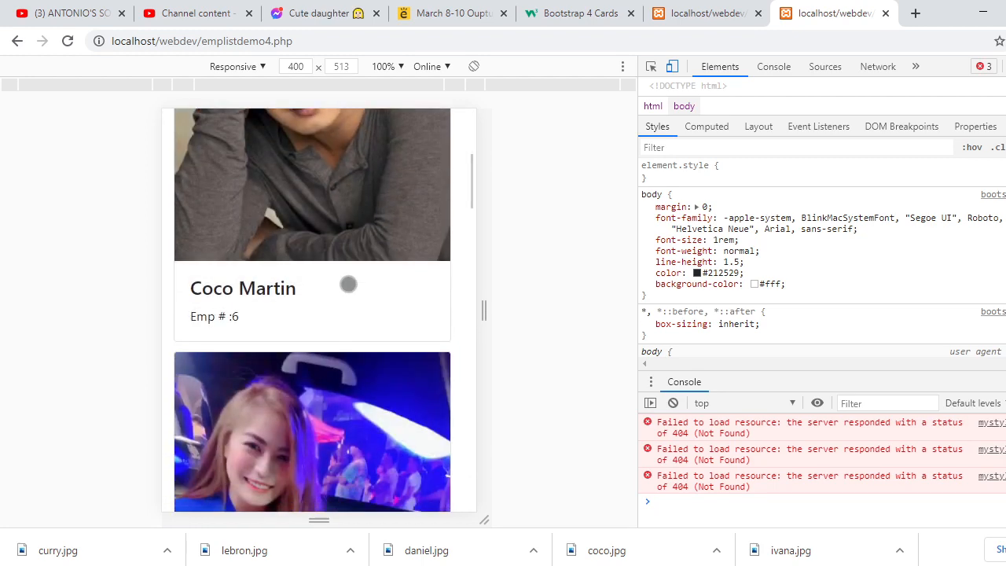
scroll("down", 3)
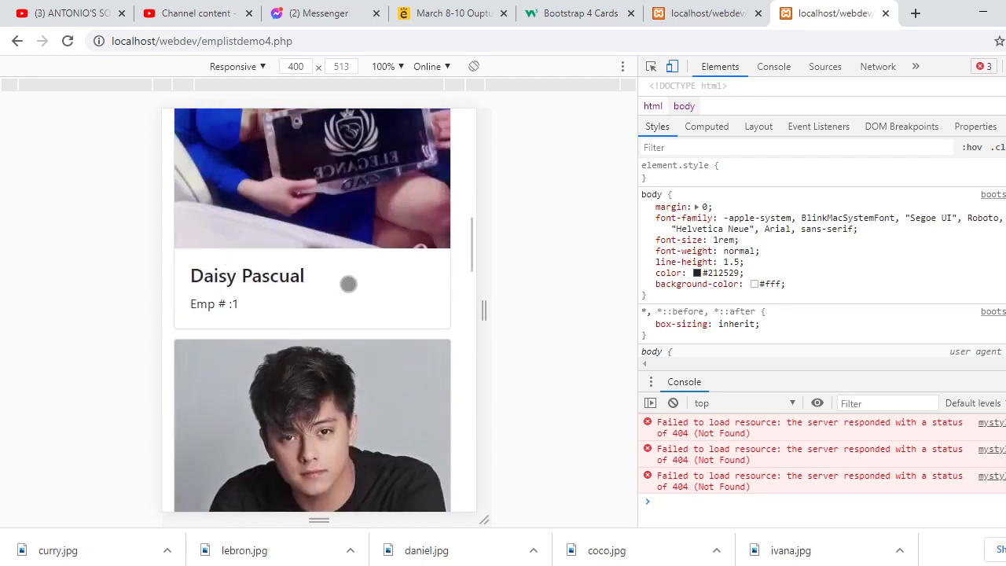
scroll("down", 3)
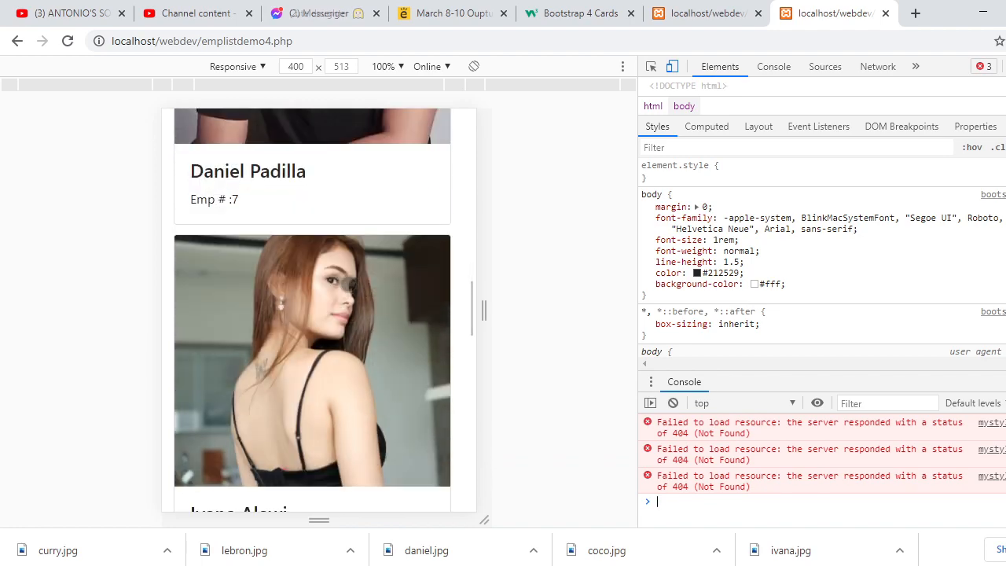
scroll("down", 3)
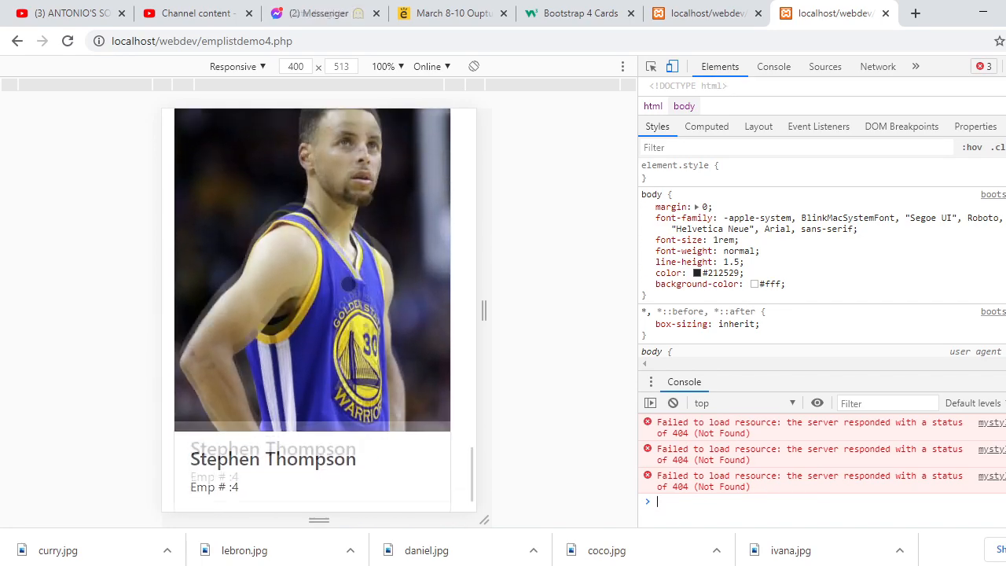
scroll("down", 3)
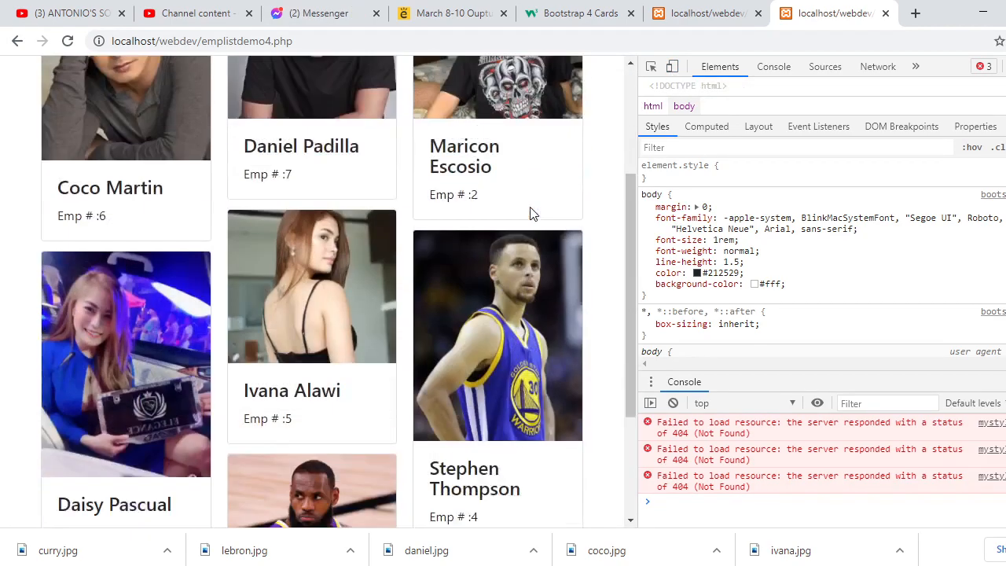
scroll("down", 3)
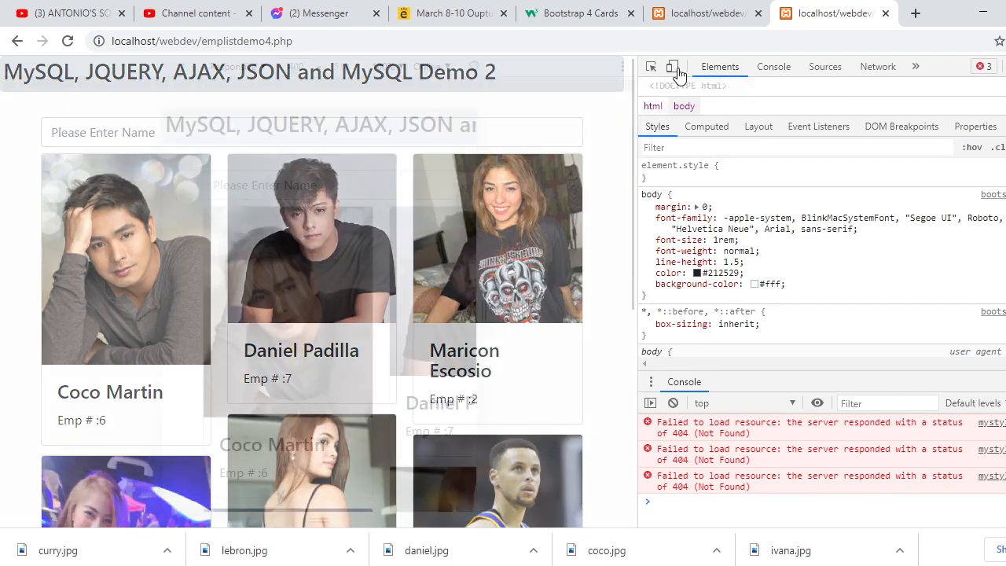
left_click(673, 66)
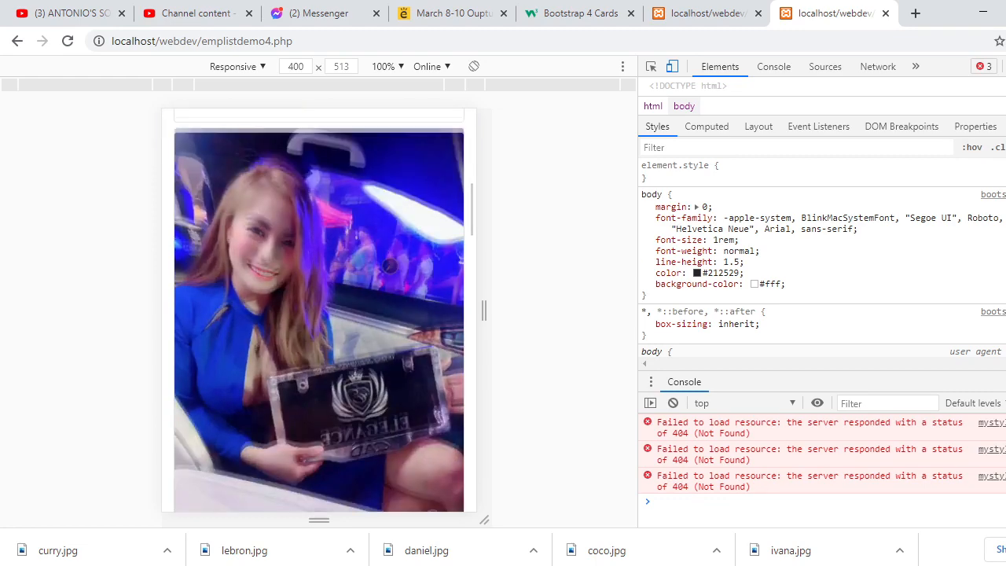
scroll("down", 3)
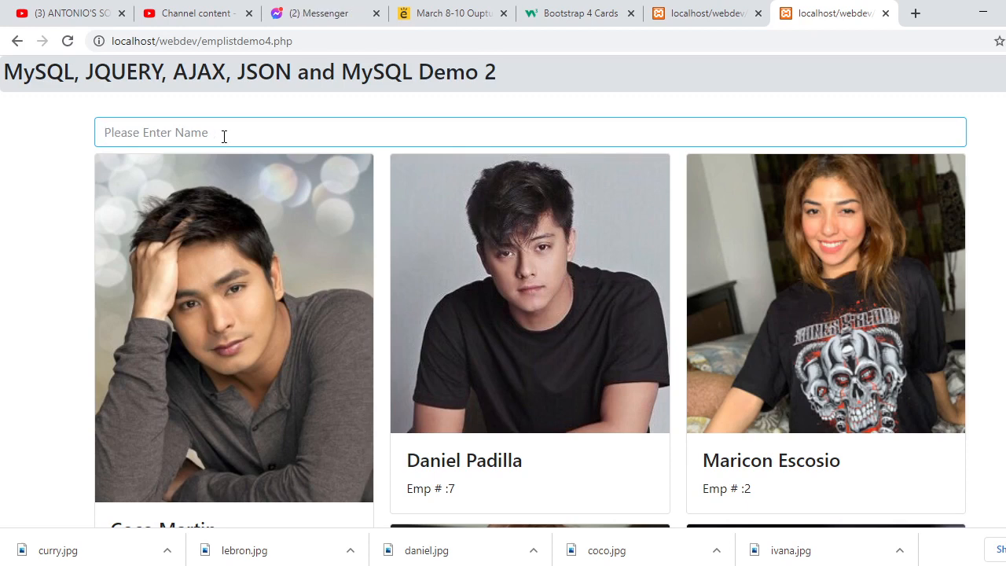
Filter the cards by entering "a" in the name search box and scroll the matches
type("a")
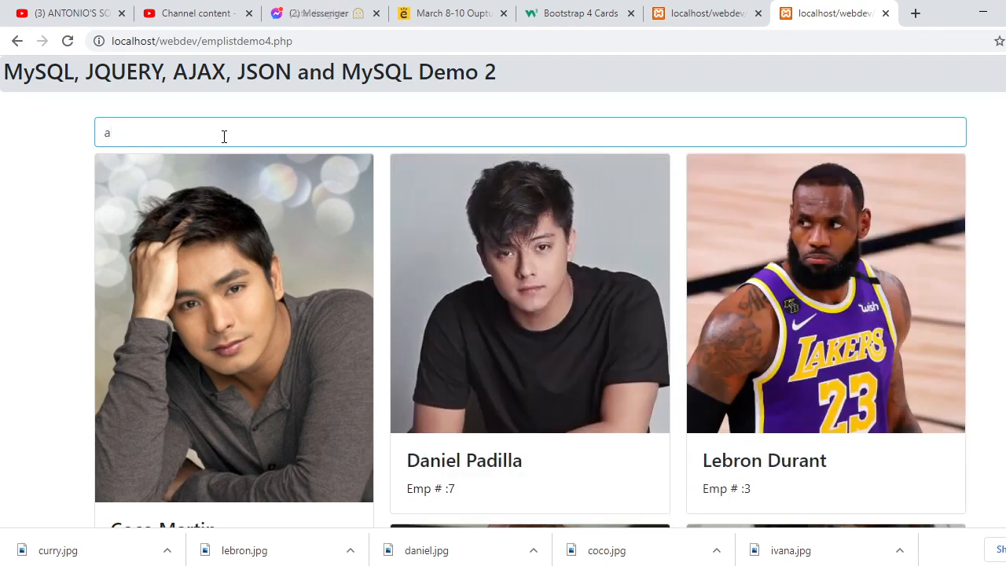
scroll("down", 3)
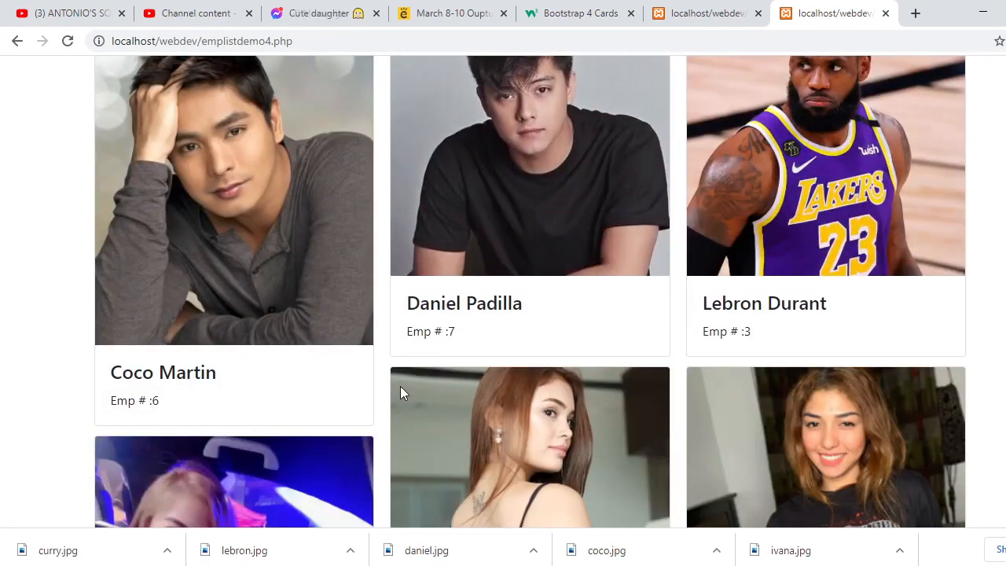
scroll("down", 3)
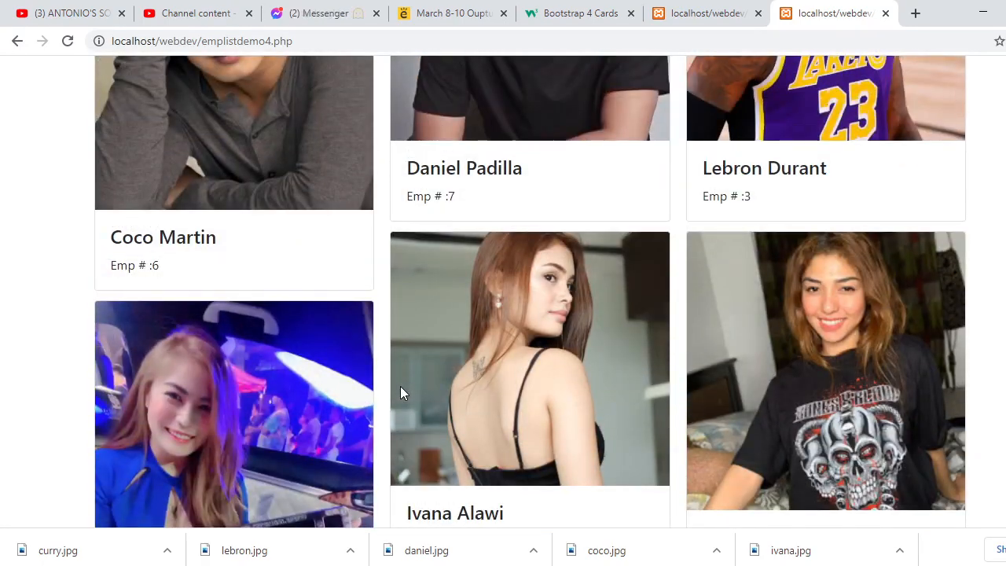
scroll("down", 3)
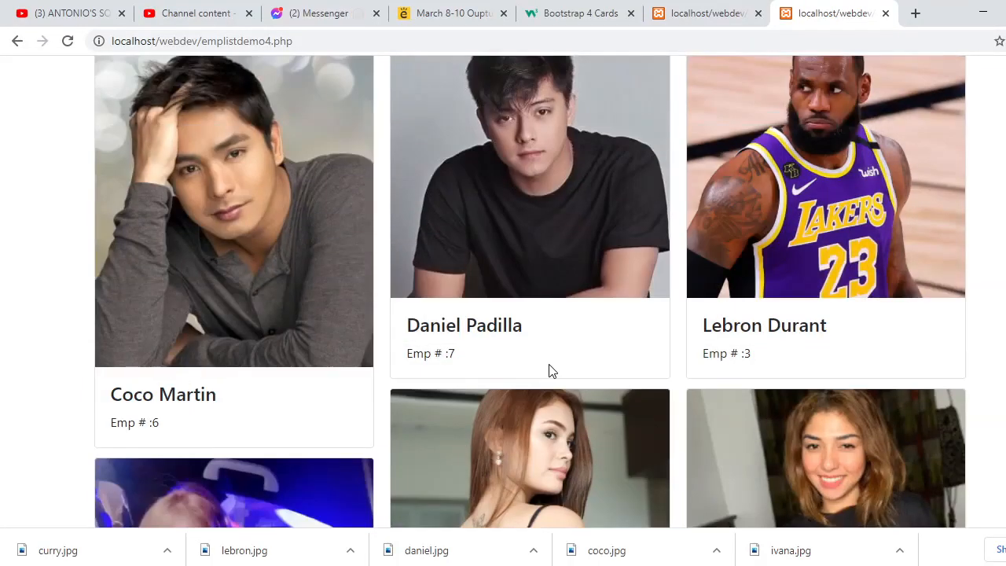
scroll("down", 3)
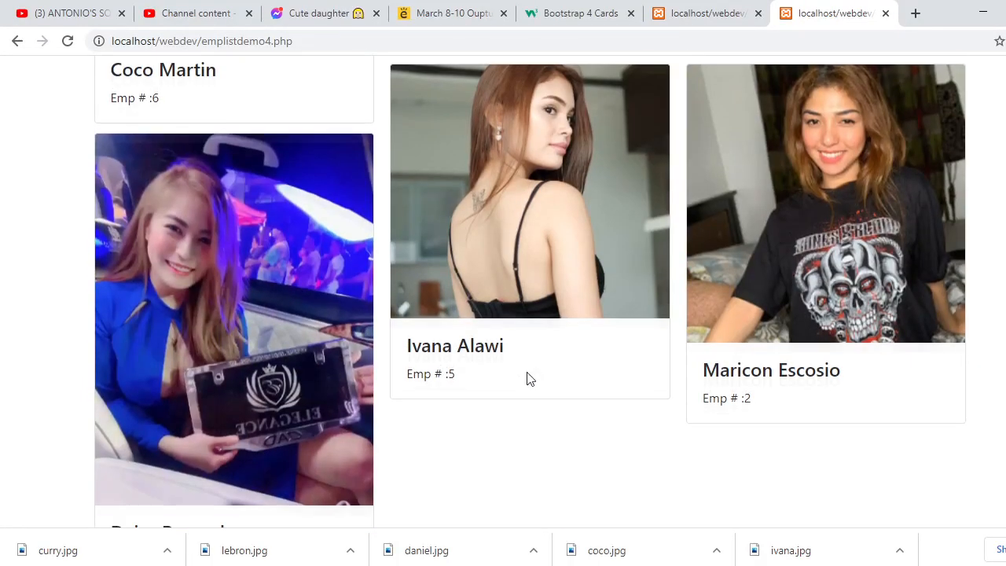
scroll("down", 3)
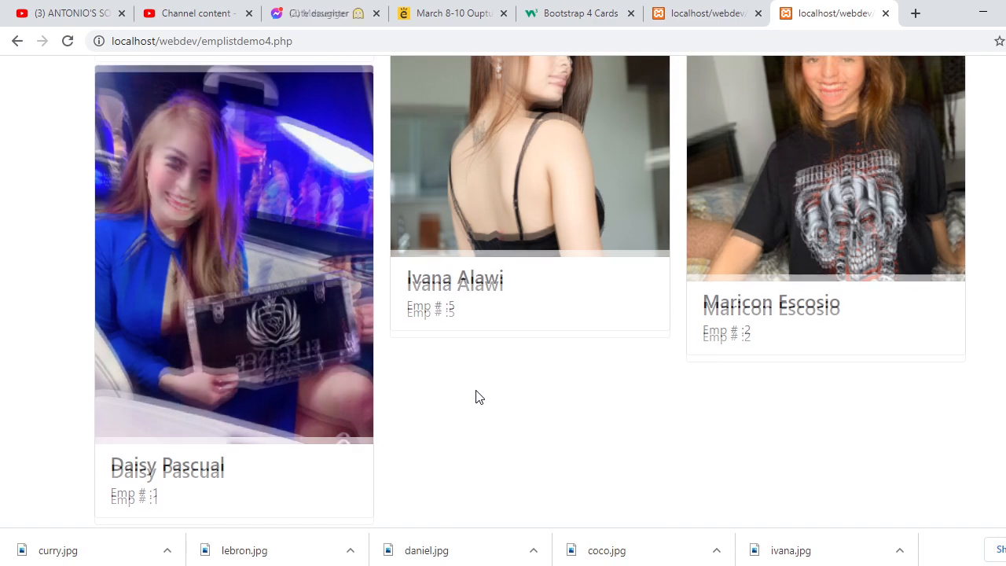
type("a")
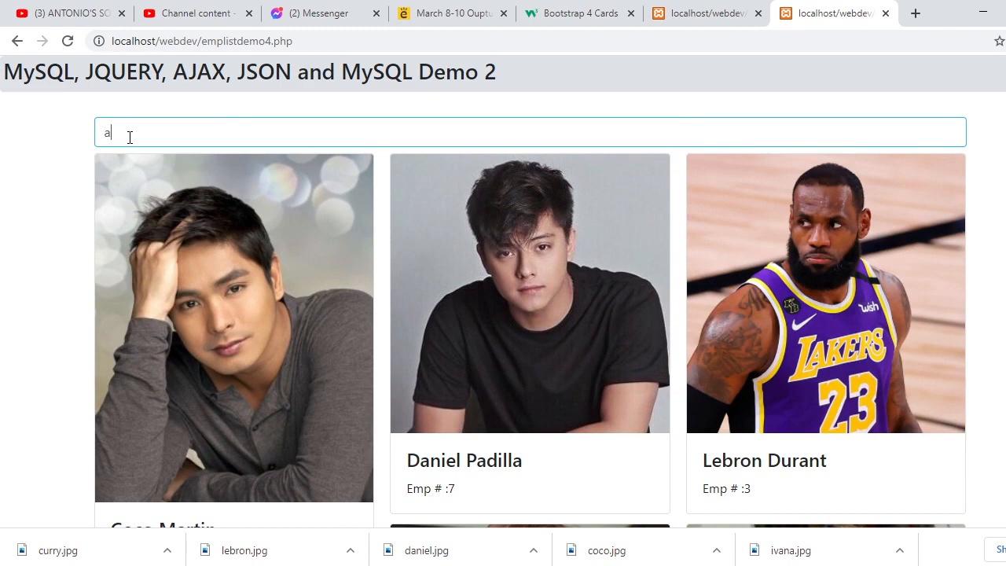
type("l")
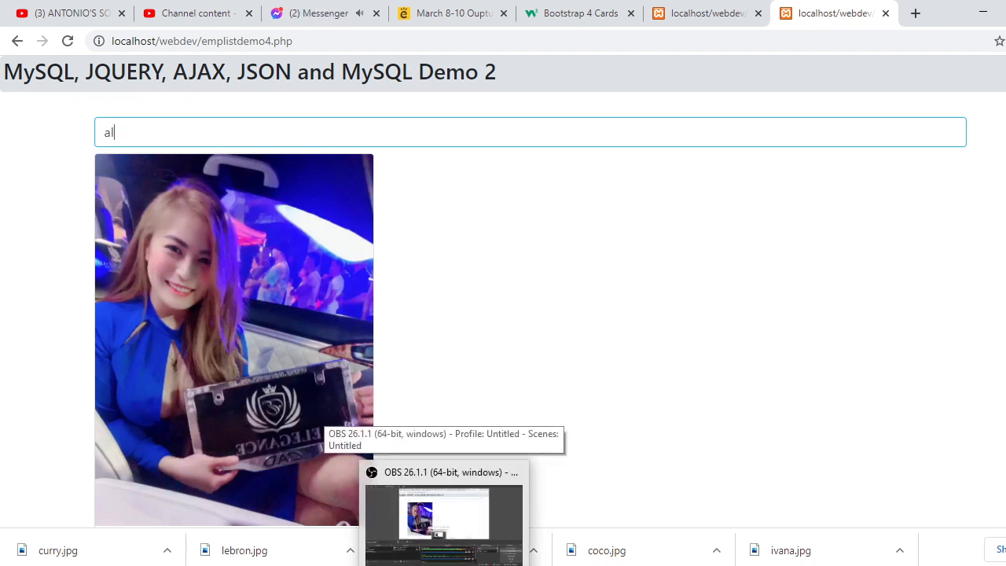
left_click(444, 515)
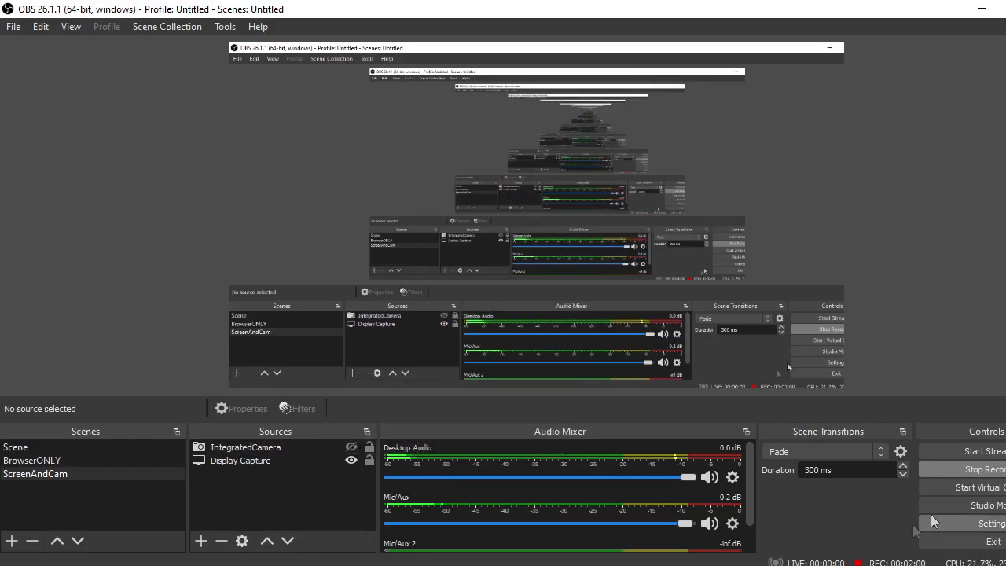